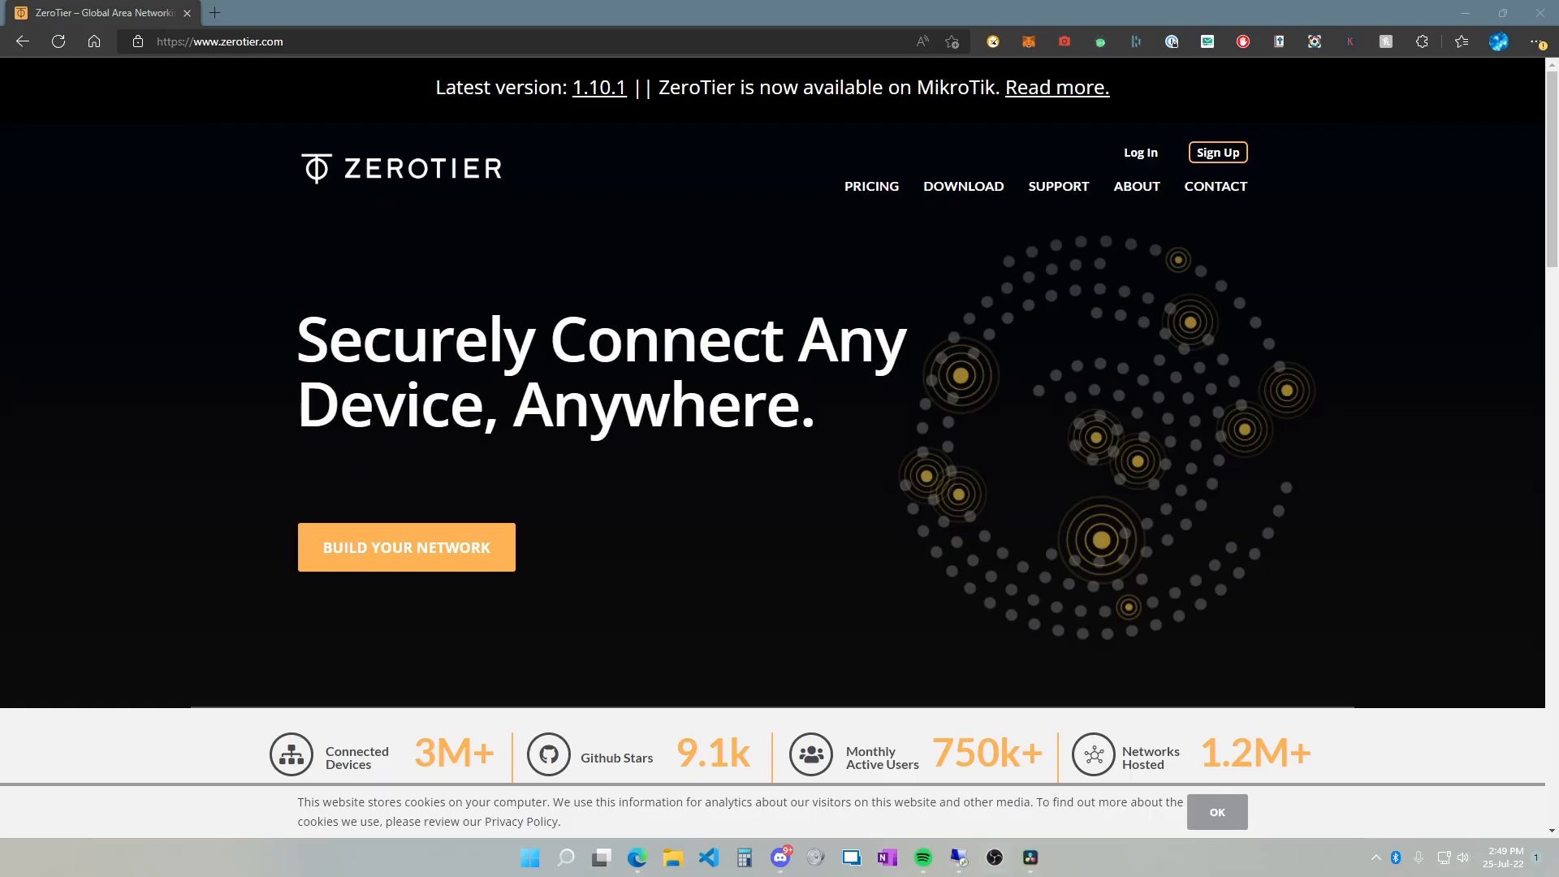
pyautogui.moveTo(1435, 757)
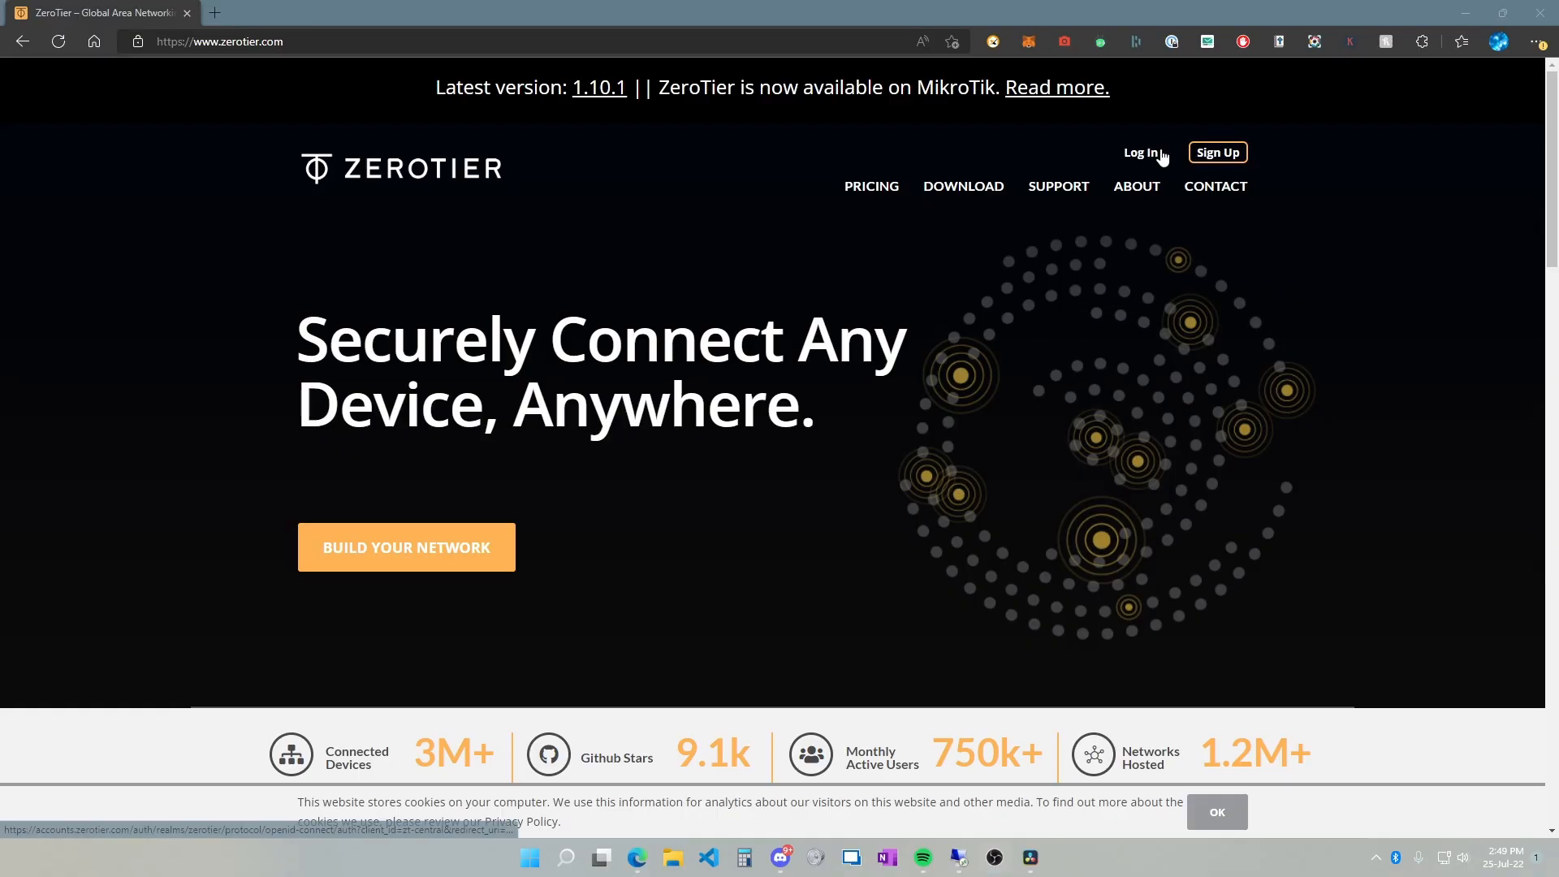
pyautogui.moveTo(1302, 244)
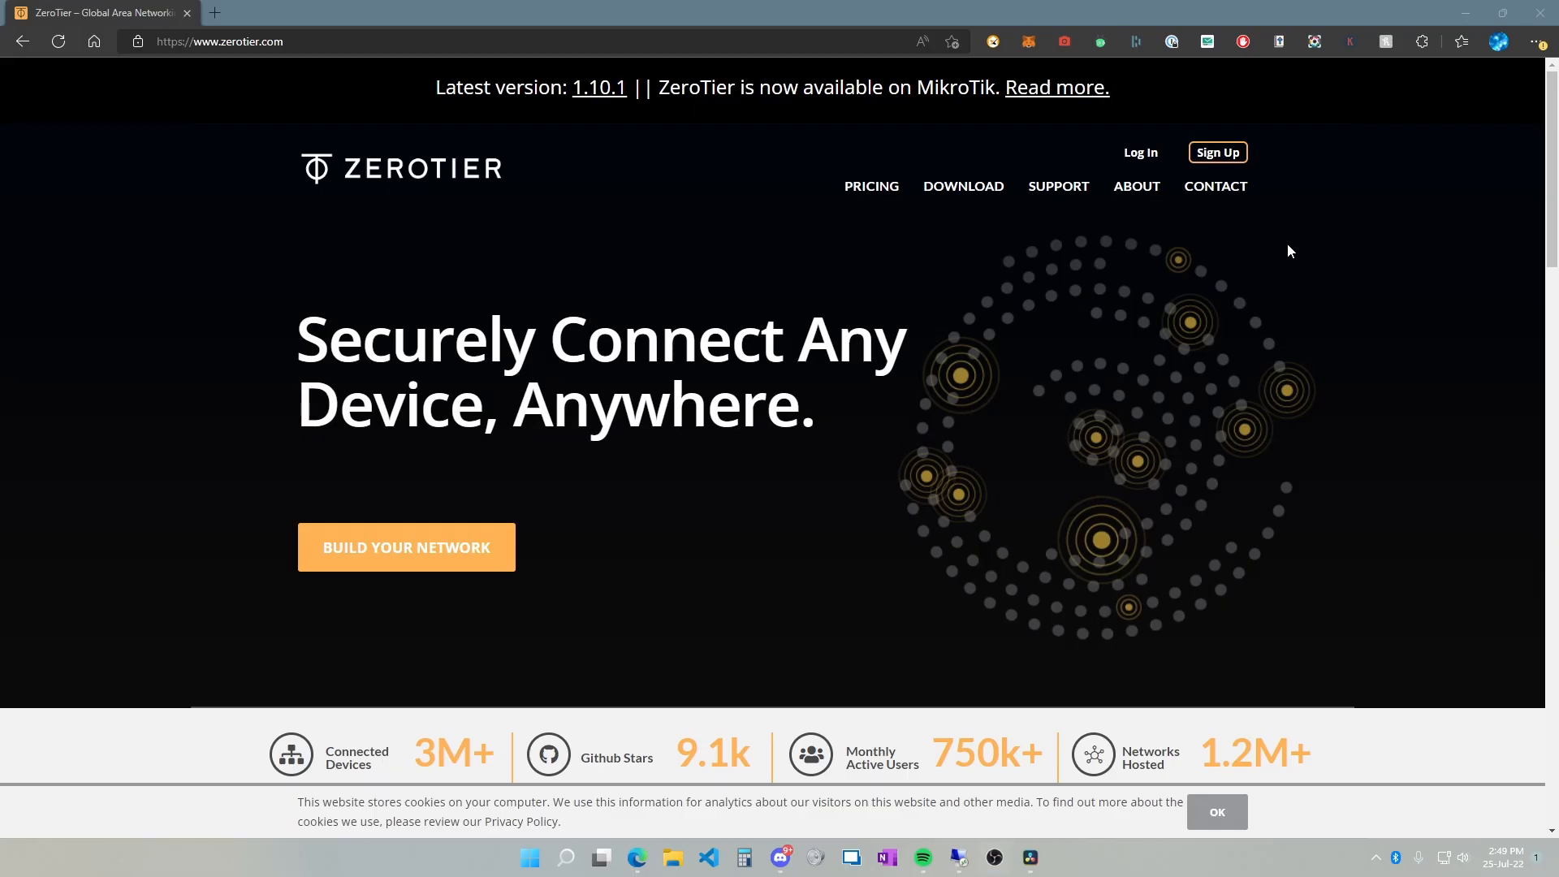
pyautogui.moveTo(1098, 285)
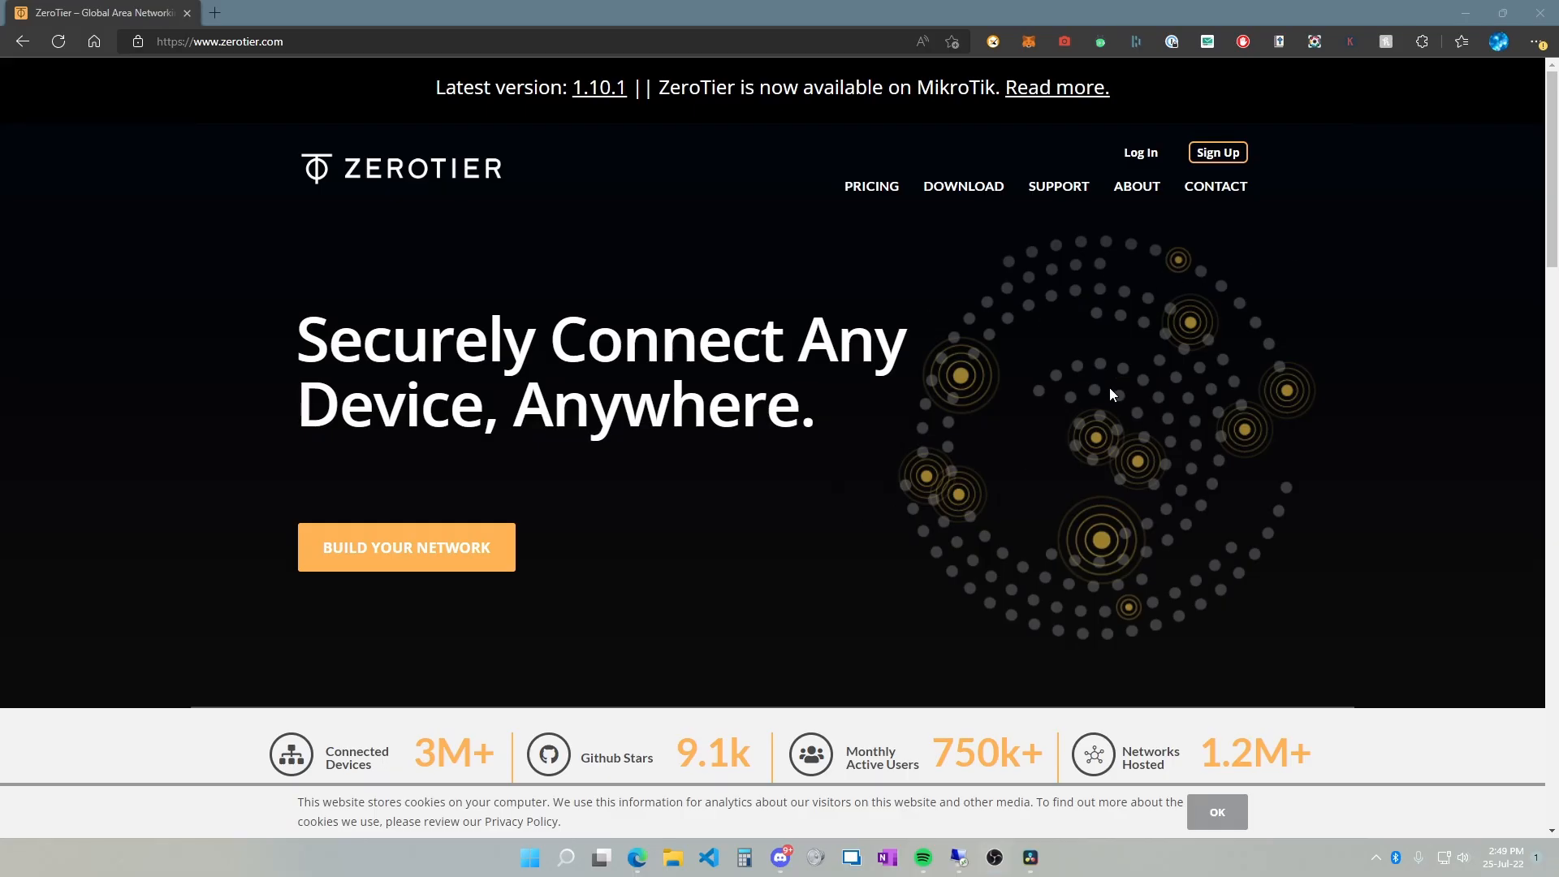
pyautogui.moveTo(1139, 152)
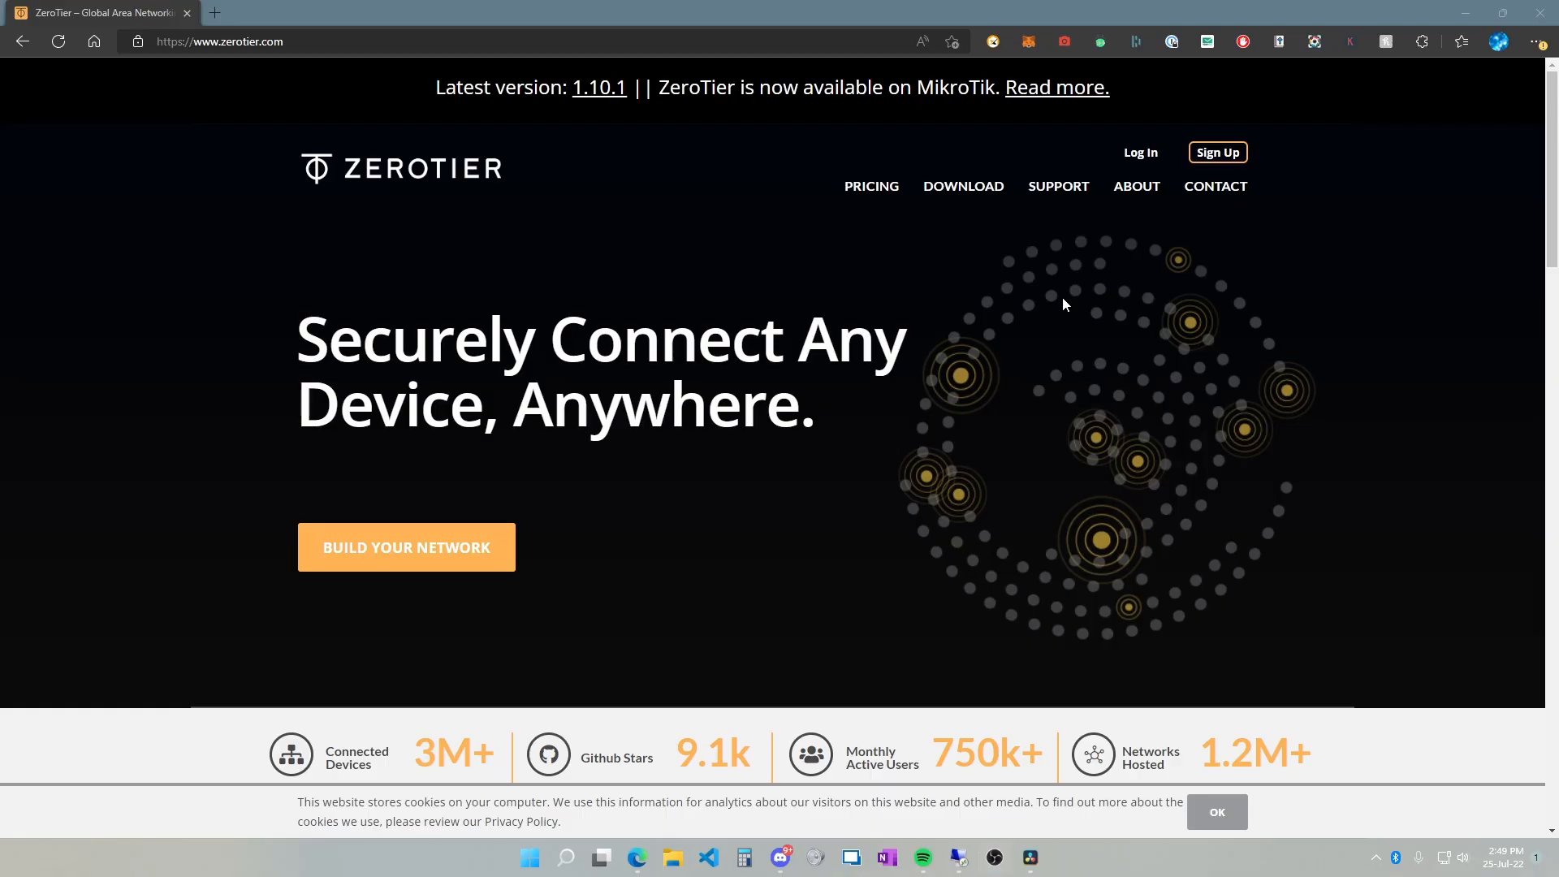
pyautogui.moveTo(1057, 266)
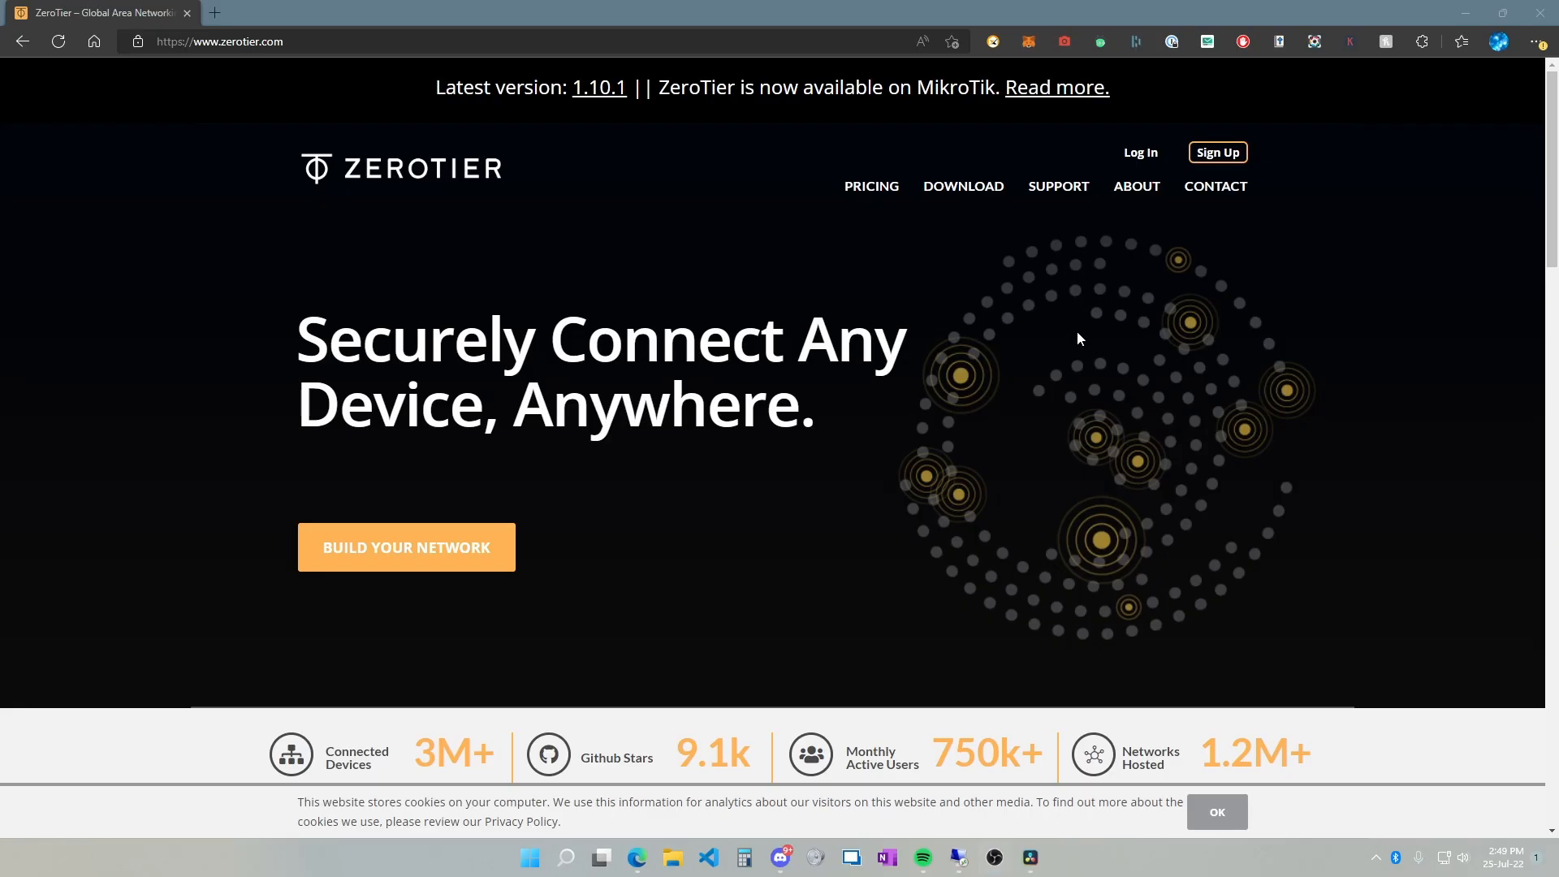
pyautogui.moveTo(1103, 332)
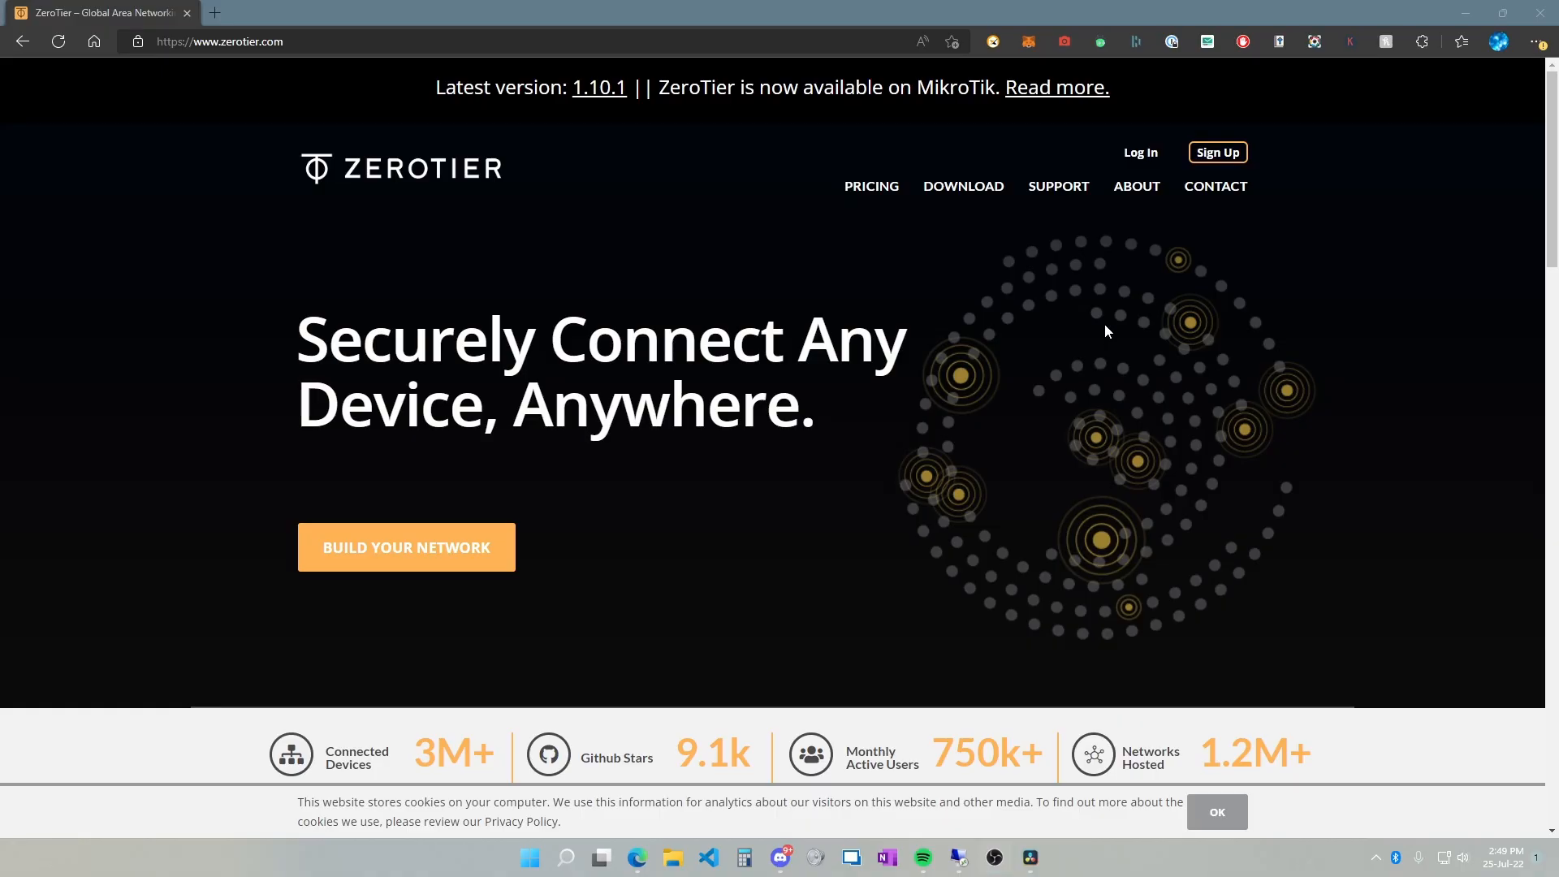
pyautogui.moveTo(1103, 335)
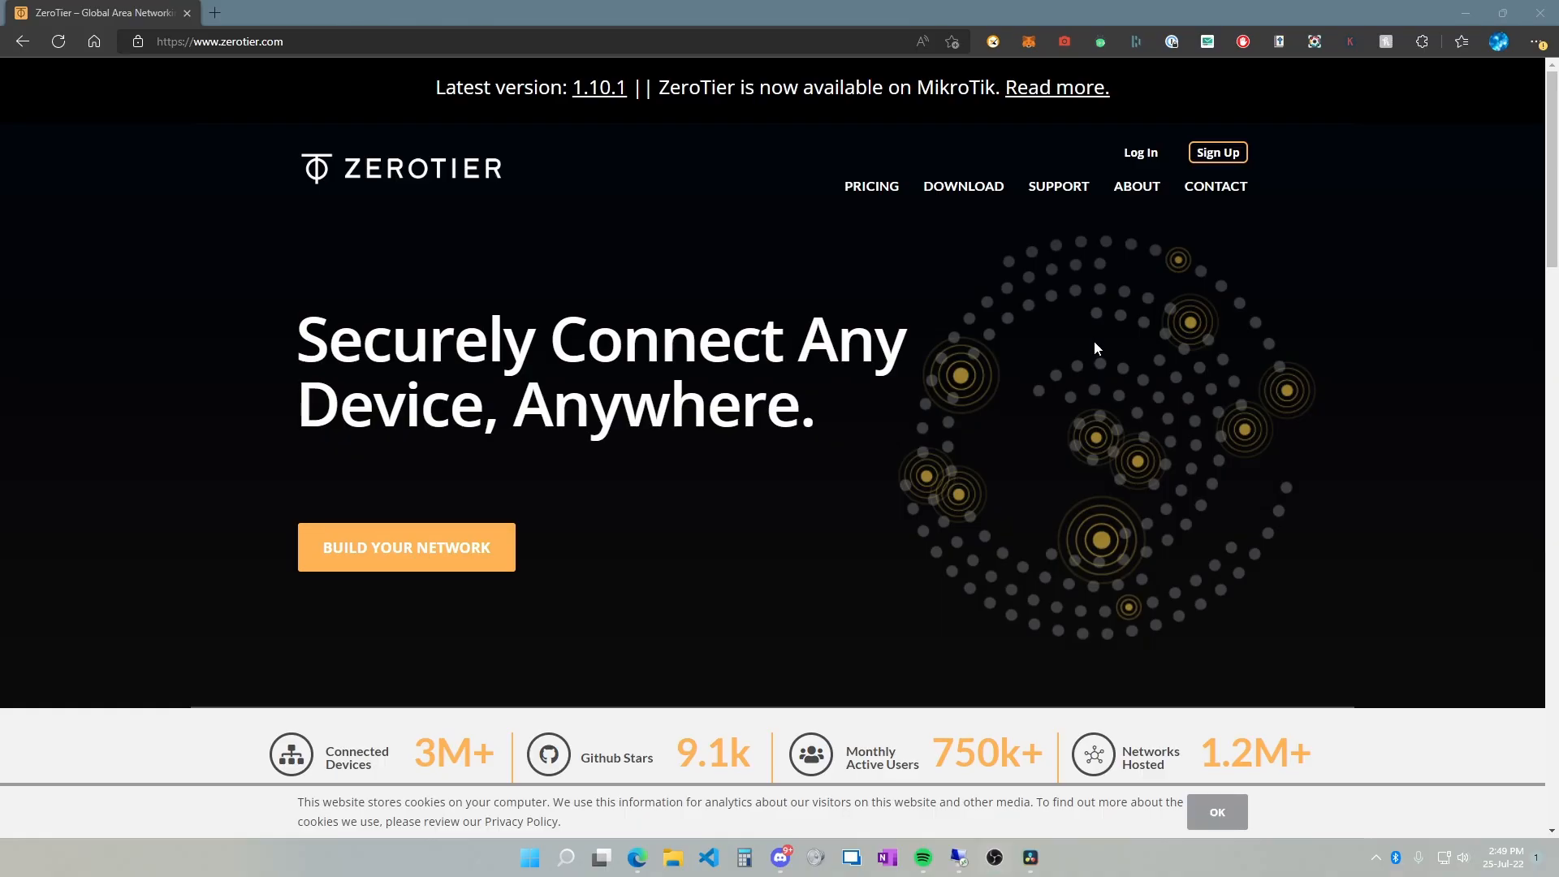
pyautogui.moveTo(1066, 399)
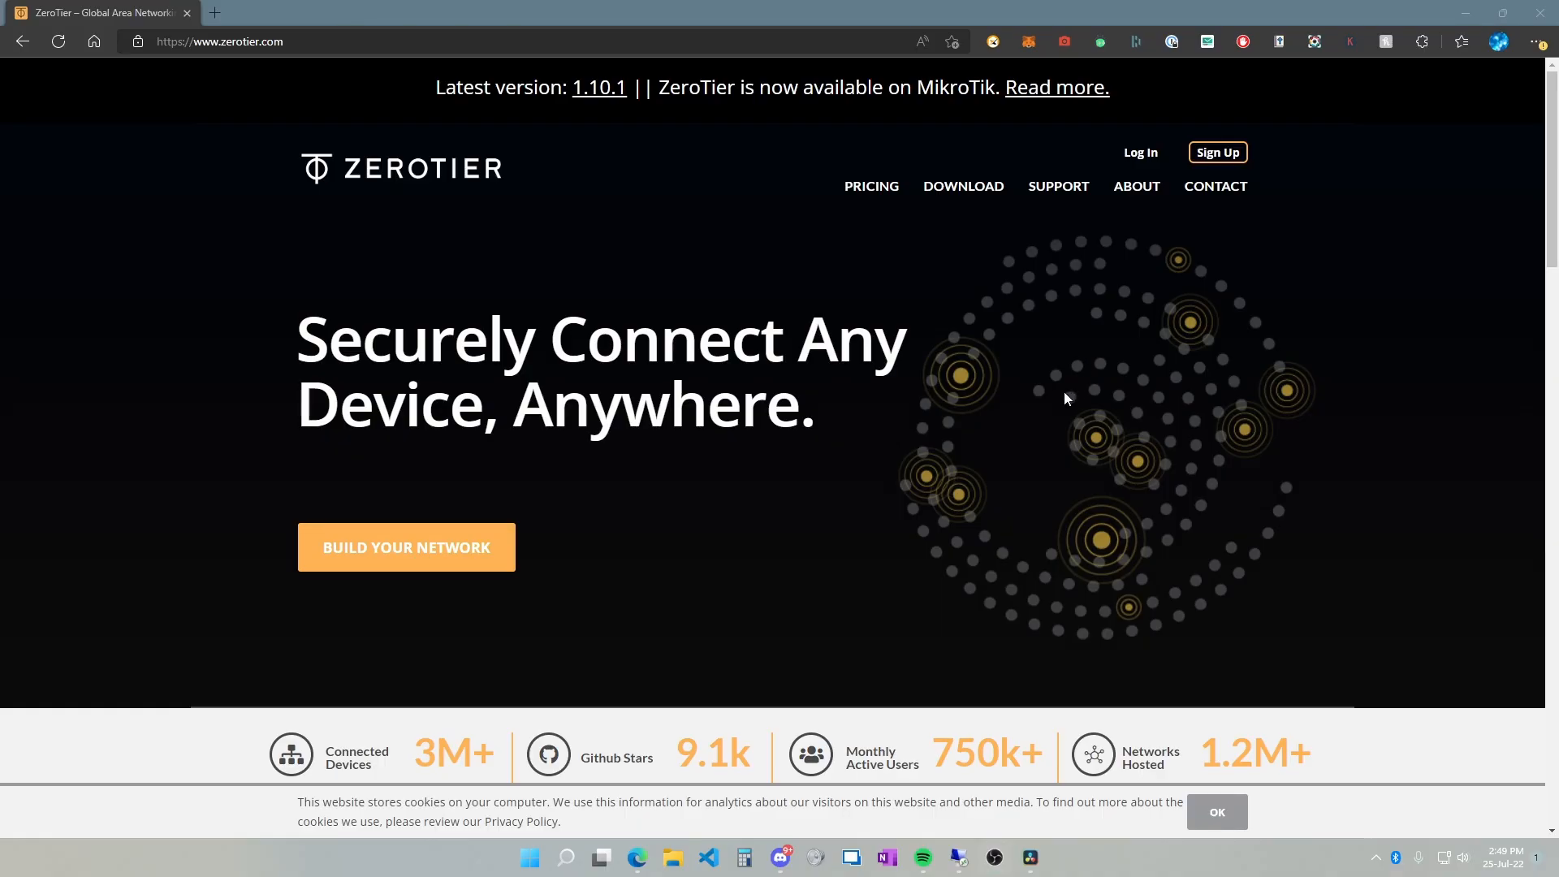
pyautogui.moveTo(1054, 408)
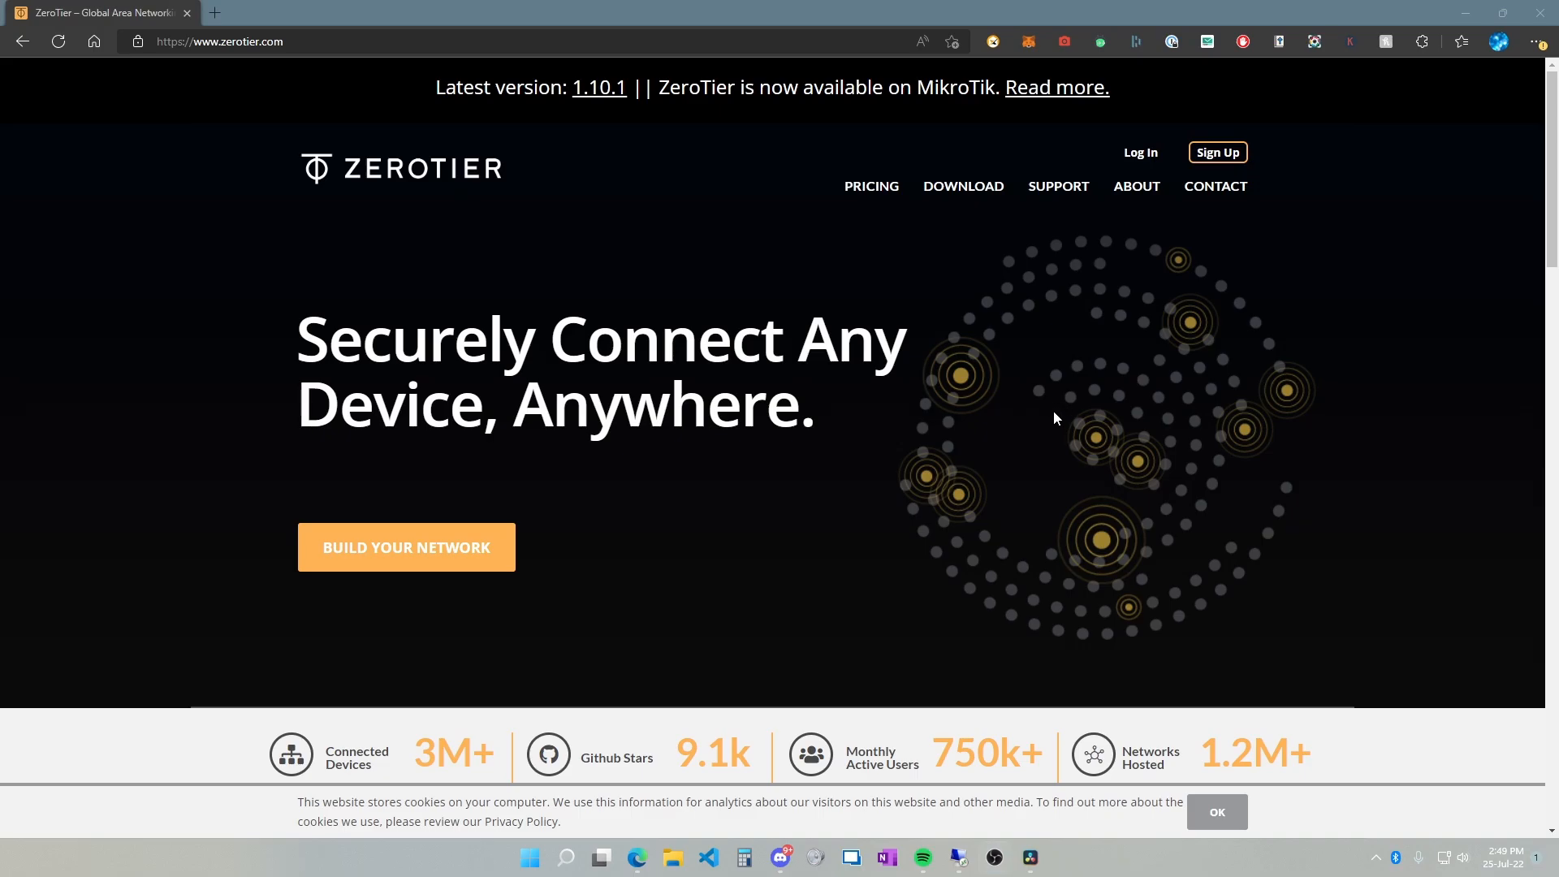
pyautogui.moveTo(1046, 430)
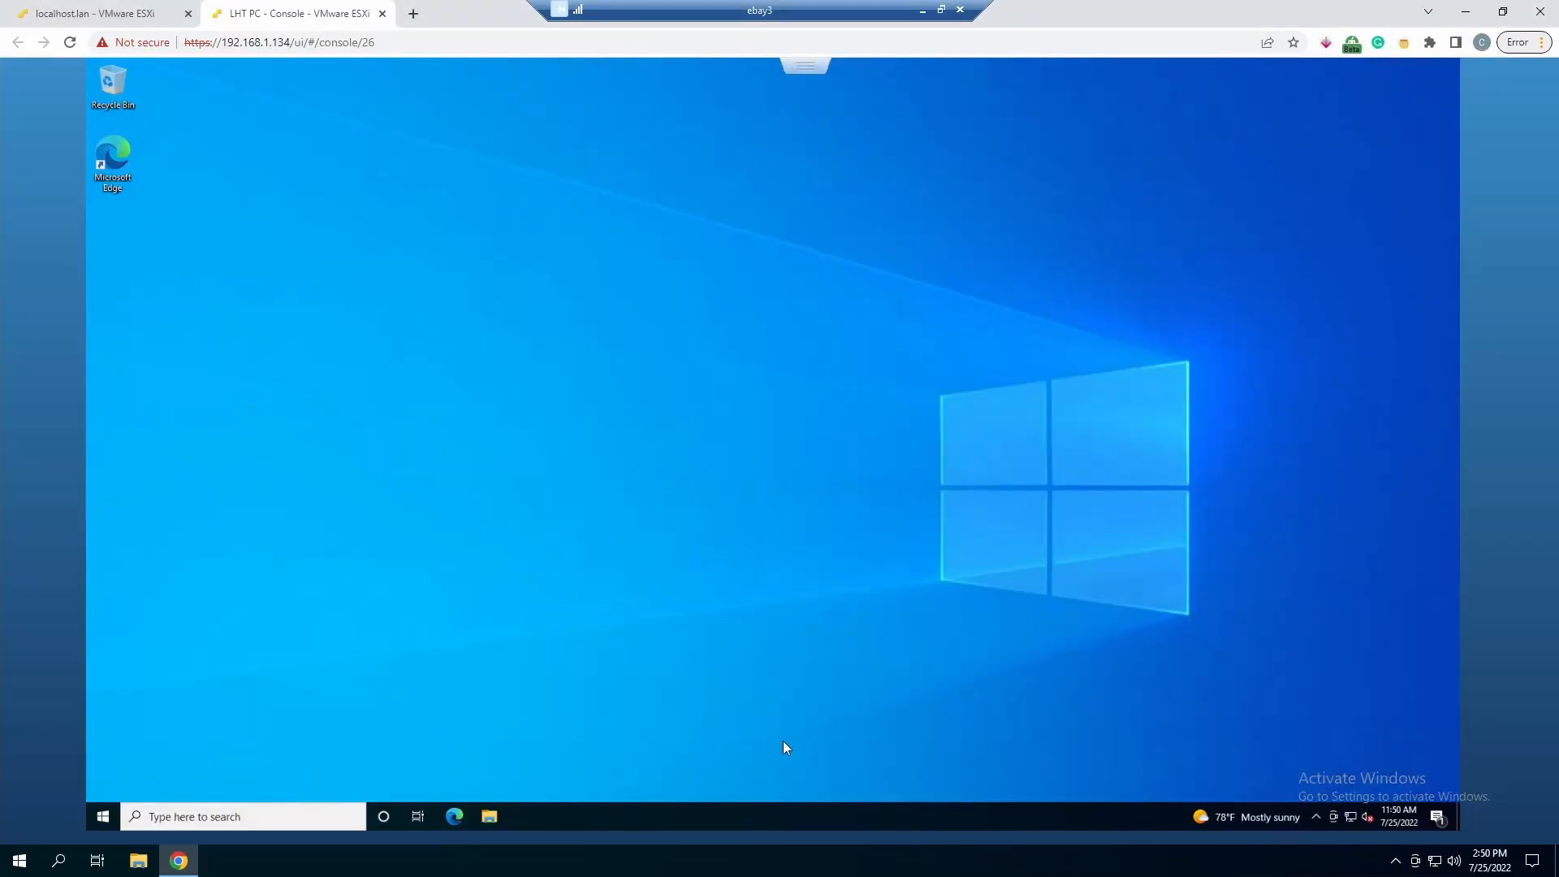
pyautogui.moveTo(738, 449)
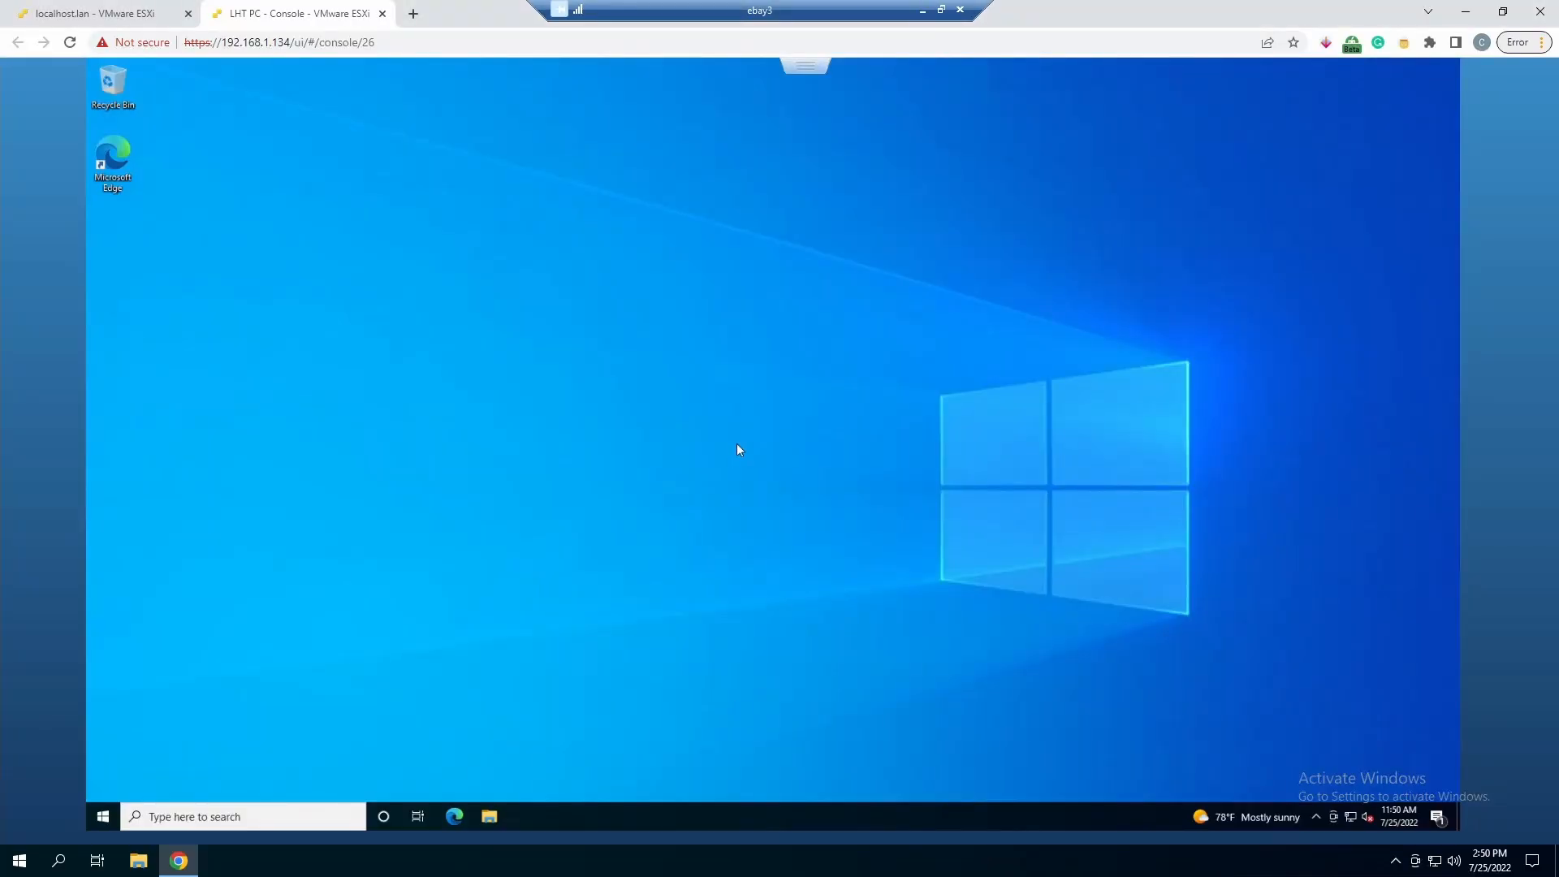
pyautogui.moveTo(885, 504)
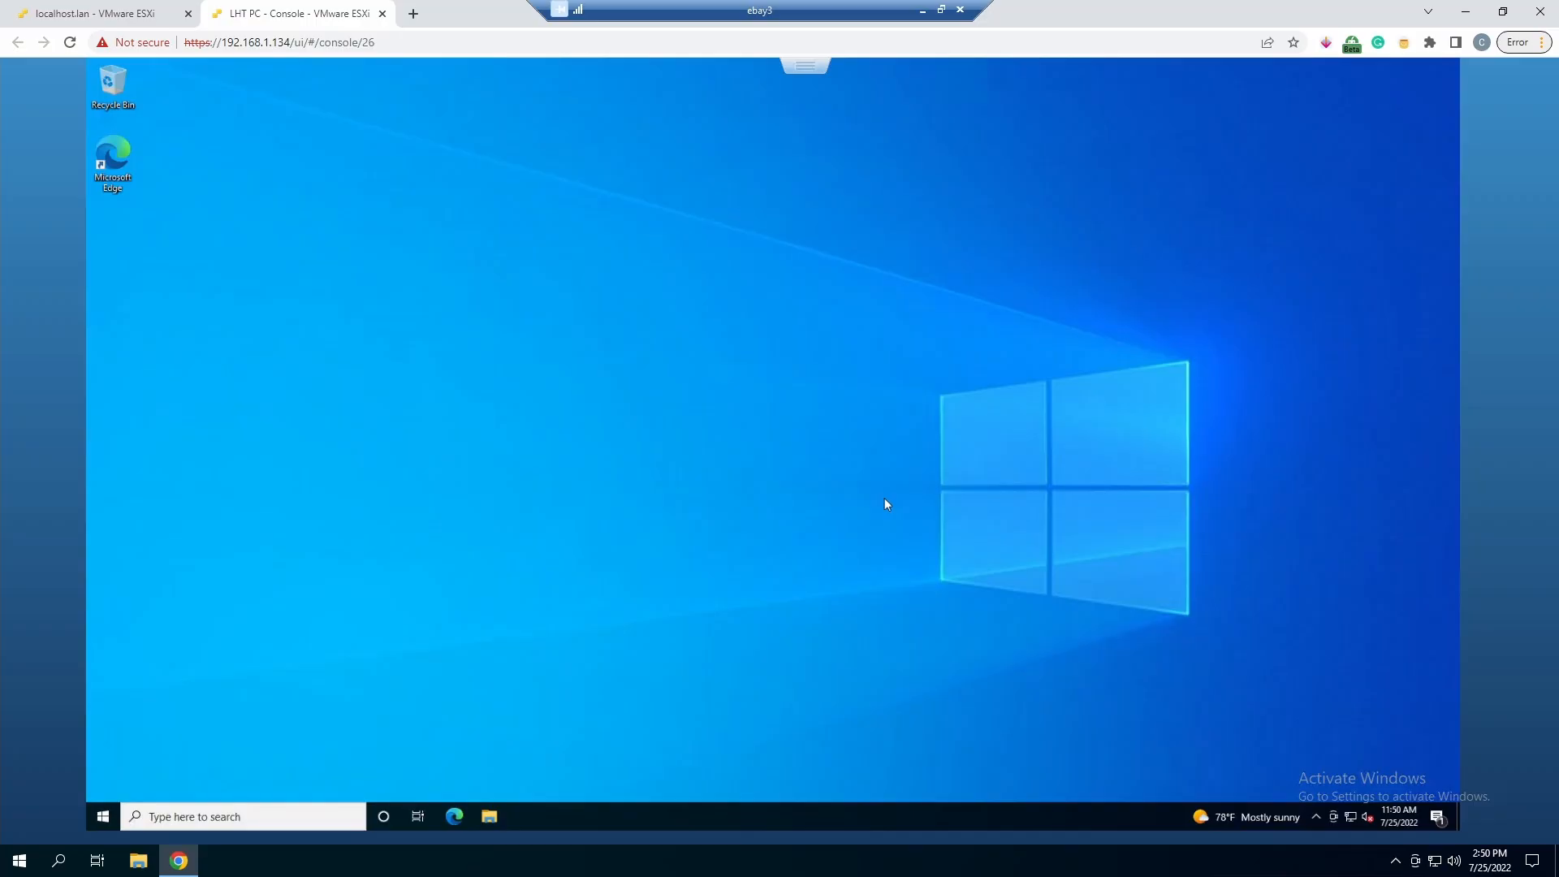
pyautogui.moveTo(877, 496)
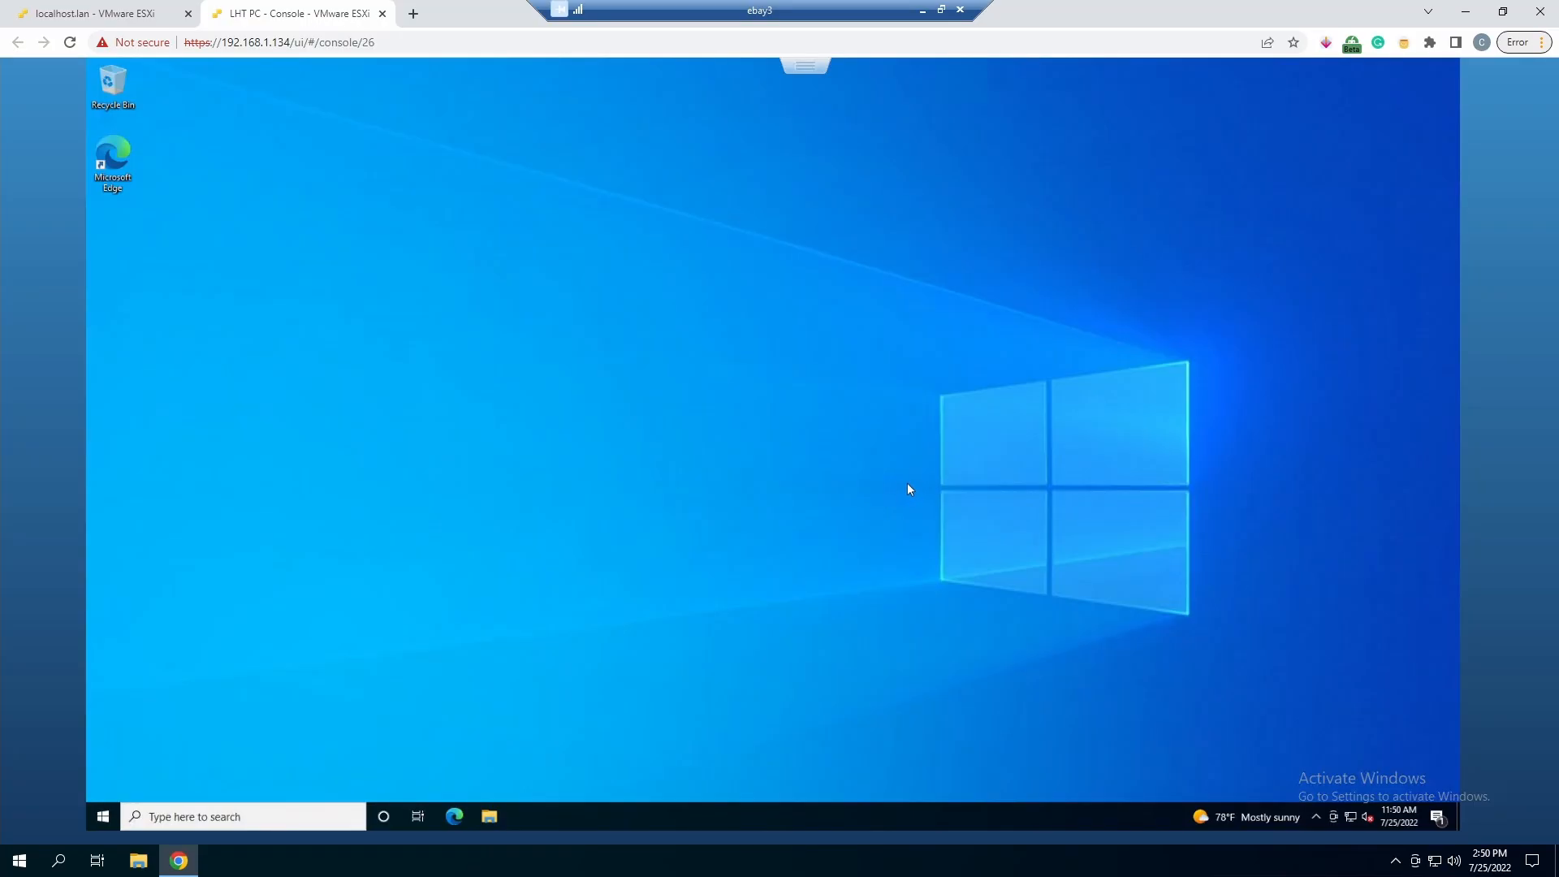
pyautogui.moveTo(906, 496)
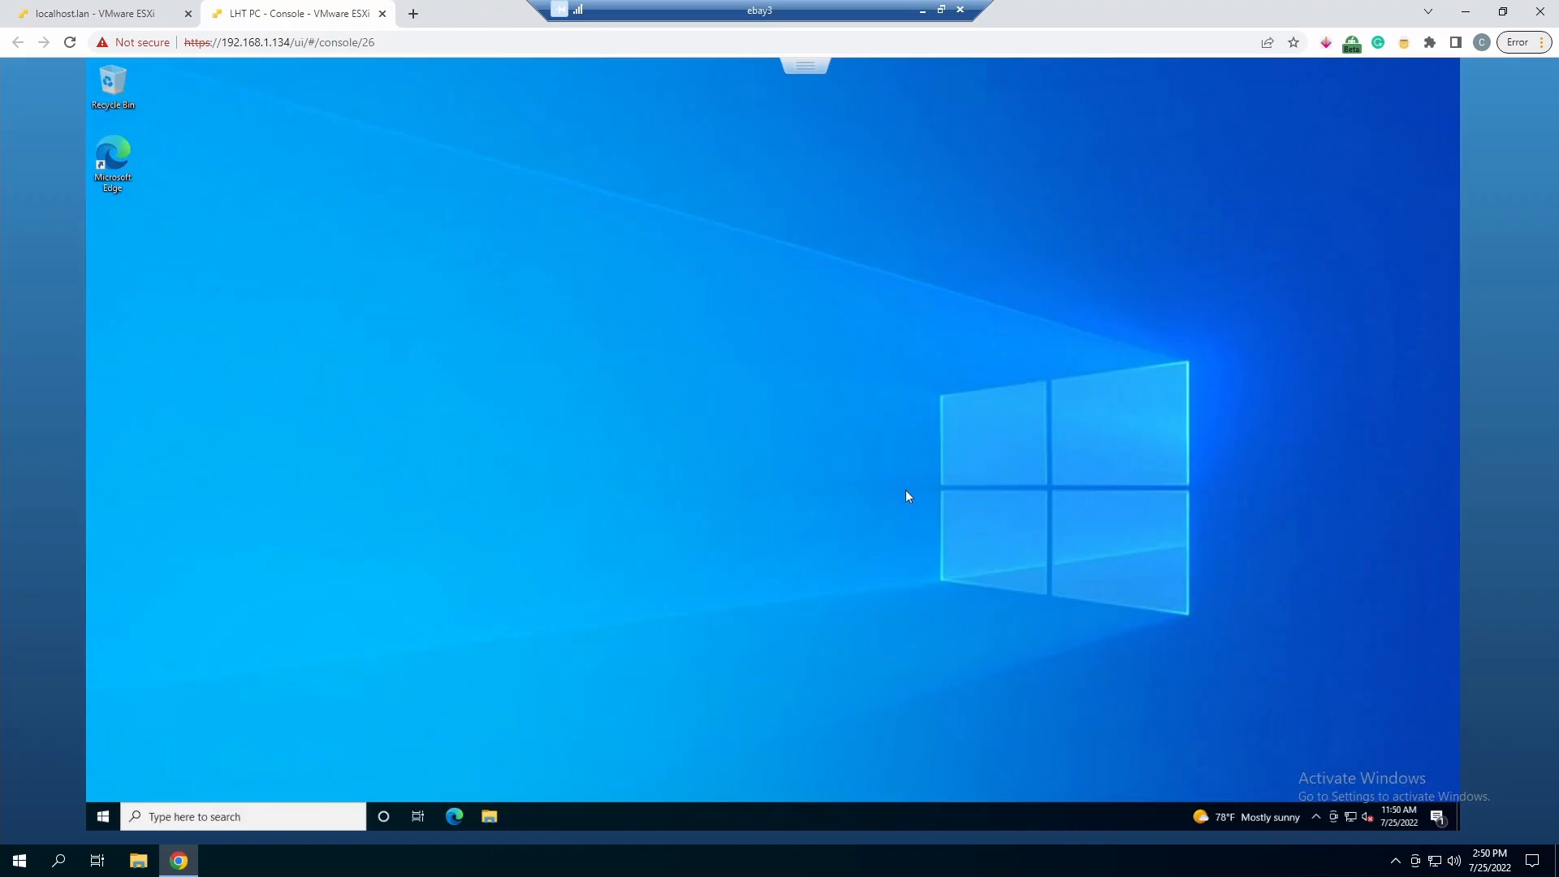
pyautogui.moveTo(728, 594)
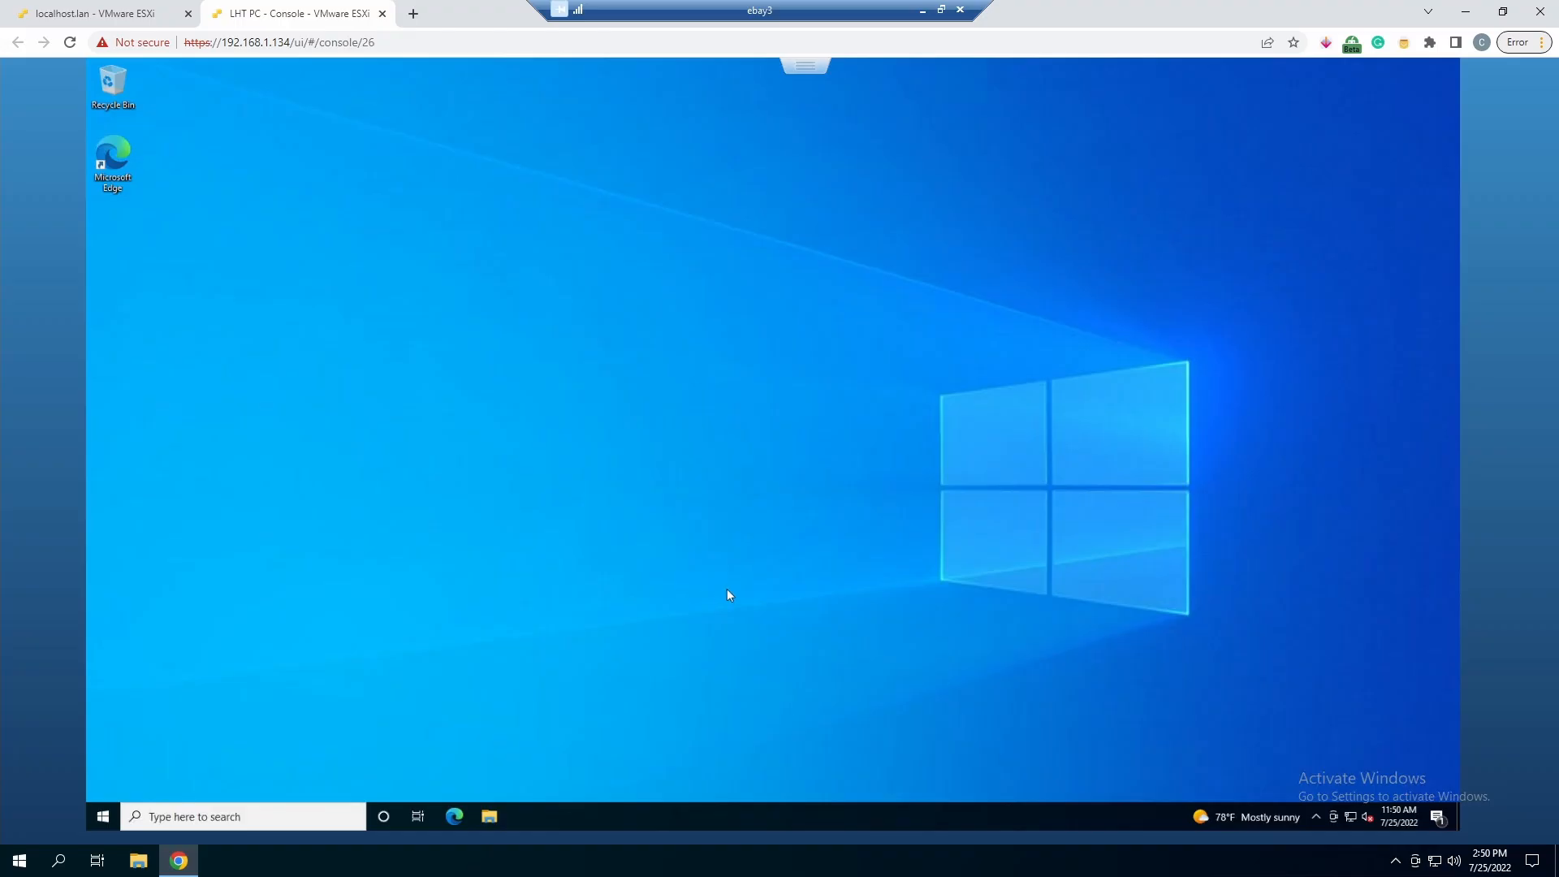
pyautogui.moveTo(724, 599)
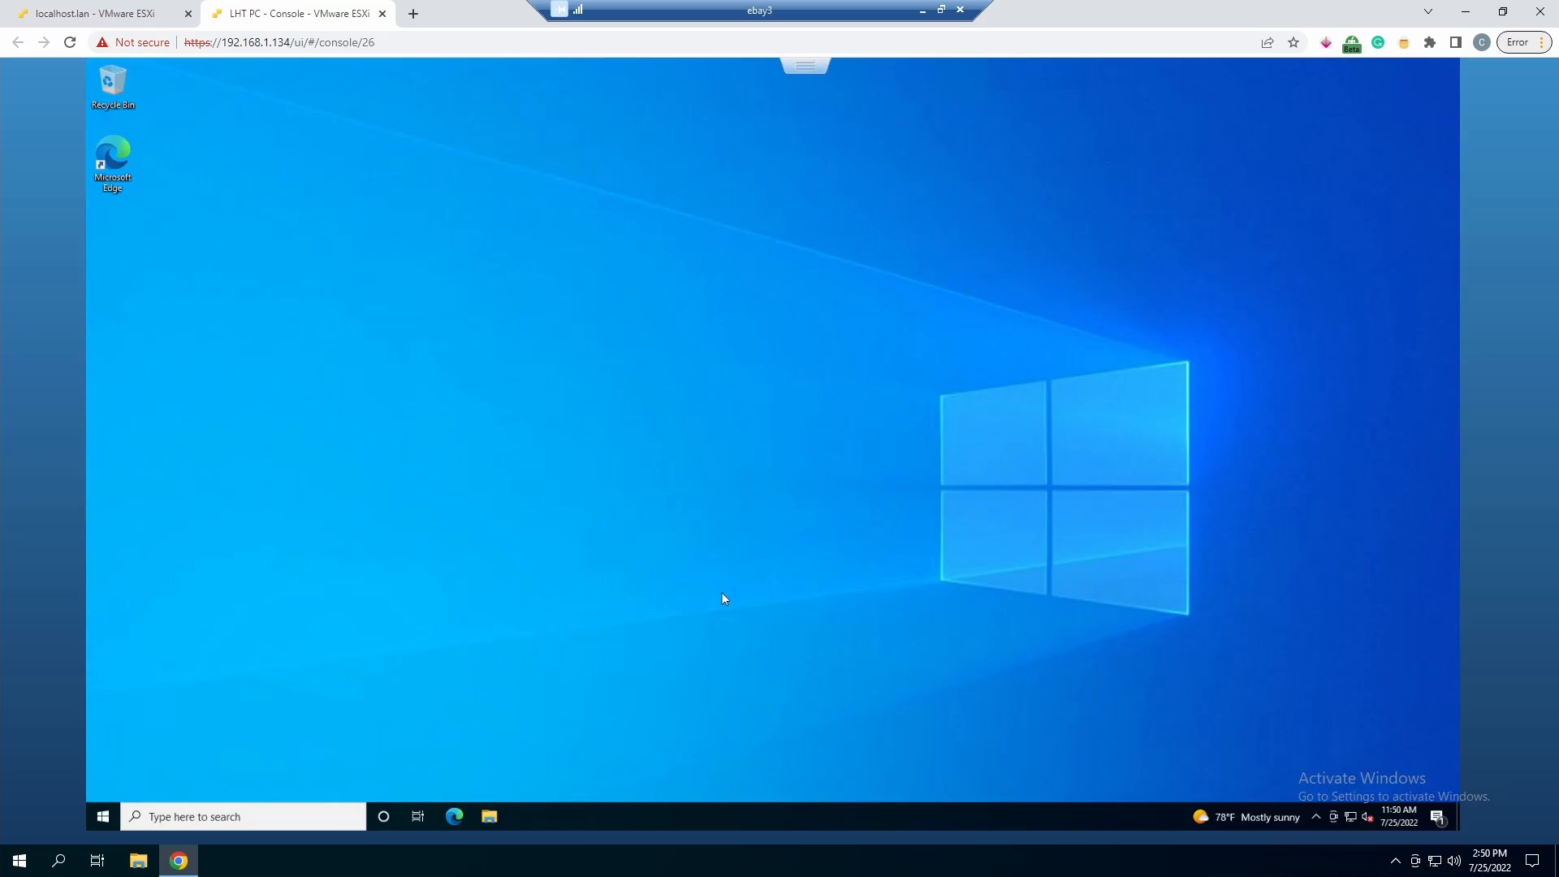
pyautogui.moveTo(718, 599)
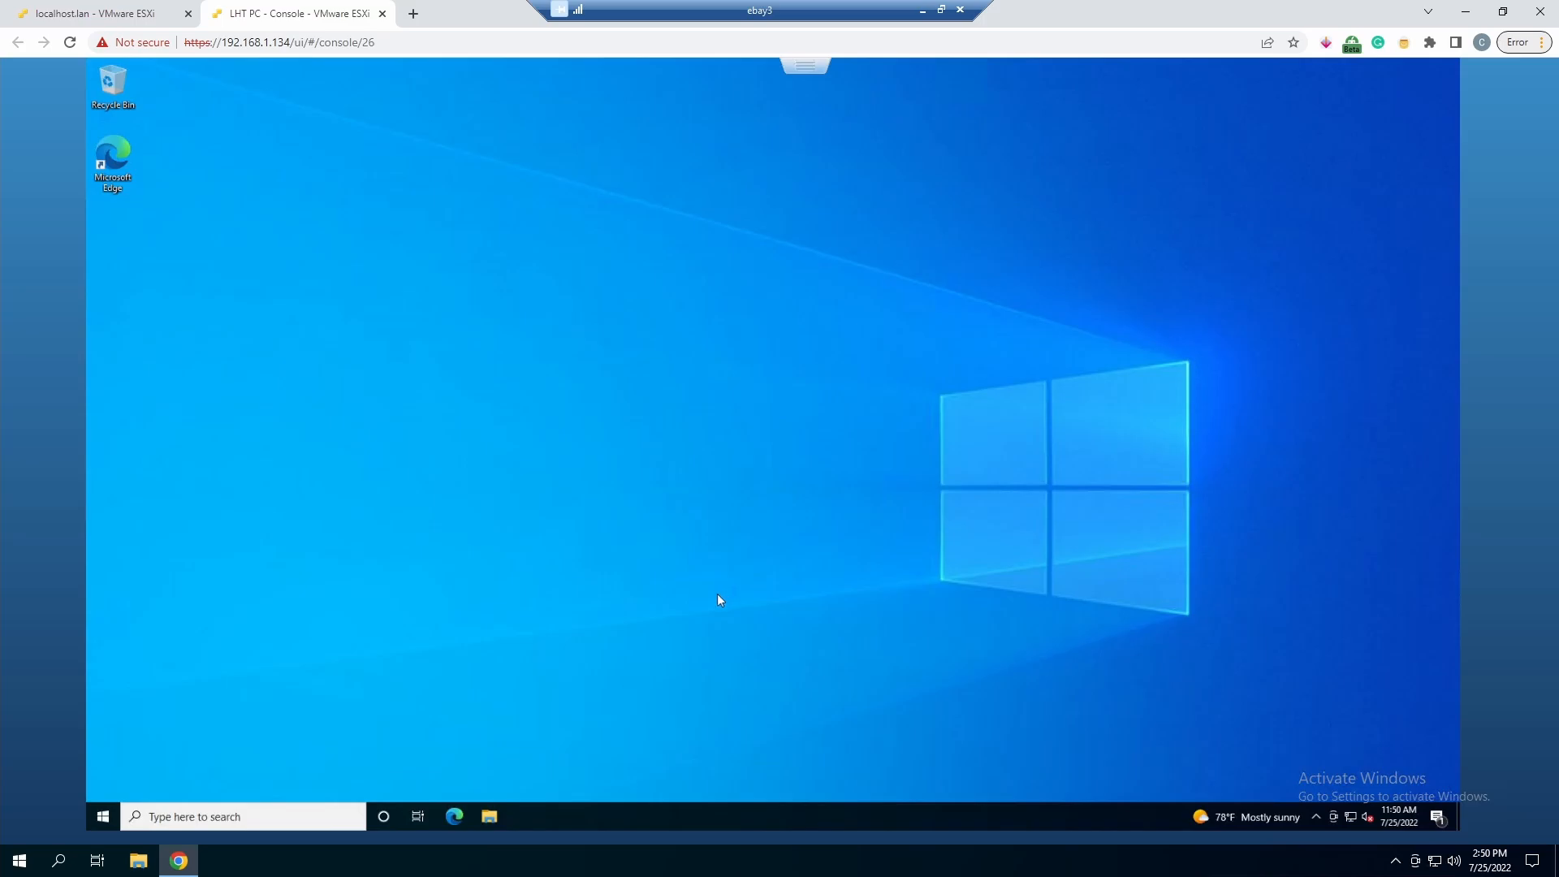
pyautogui.moveTo(482, 416)
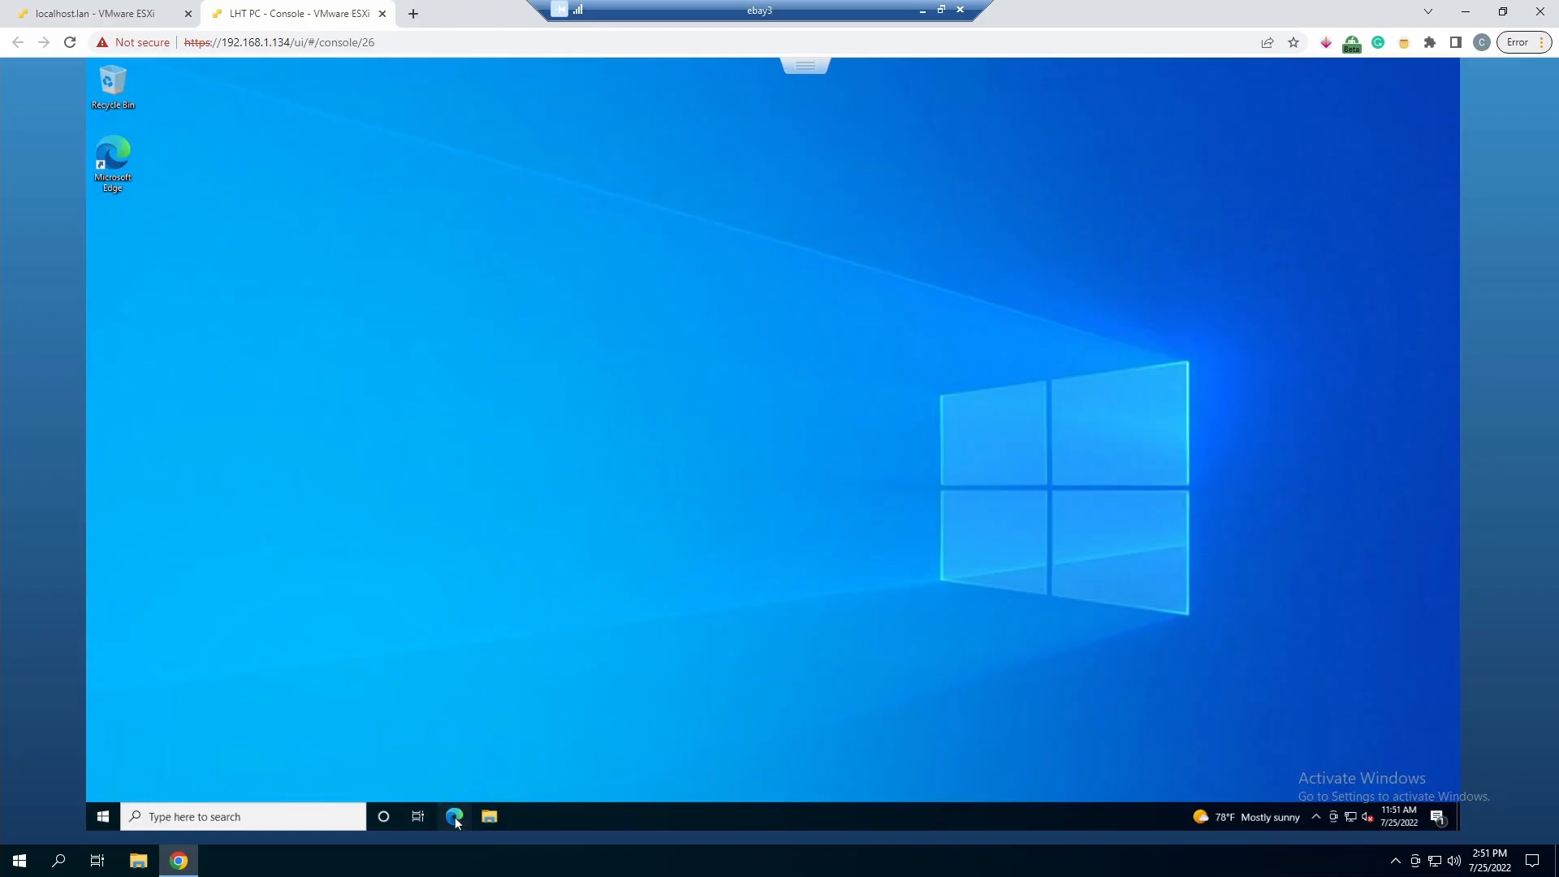
# Launch Edge in the VM and browse to zerotier.com.
pyautogui.click(453, 816)
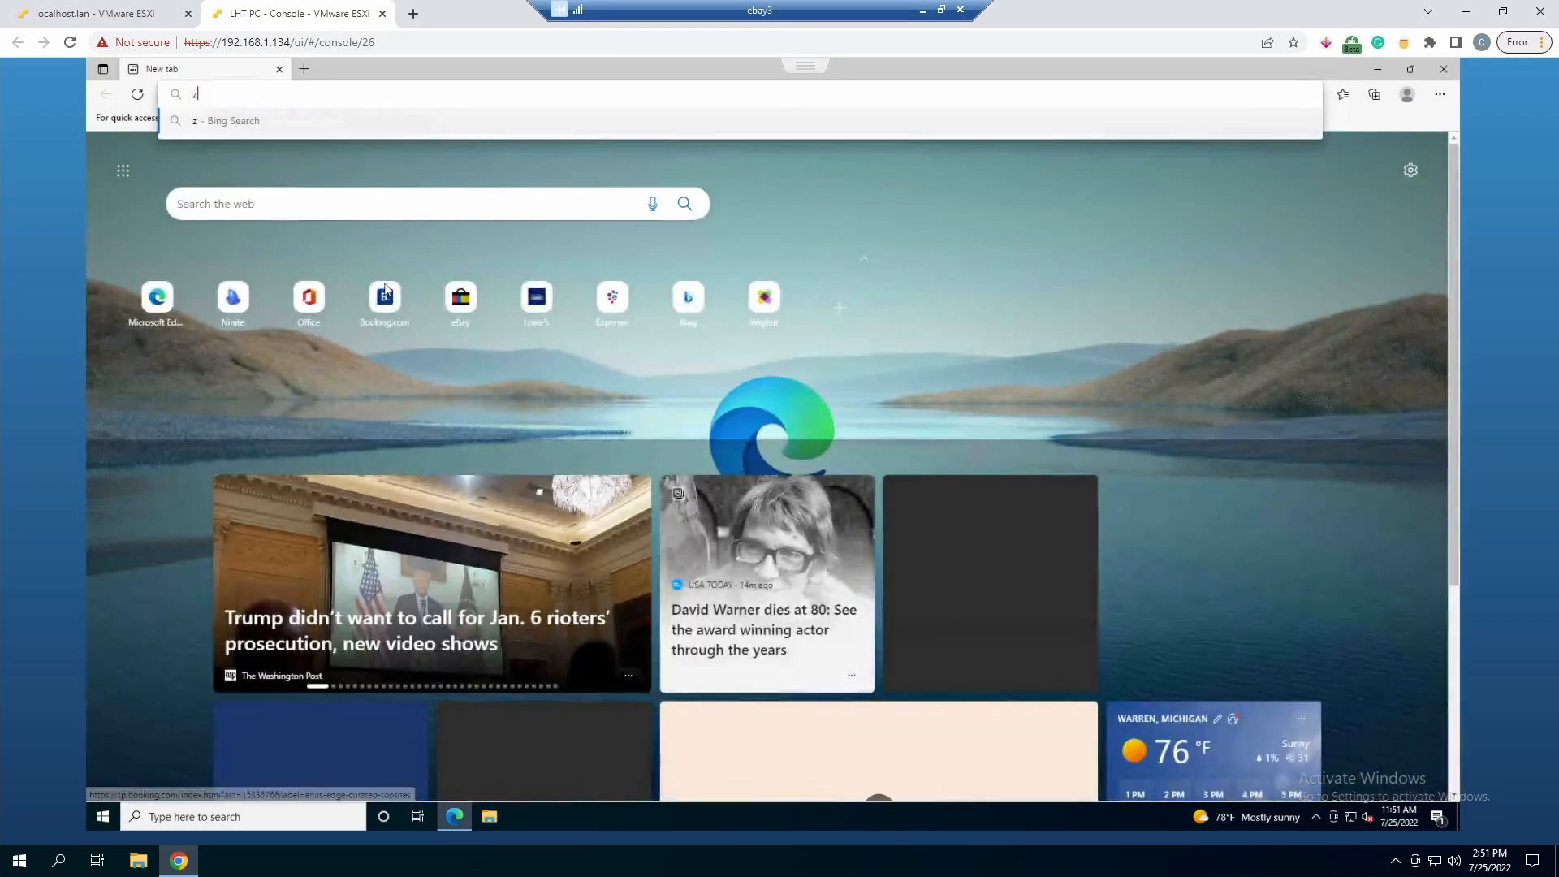
pyautogui.write('erotier.com')
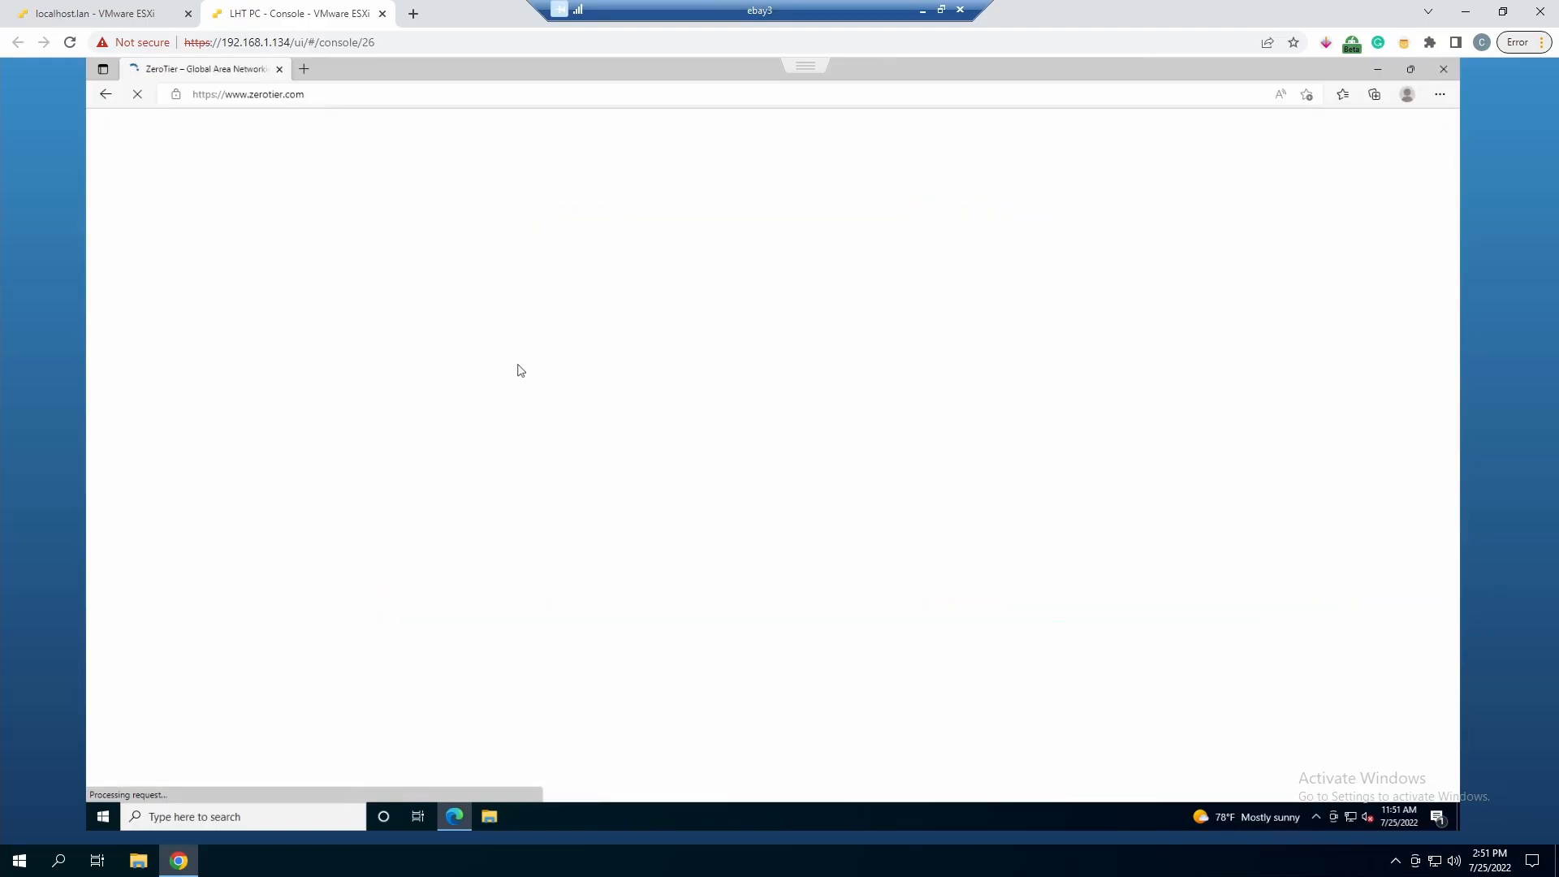
pyautogui.moveTo(500, 371)
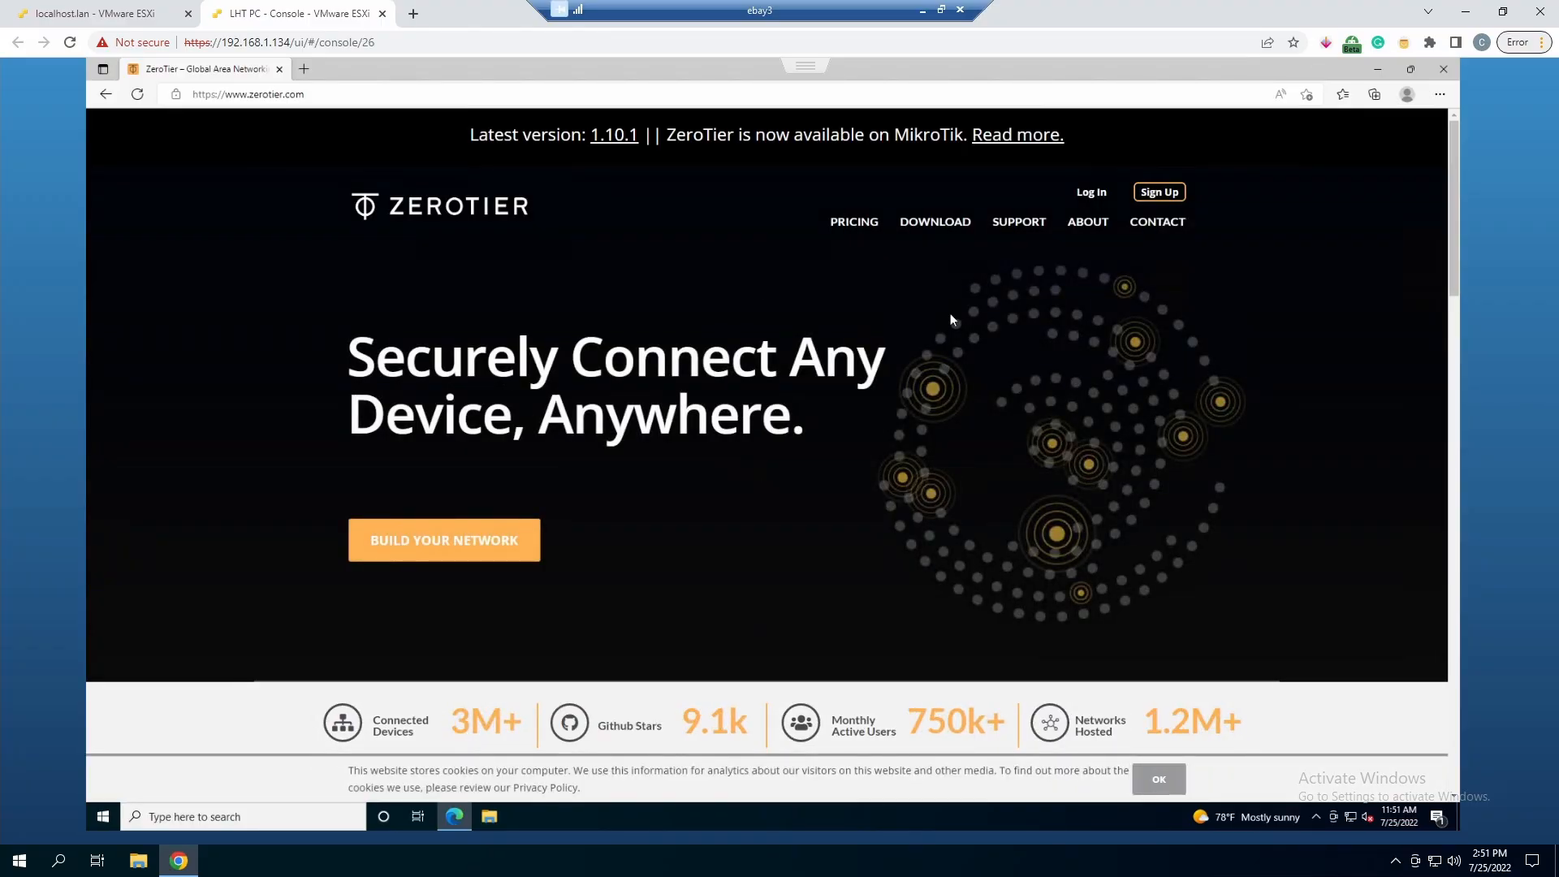
pyautogui.moveTo(938, 301)
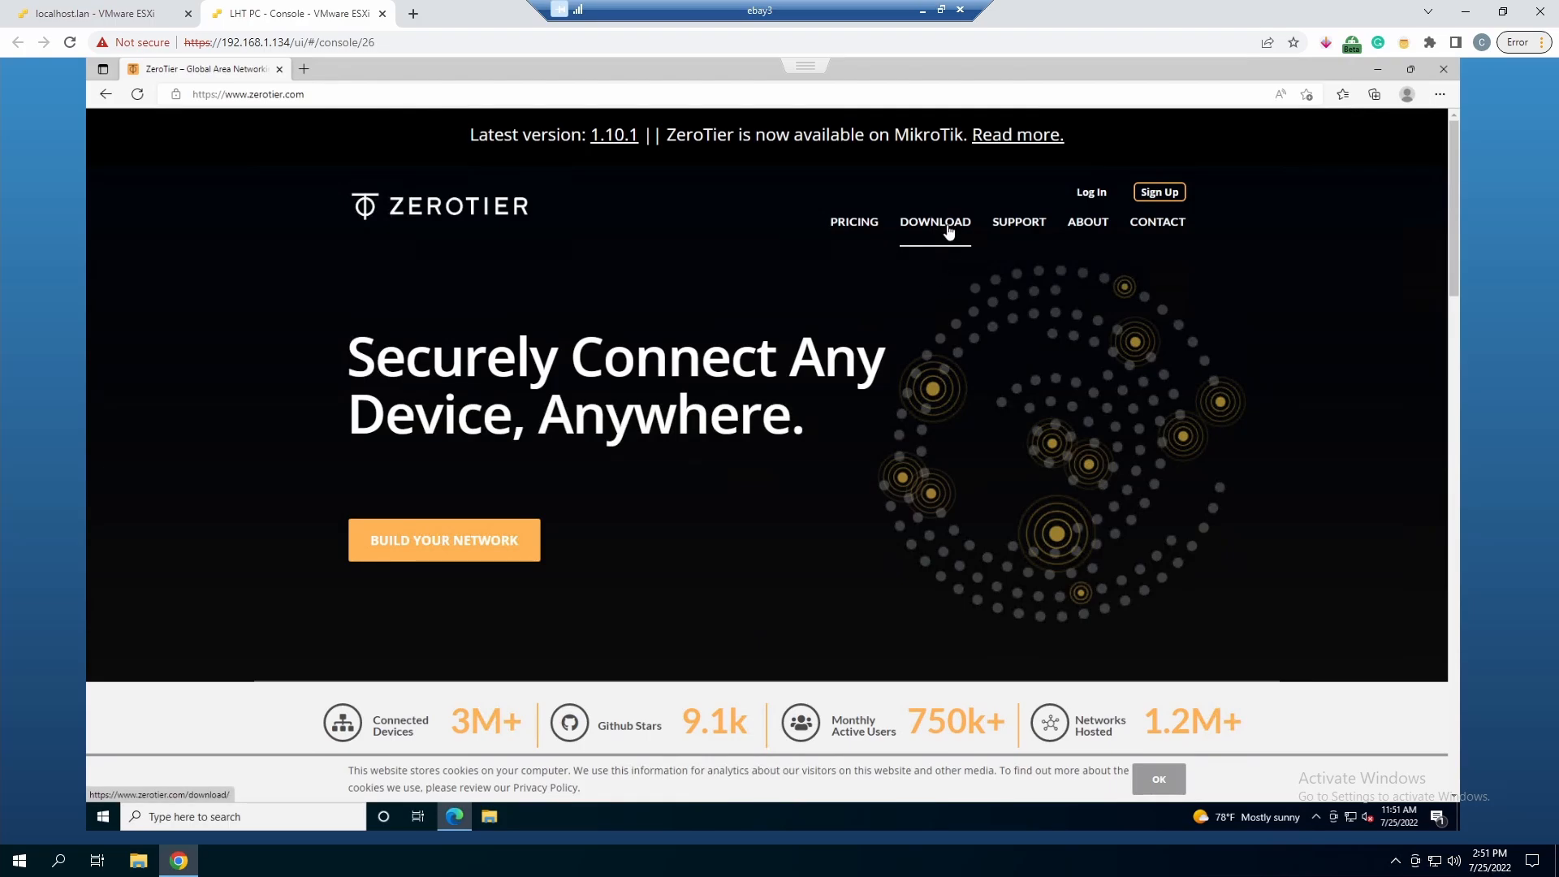
# Go to the Download page and download the Windows installer ZeroTier One.msi.
pyautogui.click(934, 221)
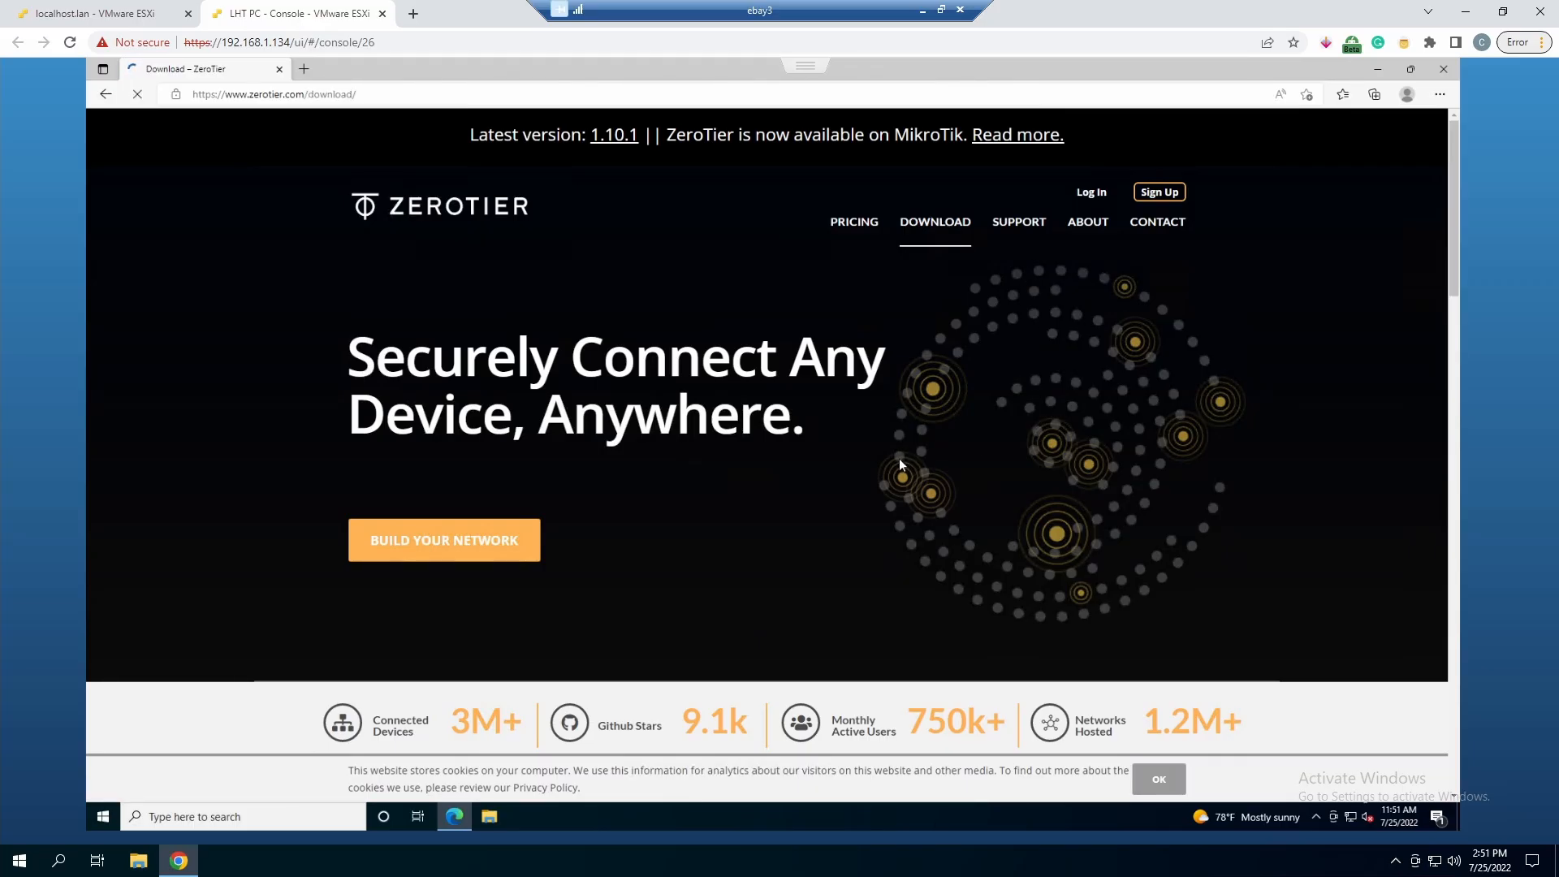
pyautogui.click(933, 221)
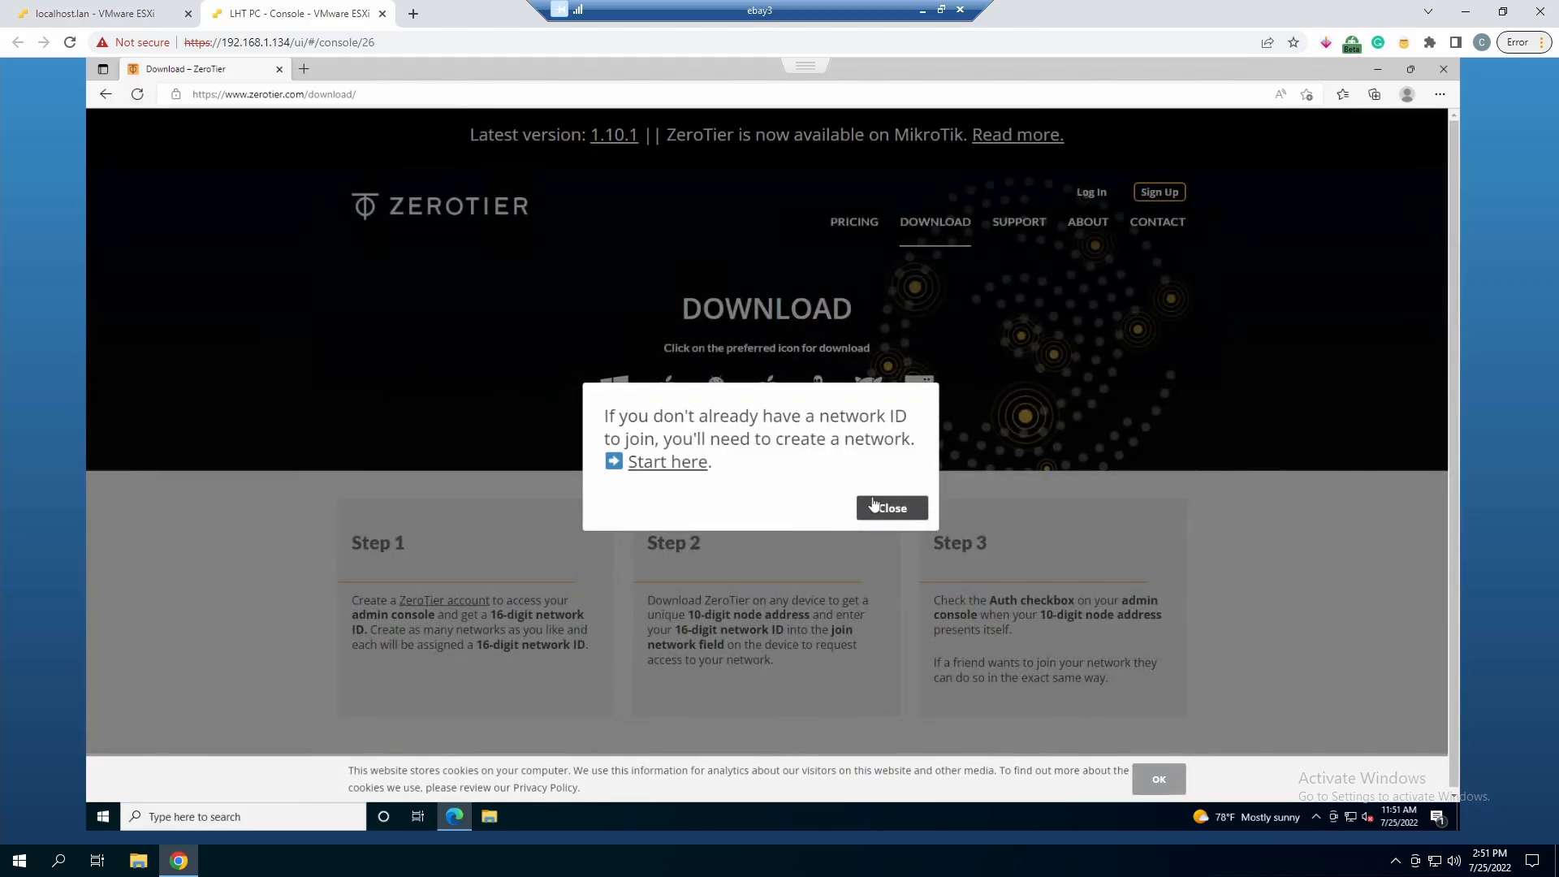
pyautogui.click(890, 506)
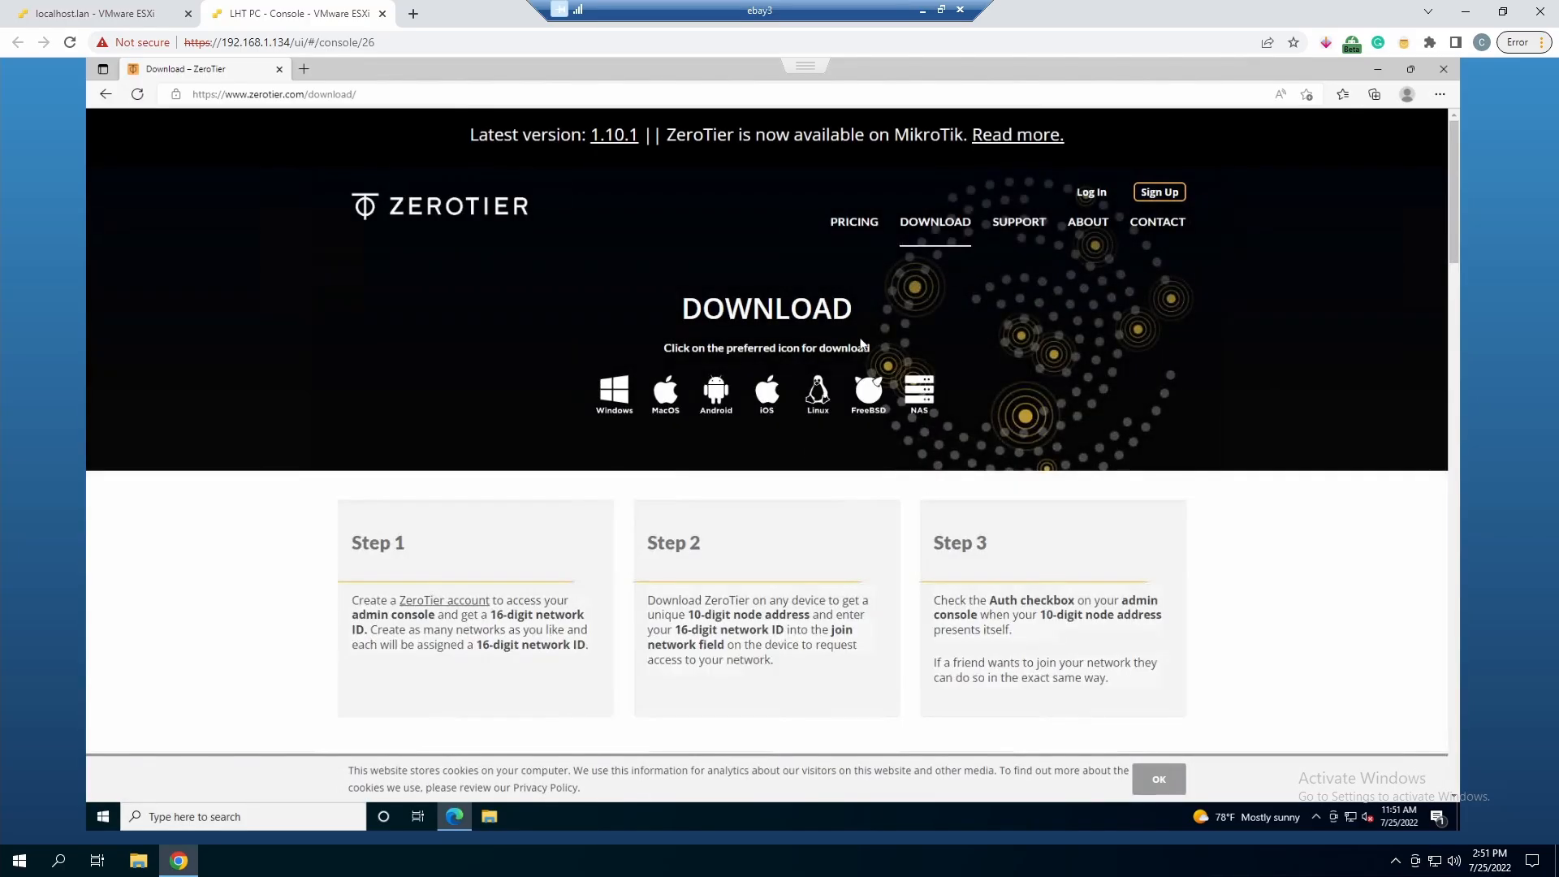
pyautogui.click(614, 393)
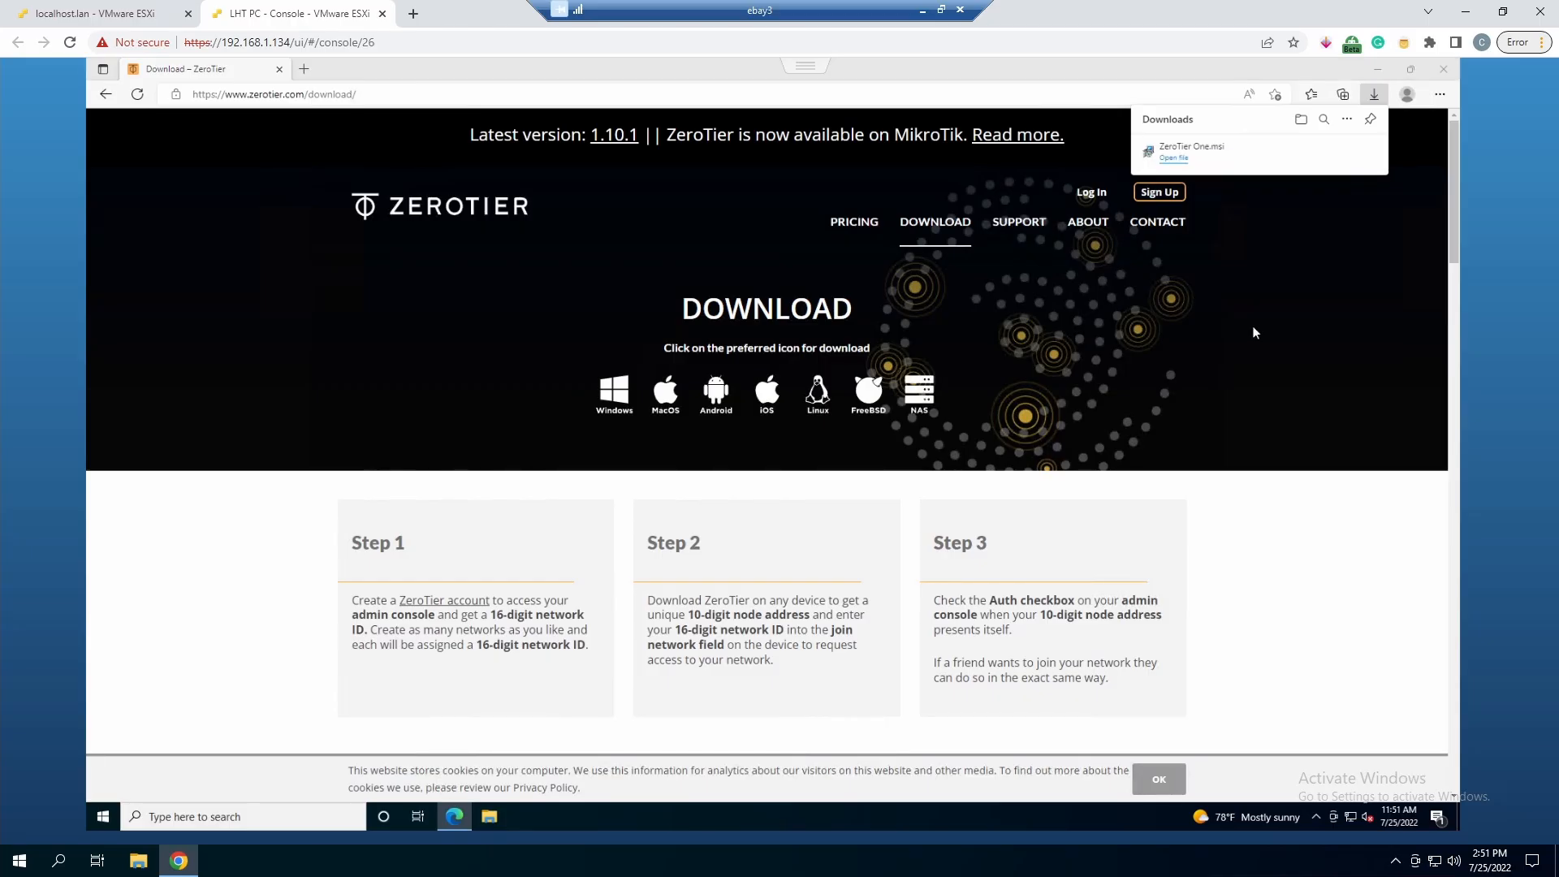
# Run ZeroTier One.msi from Edge's Downloads flyout to install ZeroTier One.
pyautogui.click(1173, 157)
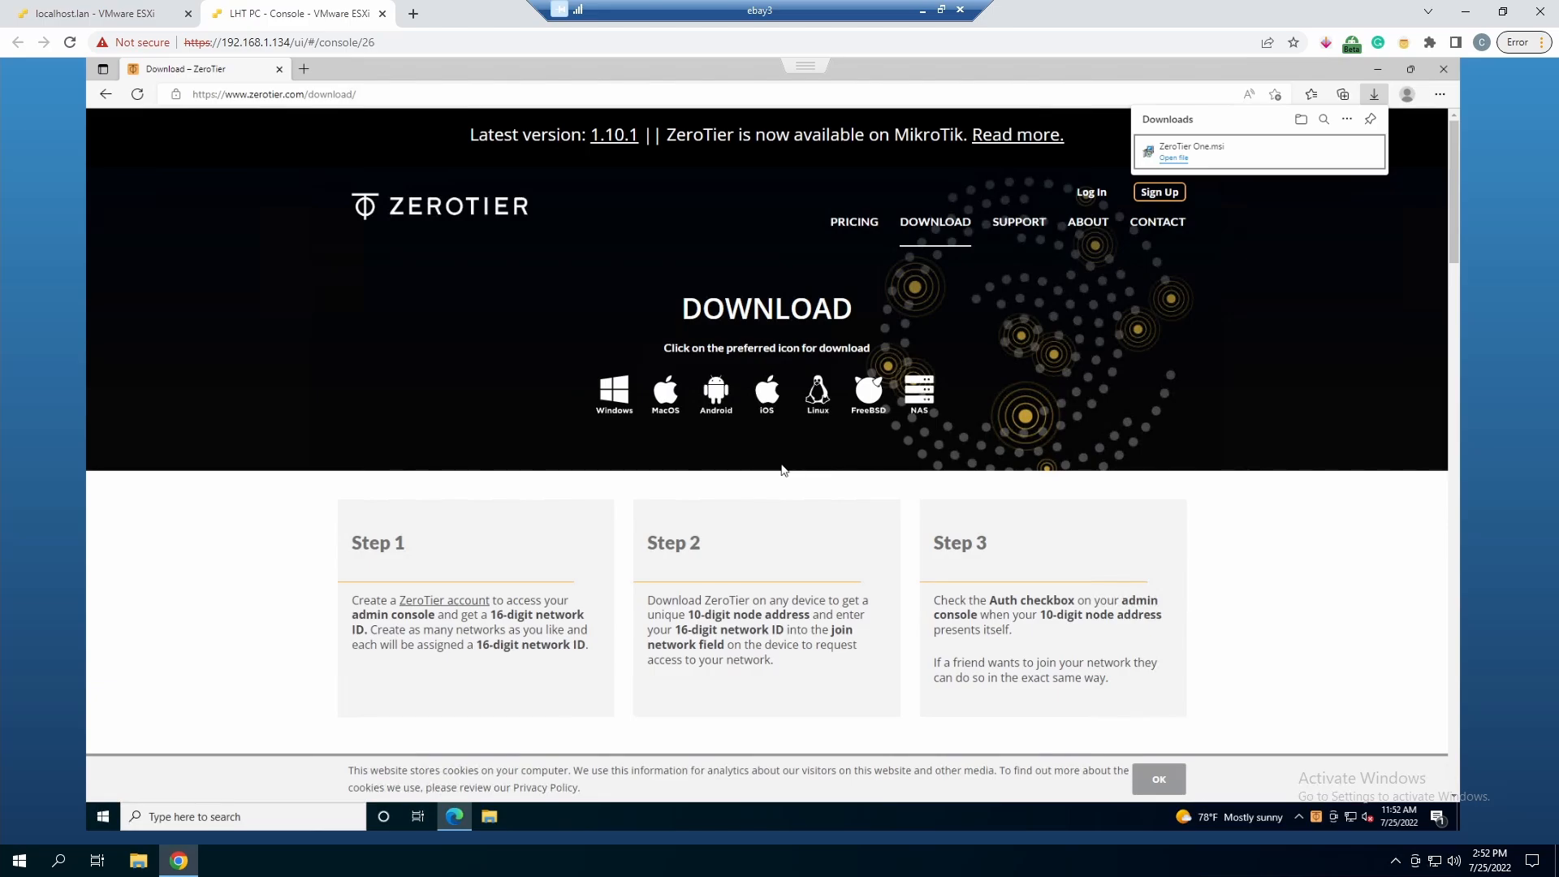
pyautogui.moveTo(1120, 390)
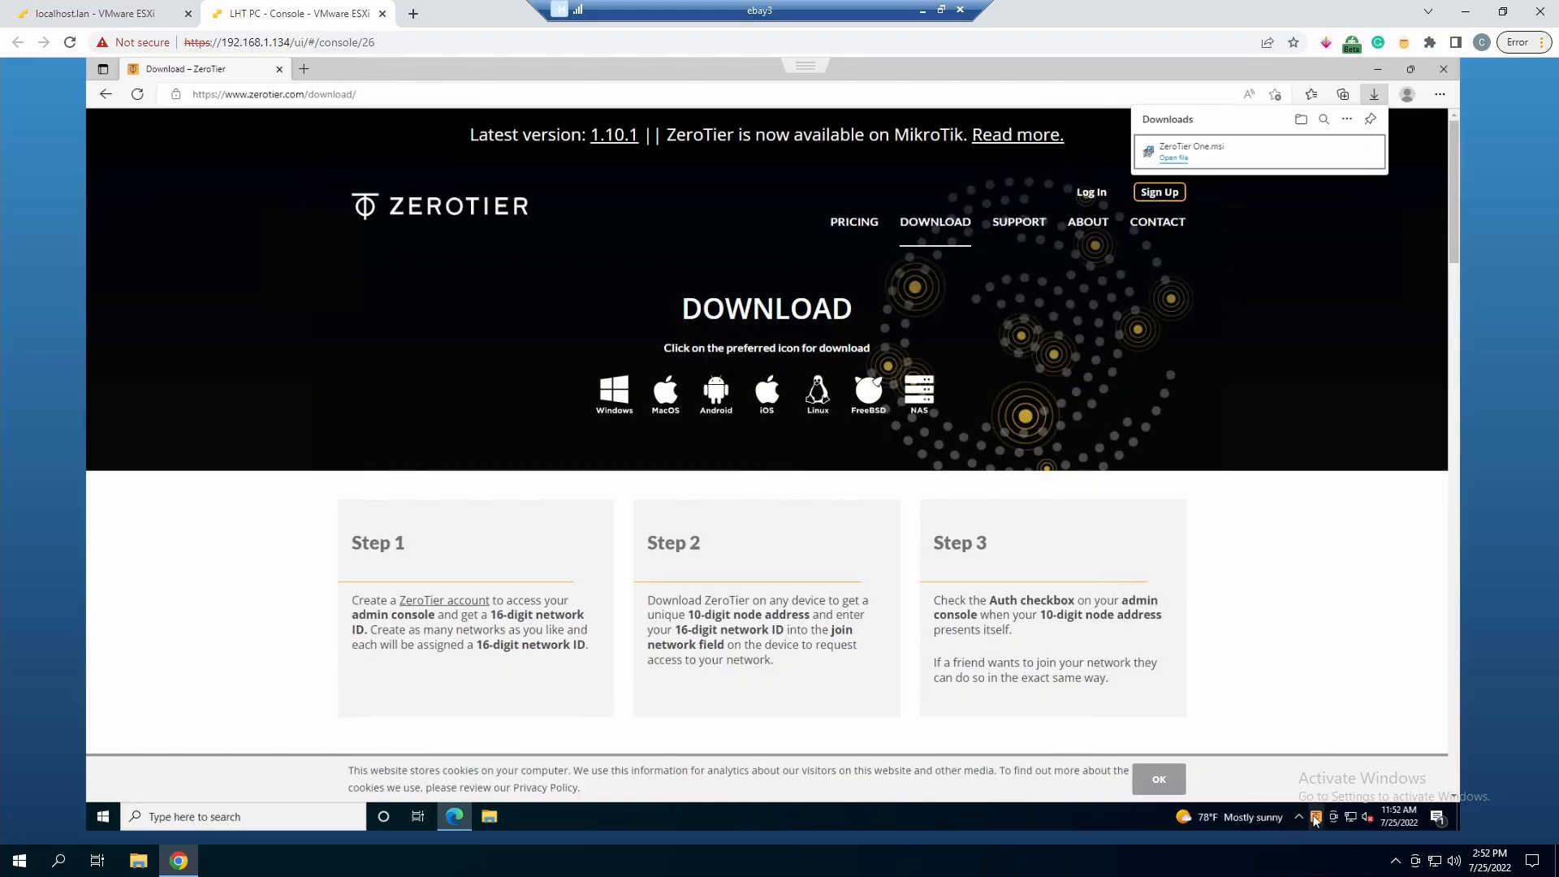
pyautogui.moveTo(1071, 822)
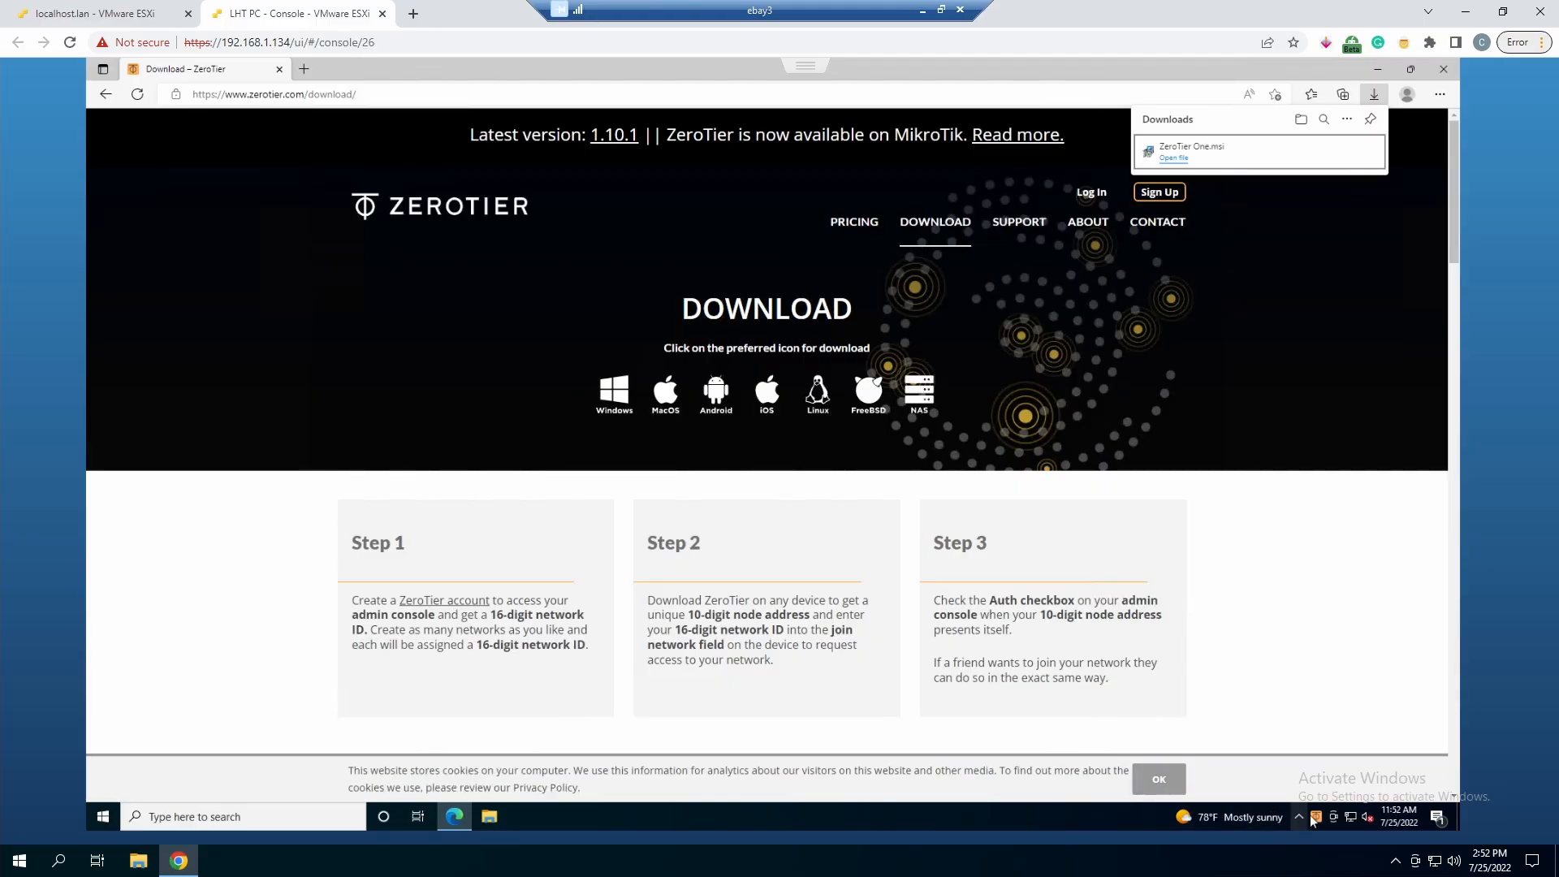
# Choose 'Join New Network...' from the ZeroTier One tray menu.
pyautogui.click(1315, 816)
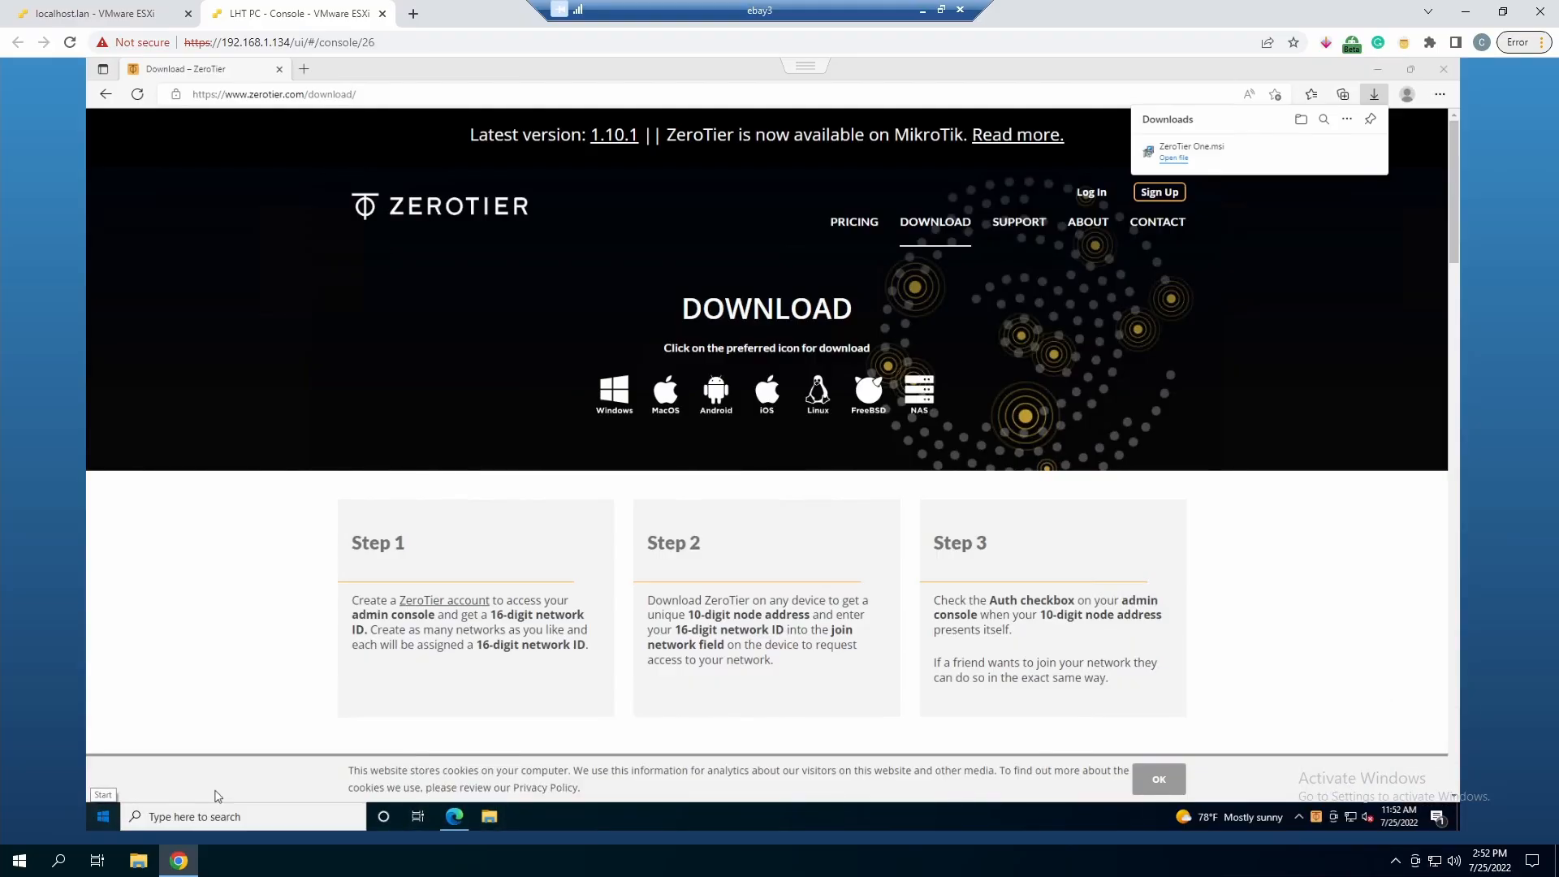
pyautogui.click(101, 816)
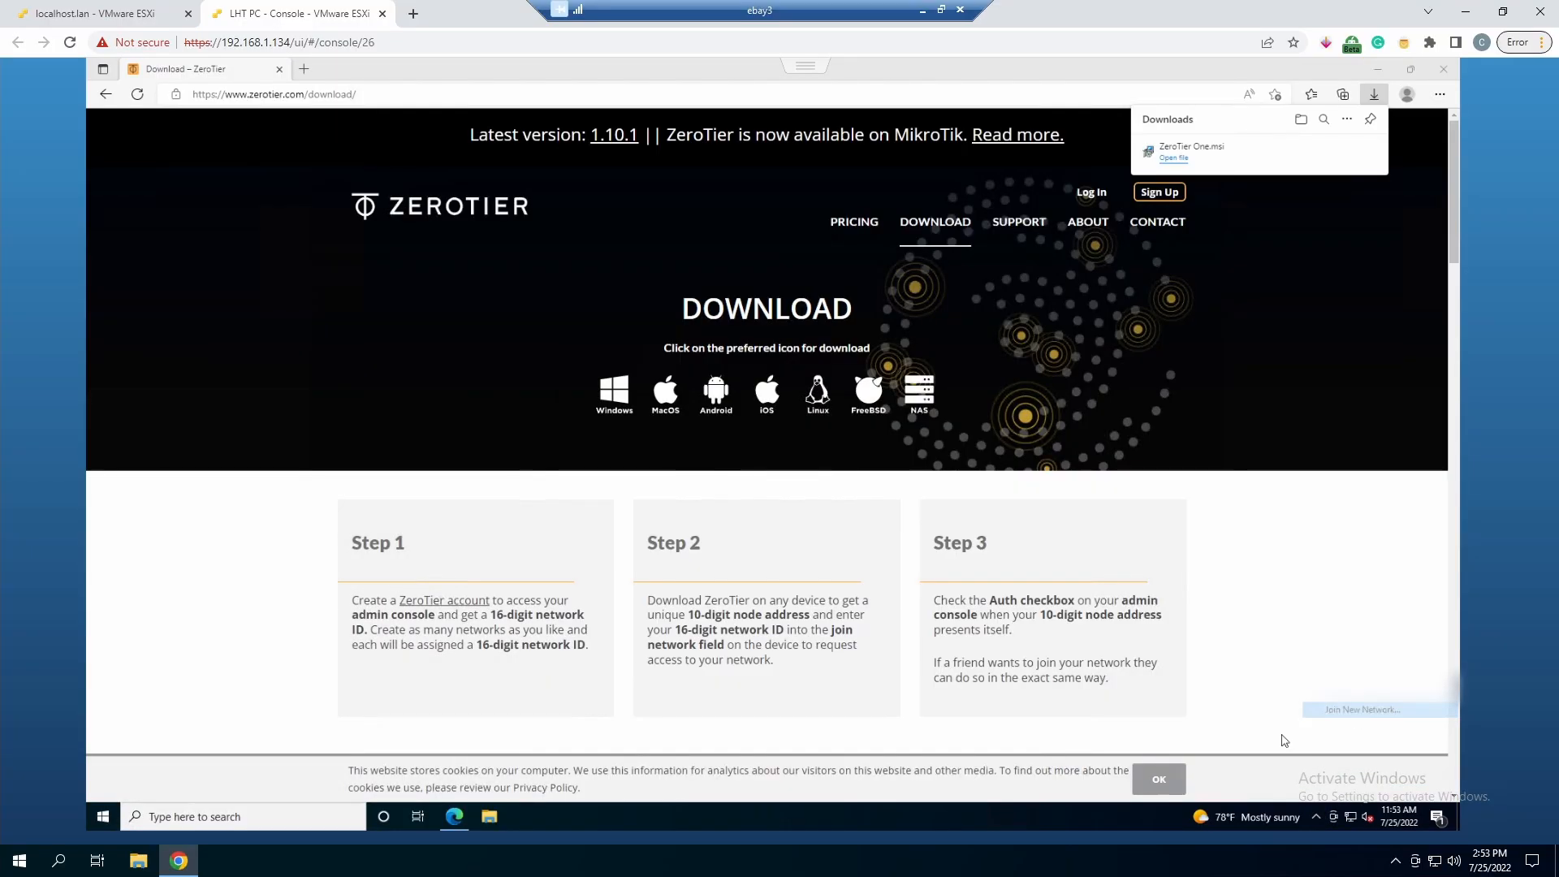
pyautogui.click(1378, 709)
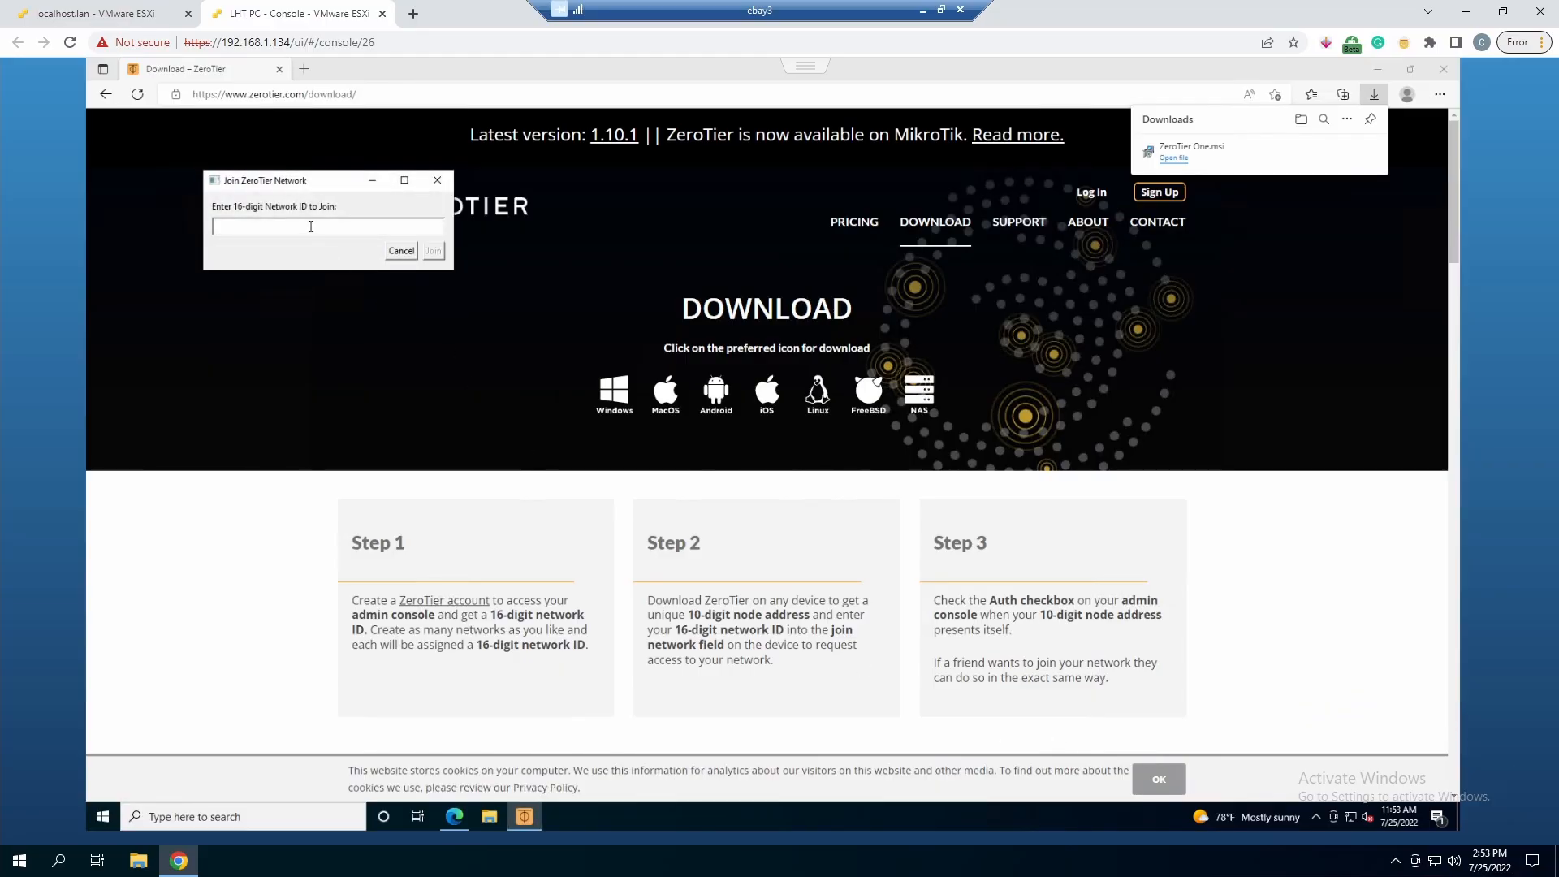
pyautogui.moveTo(647, 331)
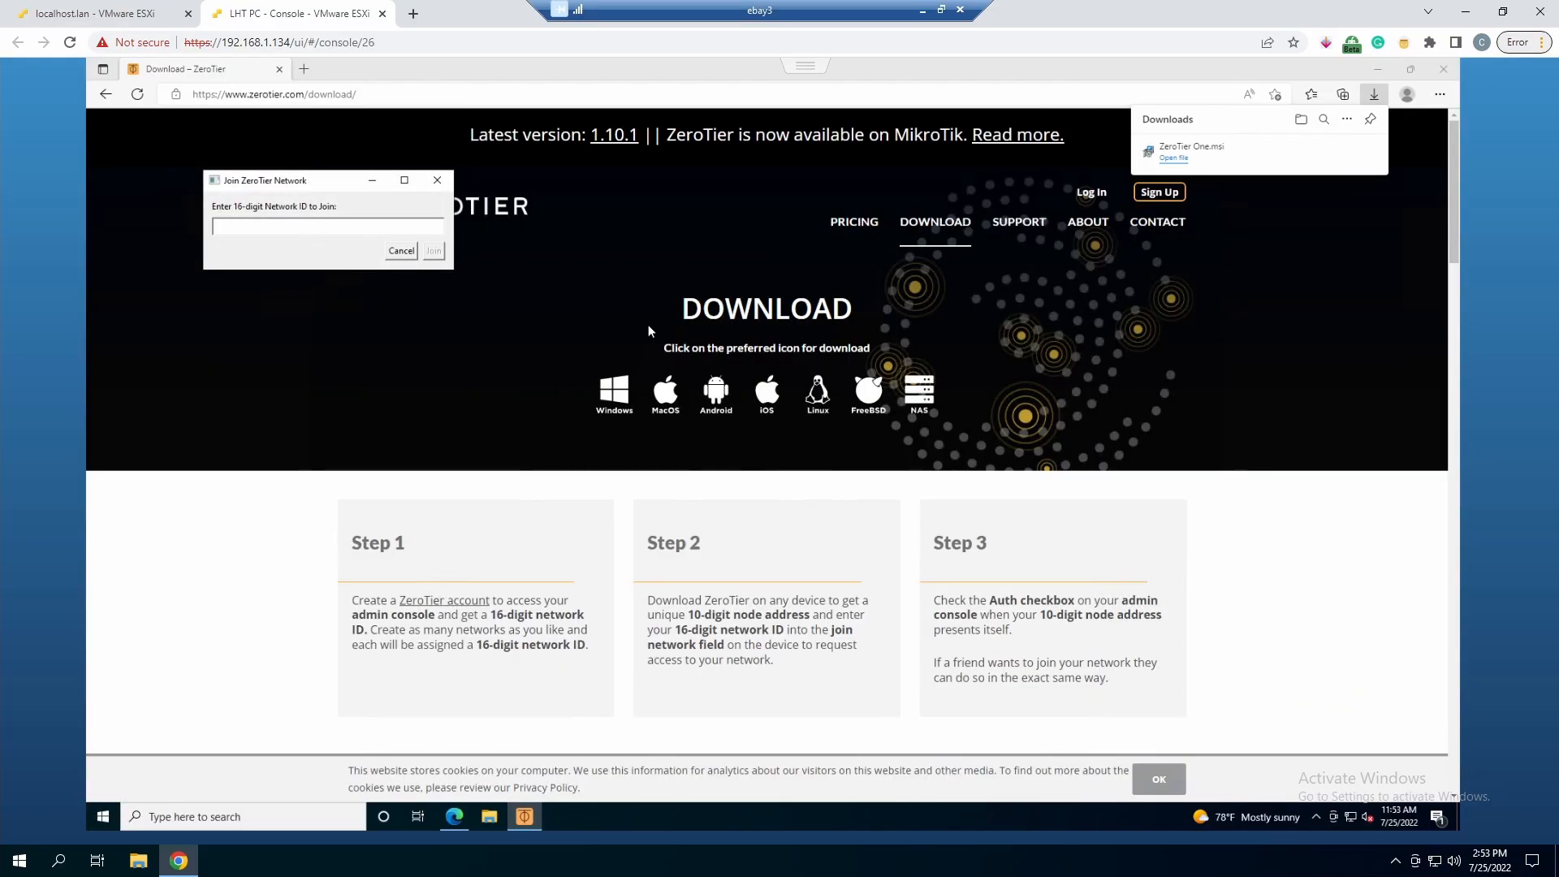
pyautogui.moveTo(722, 326)
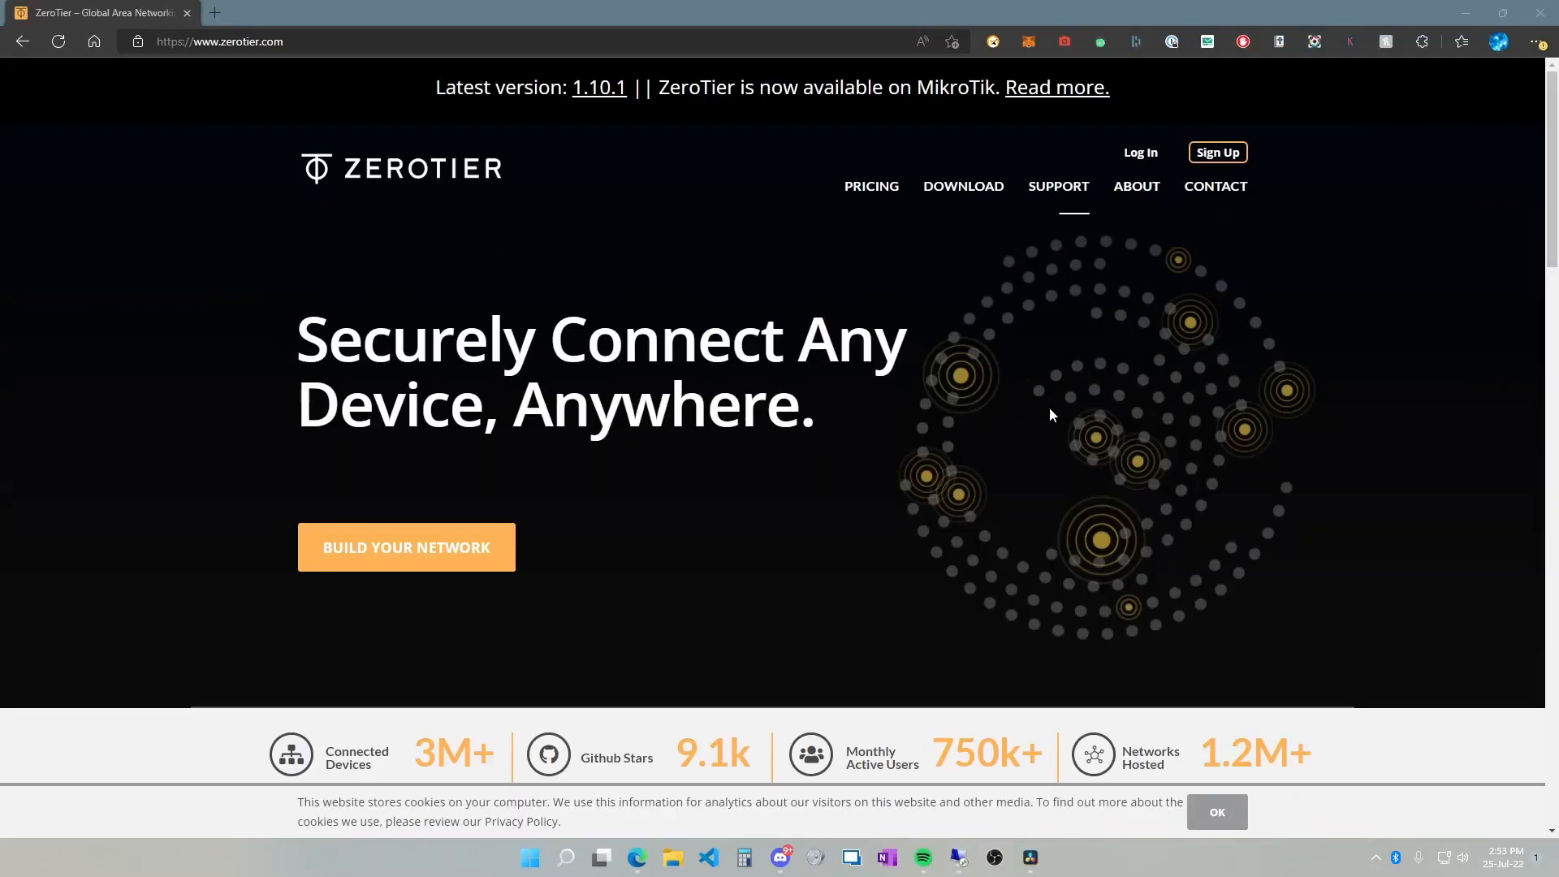
pyautogui.moveTo(939, 455)
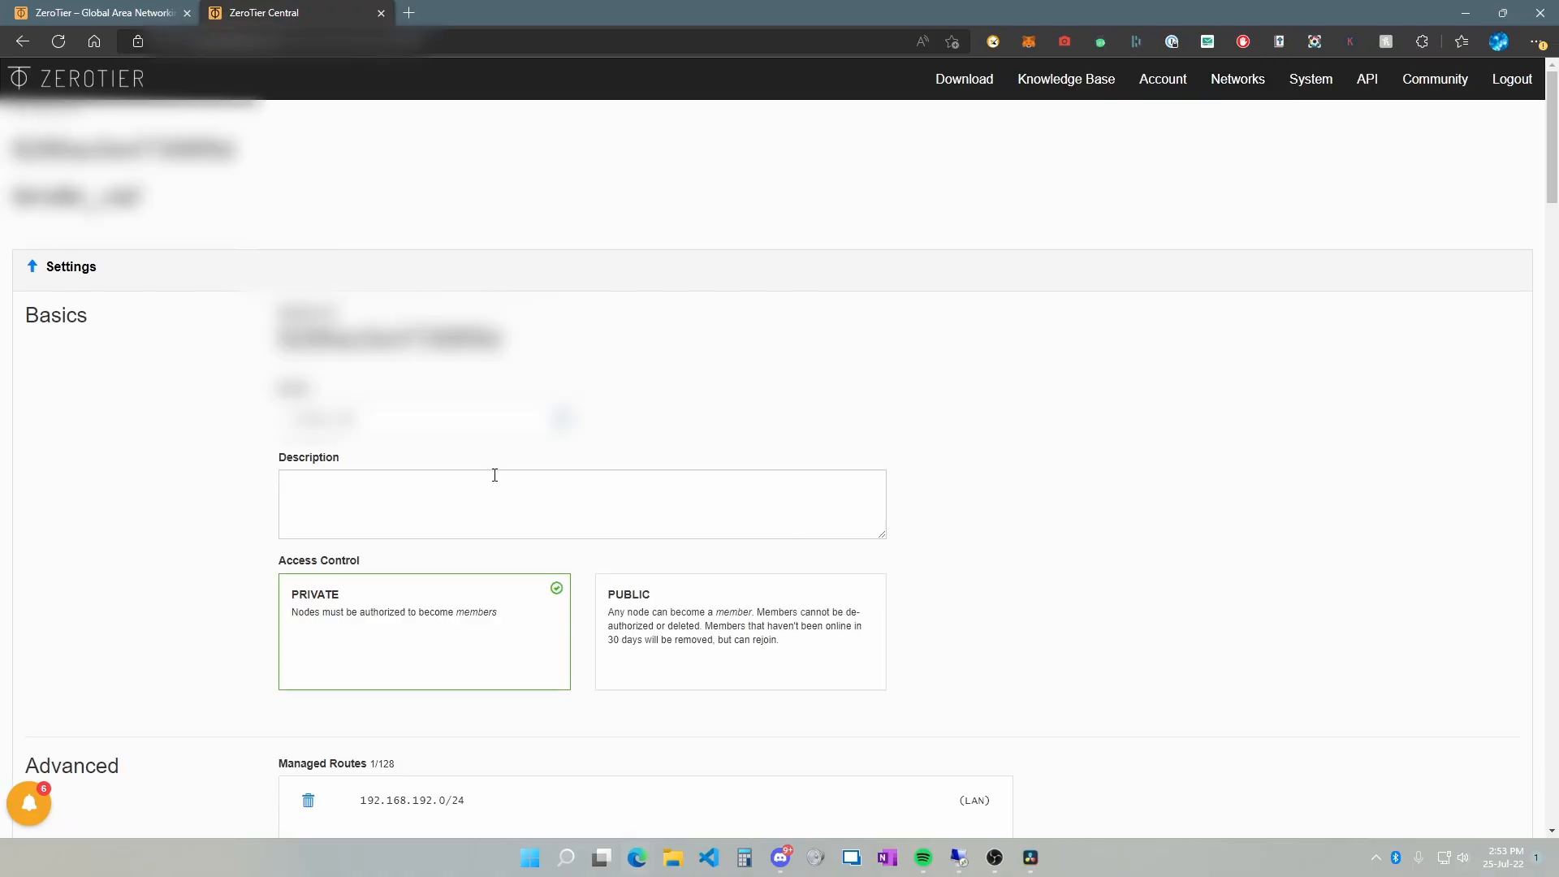
# Select the full 16-digit Network ID under Basics for copying.
pyautogui.doubleClick(390, 336)
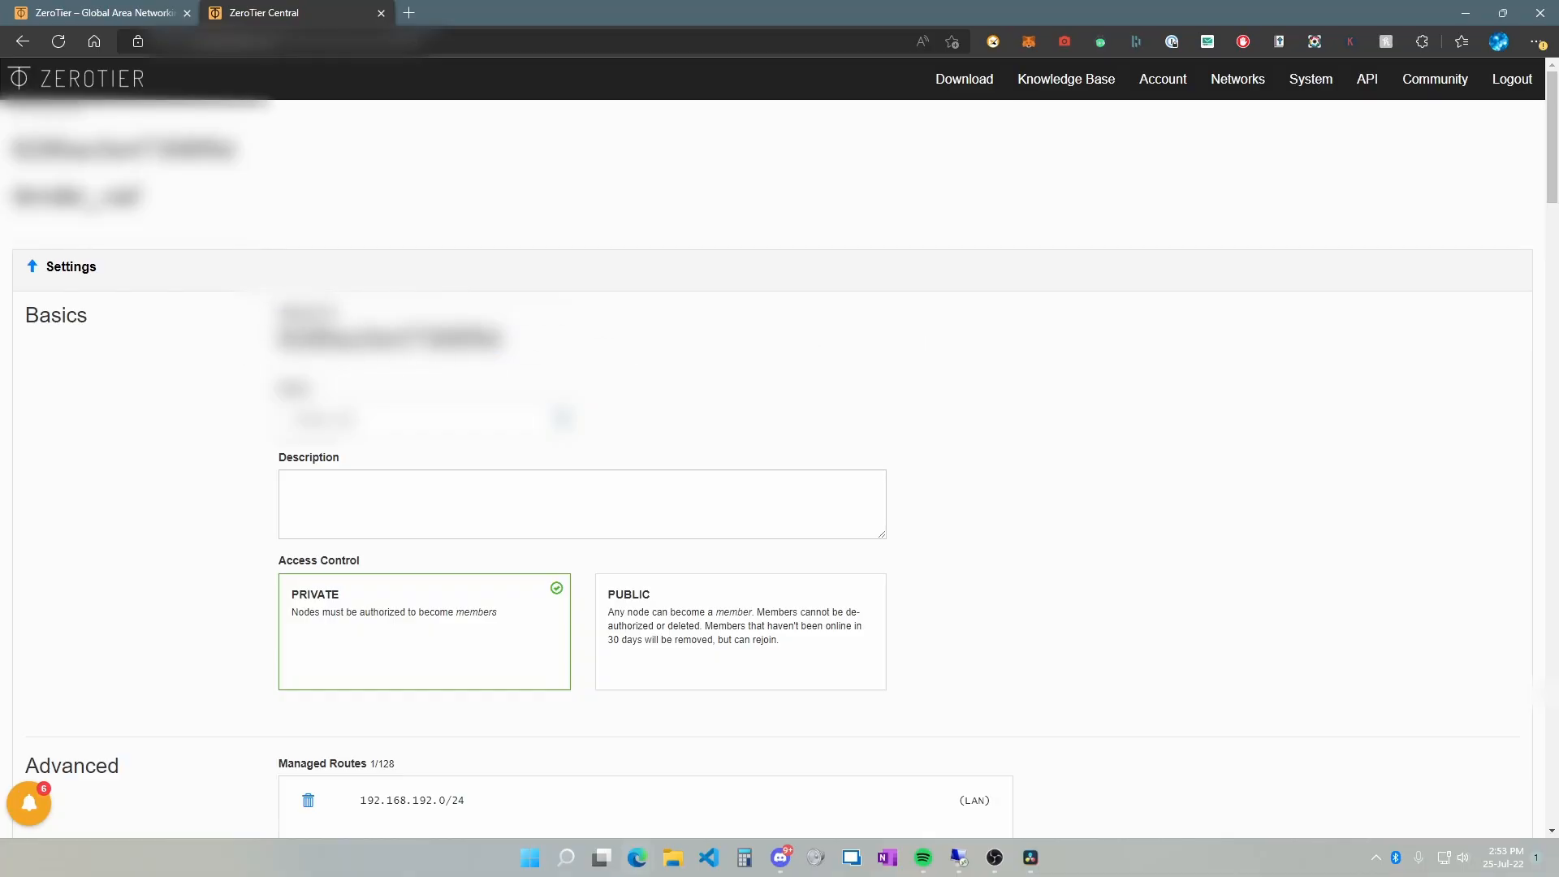
pyautogui.scroll(-3)
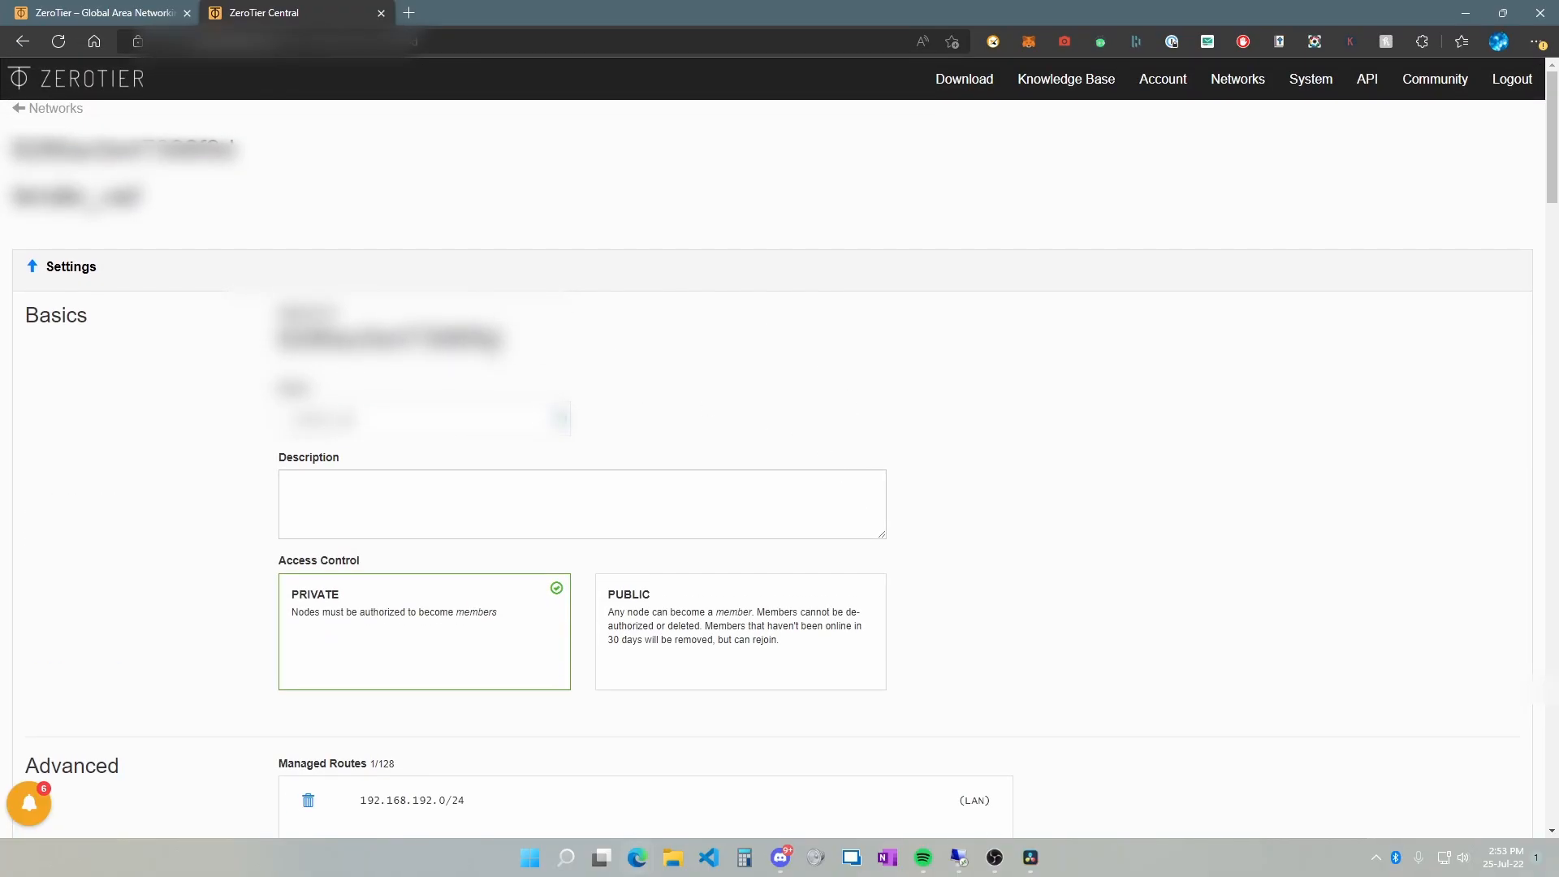
pyautogui.tripleClick(388, 338)
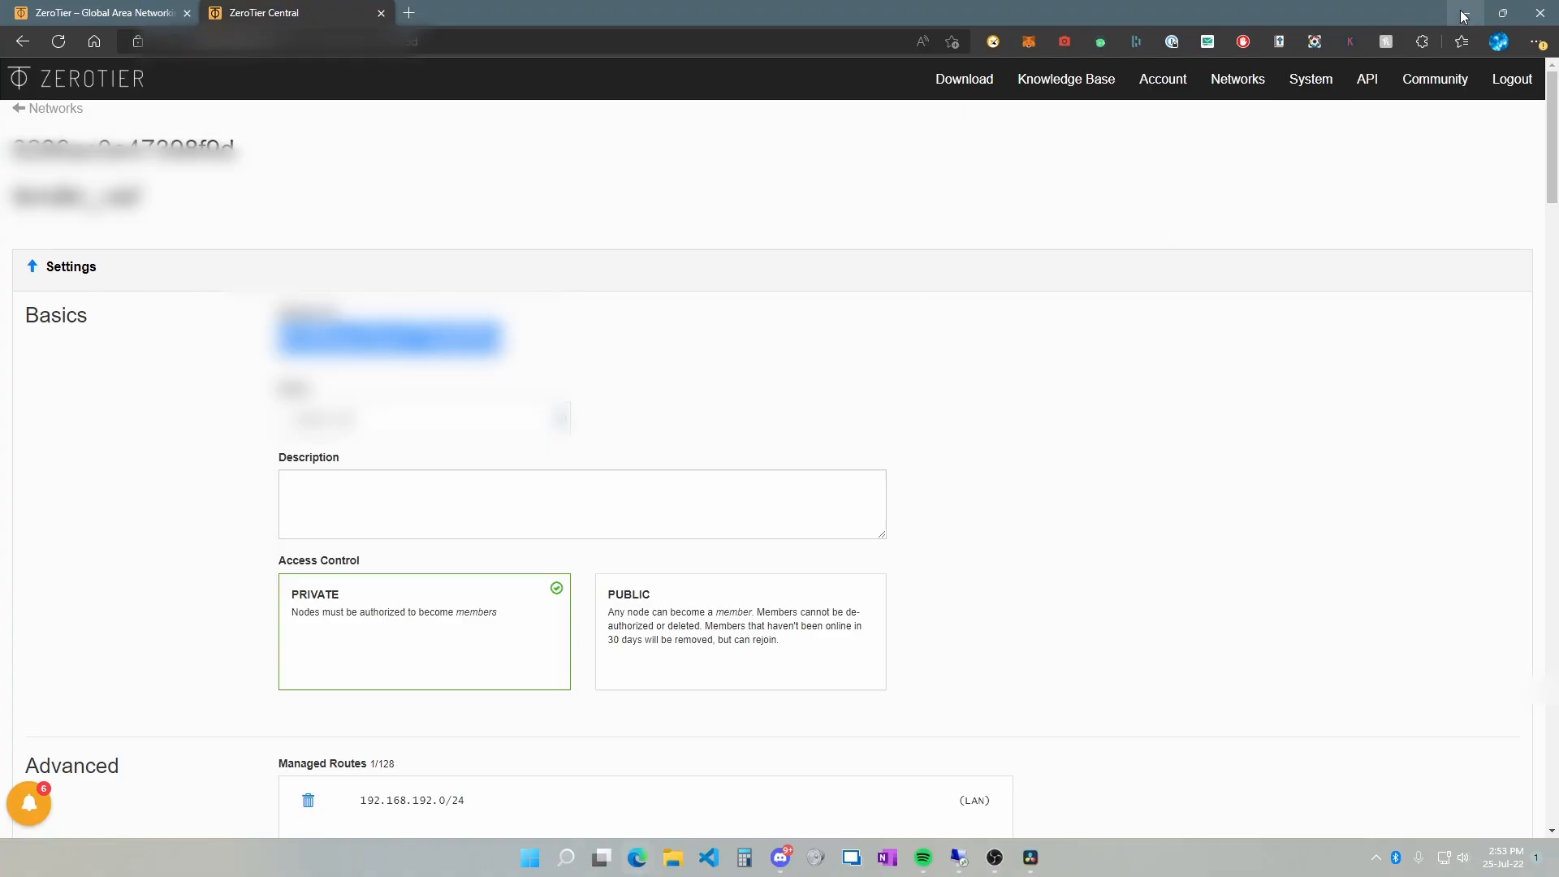
# Minimize the host browser and bring up ZeroTier One's tray menu in the VM.
pyautogui.click(1503, 13)
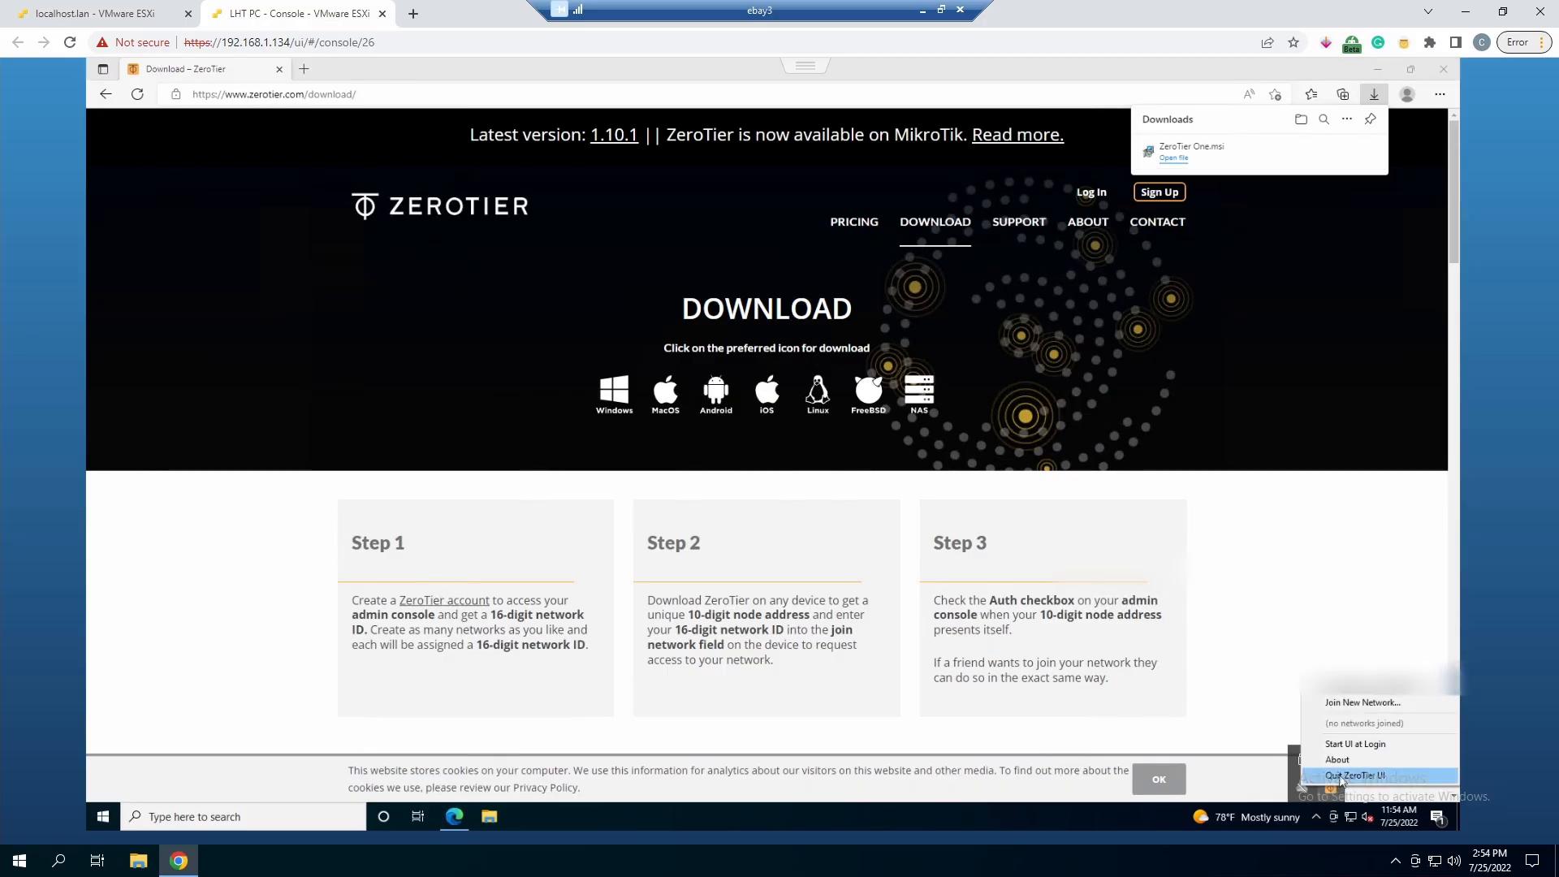
pyautogui.moveTo(1354, 743)
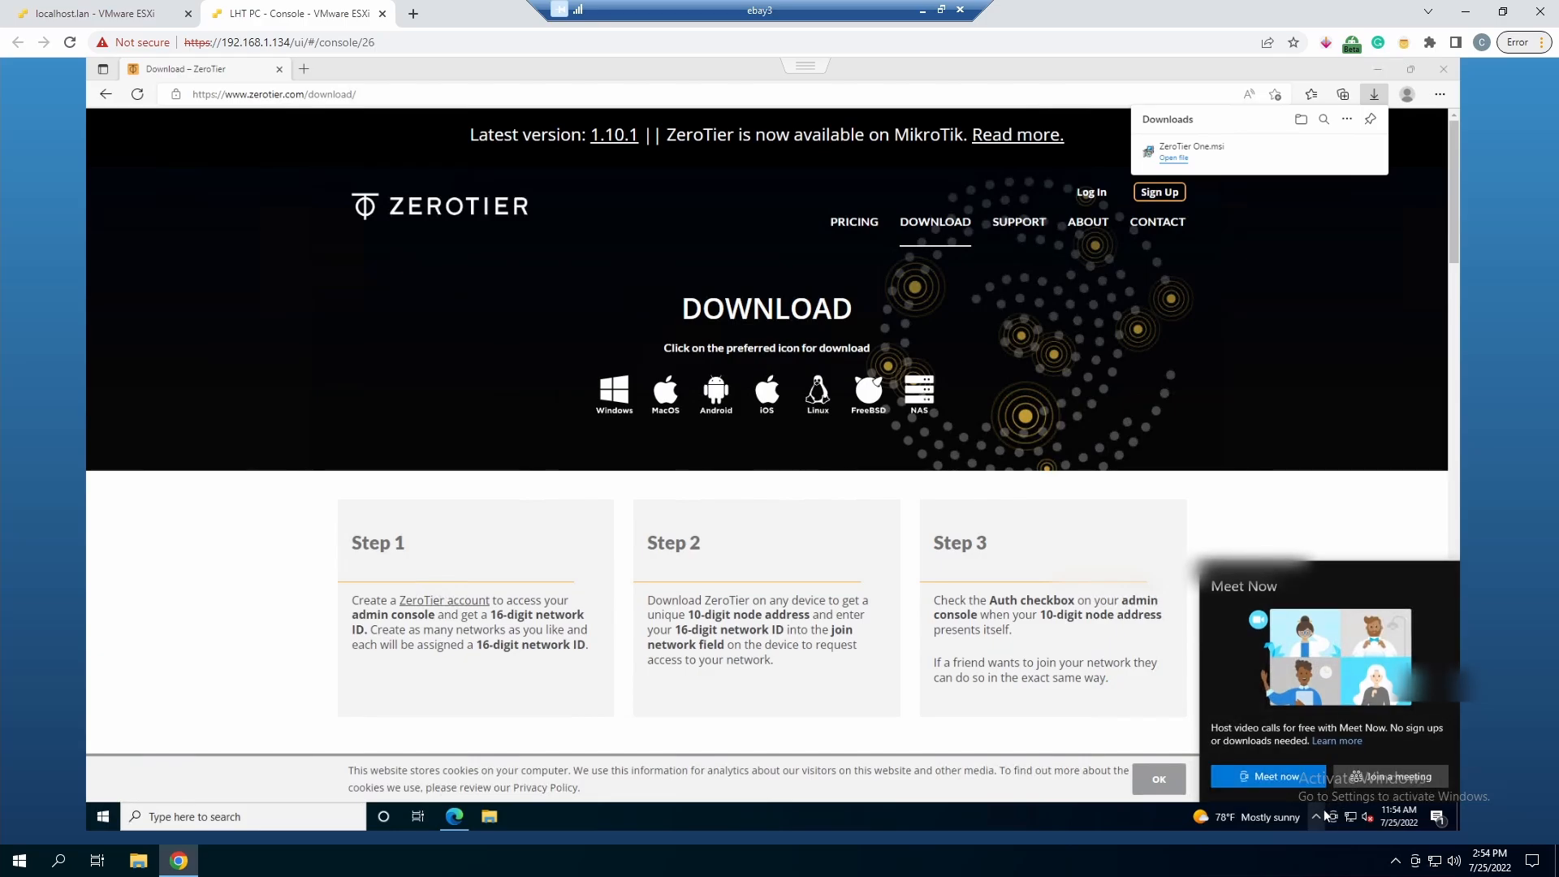
pyautogui.click(1330, 816)
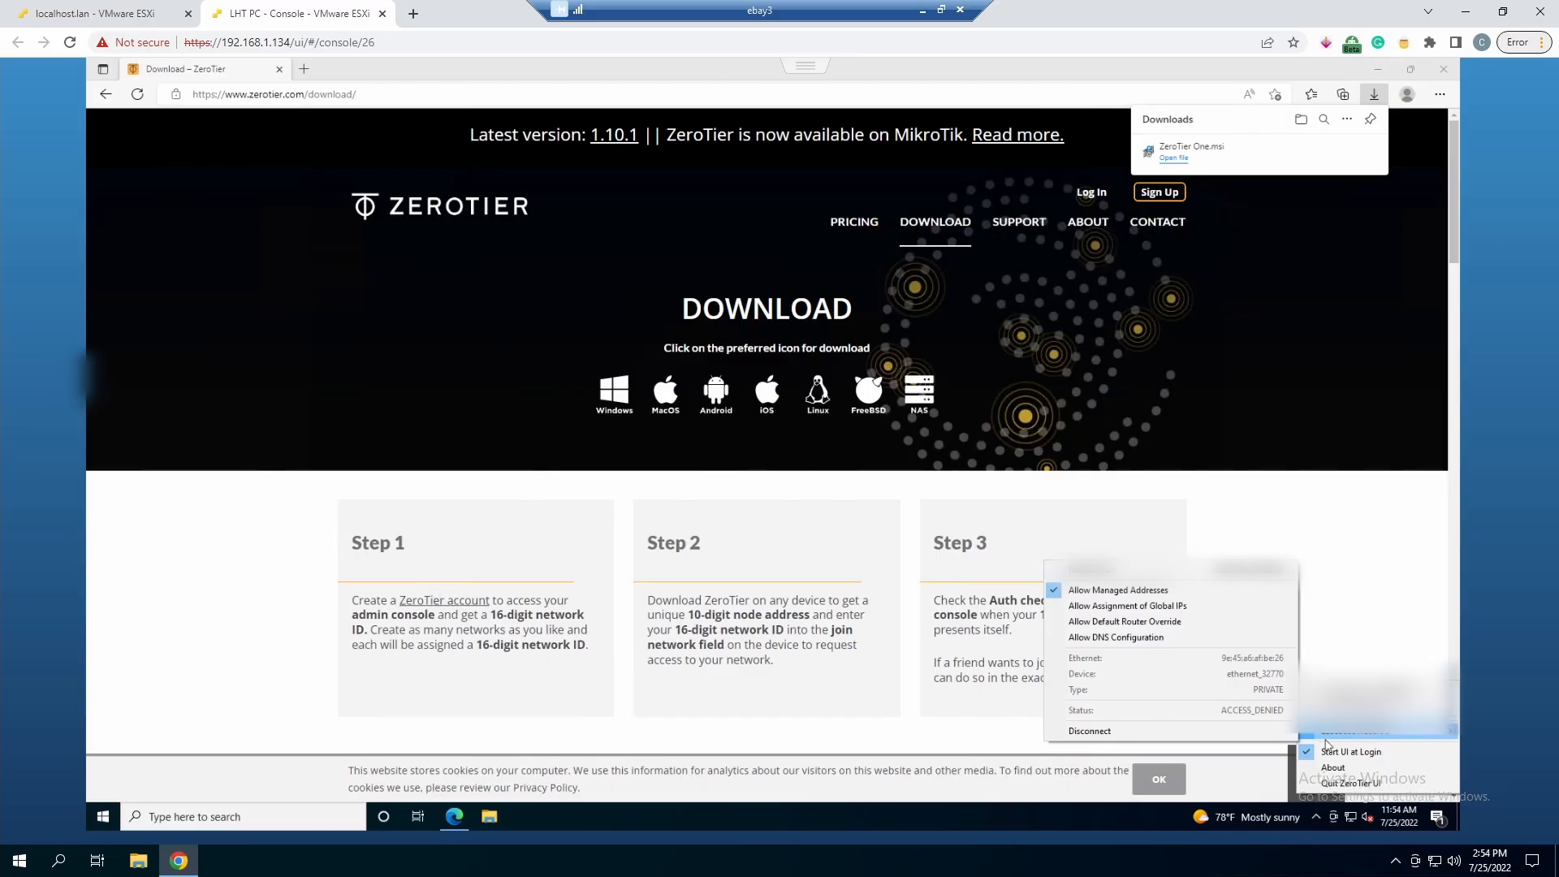
pyautogui.moveTo(1142, 621)
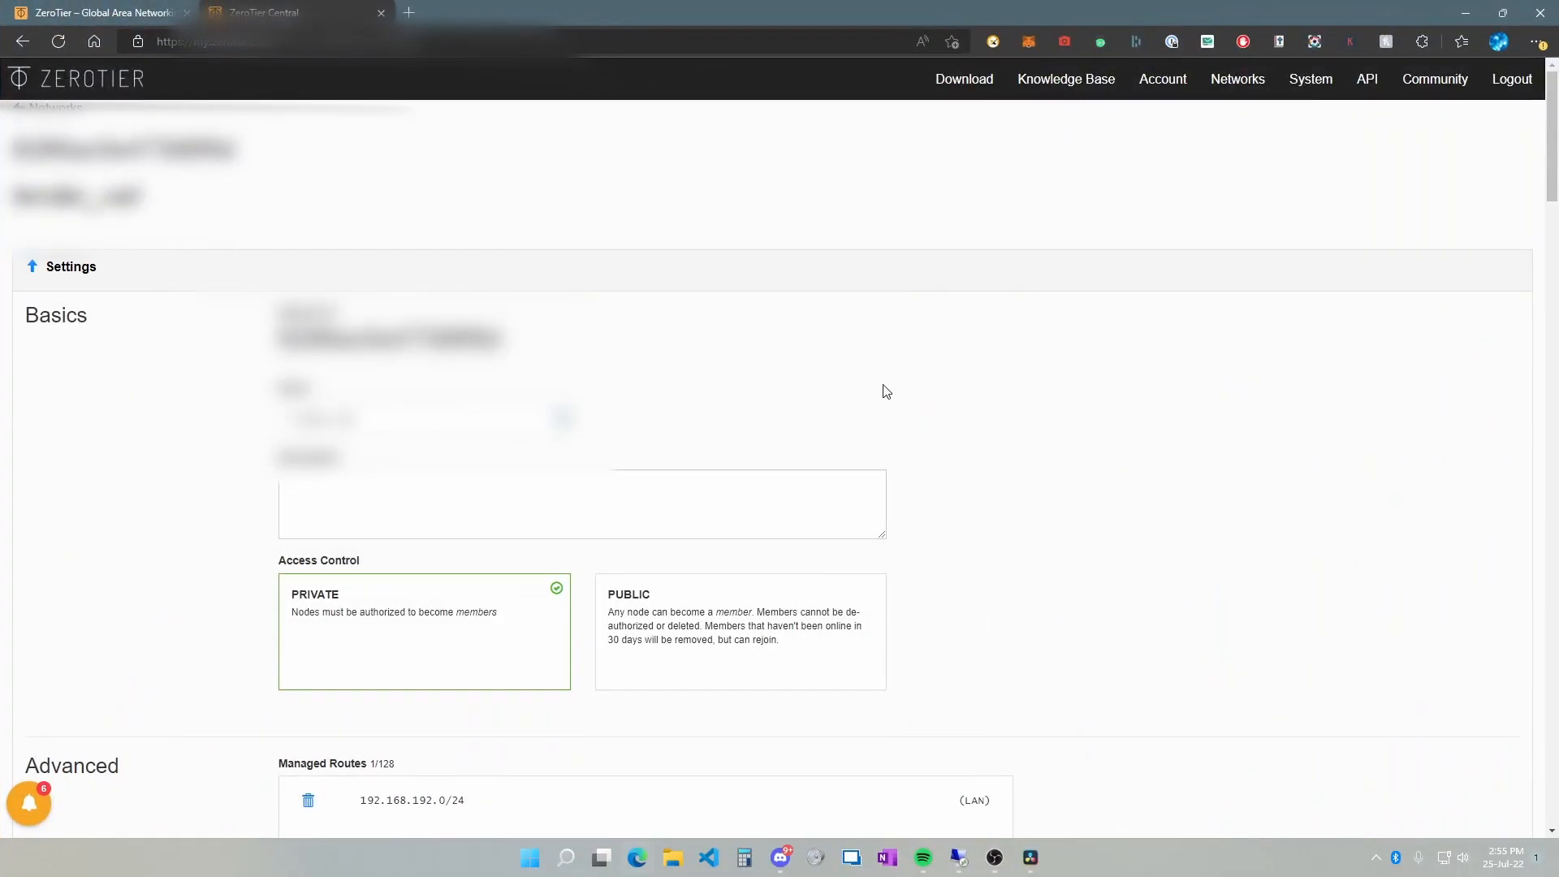
# Scroll past Advanced settings down to the network's Members section.
pyautogui.scroll(-3)
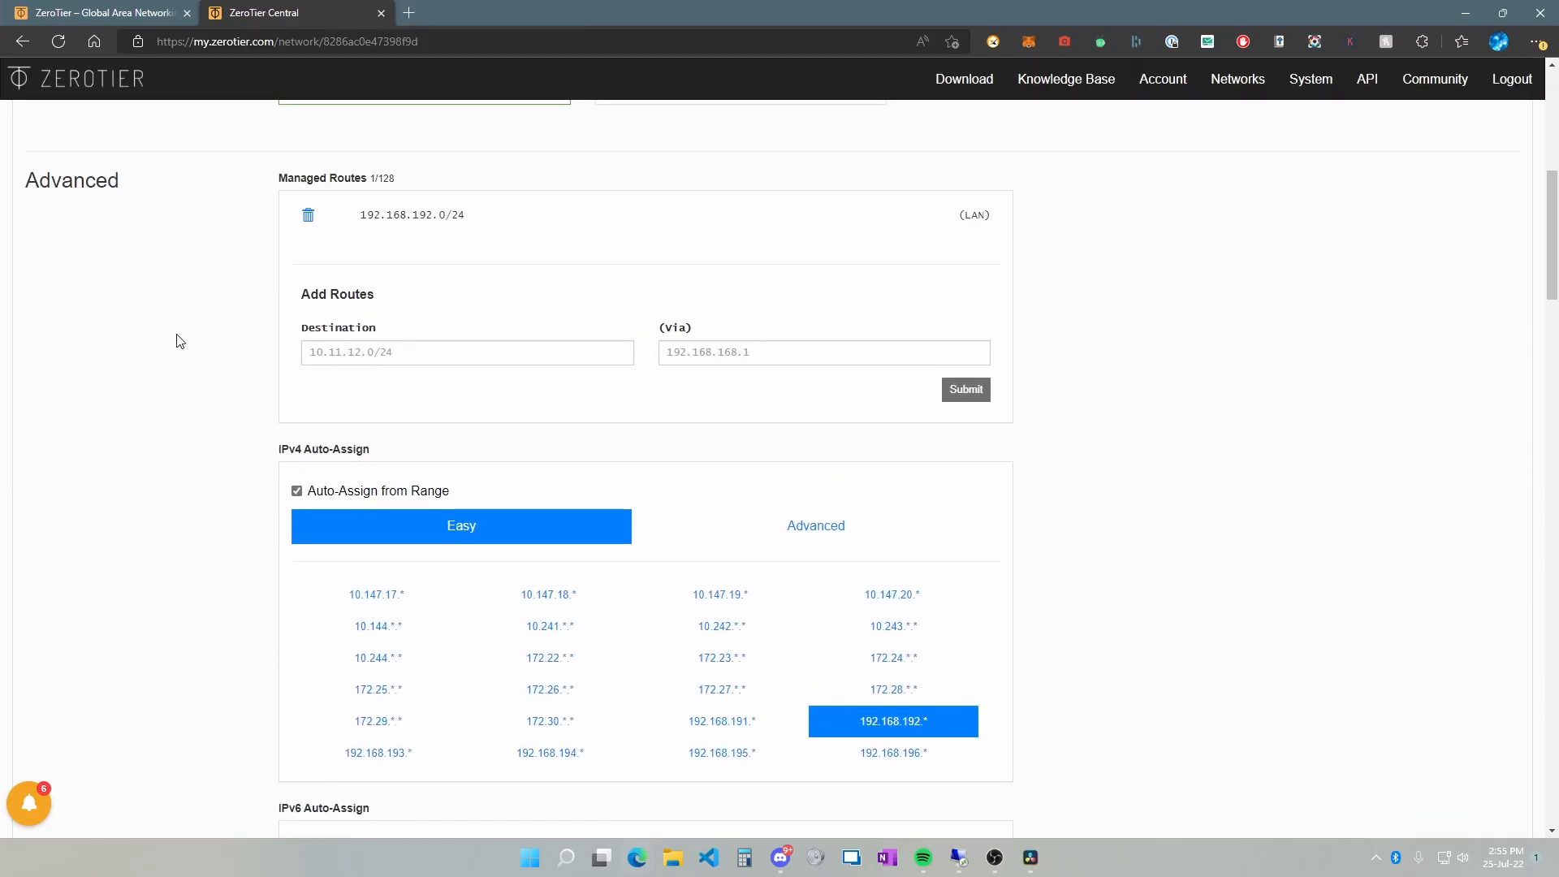
pyautogui.scroll(-3)
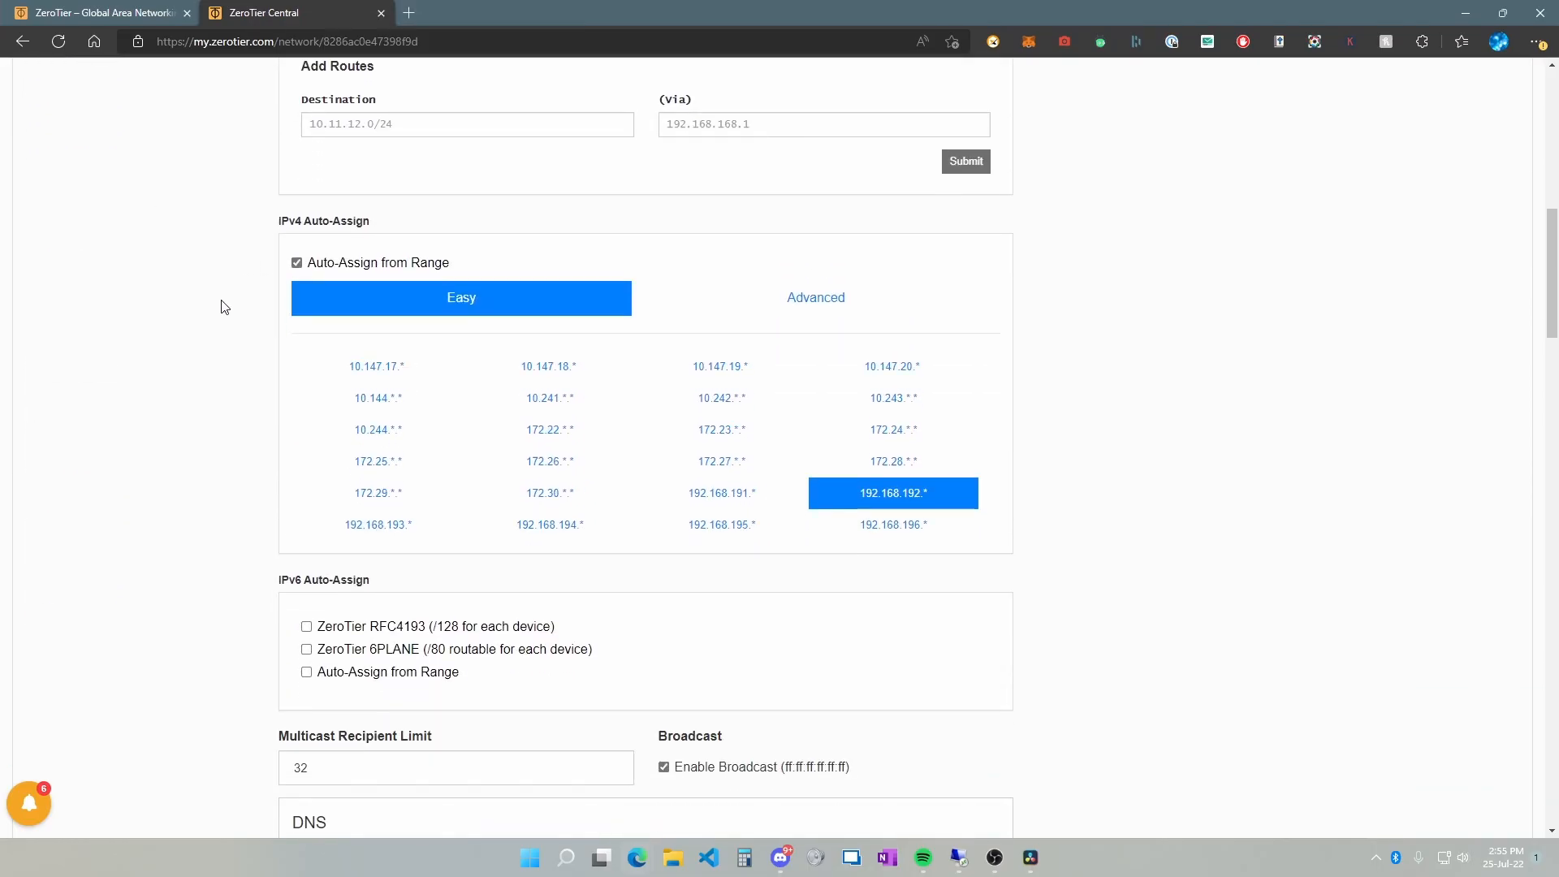
pyautogui.scroll(-3)
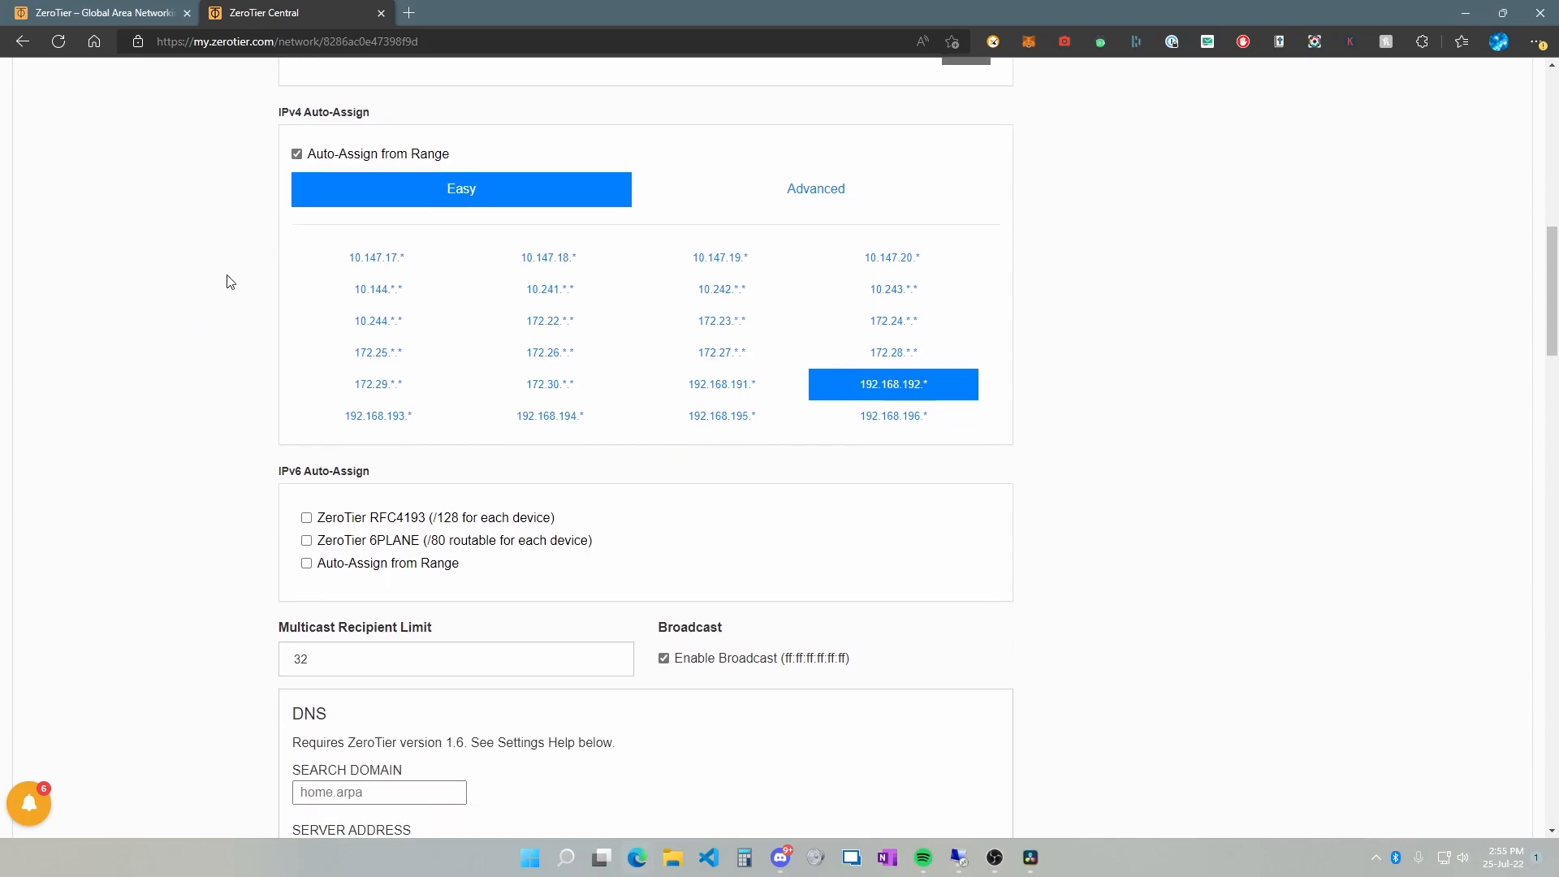
pyautogui.scroll(-3)
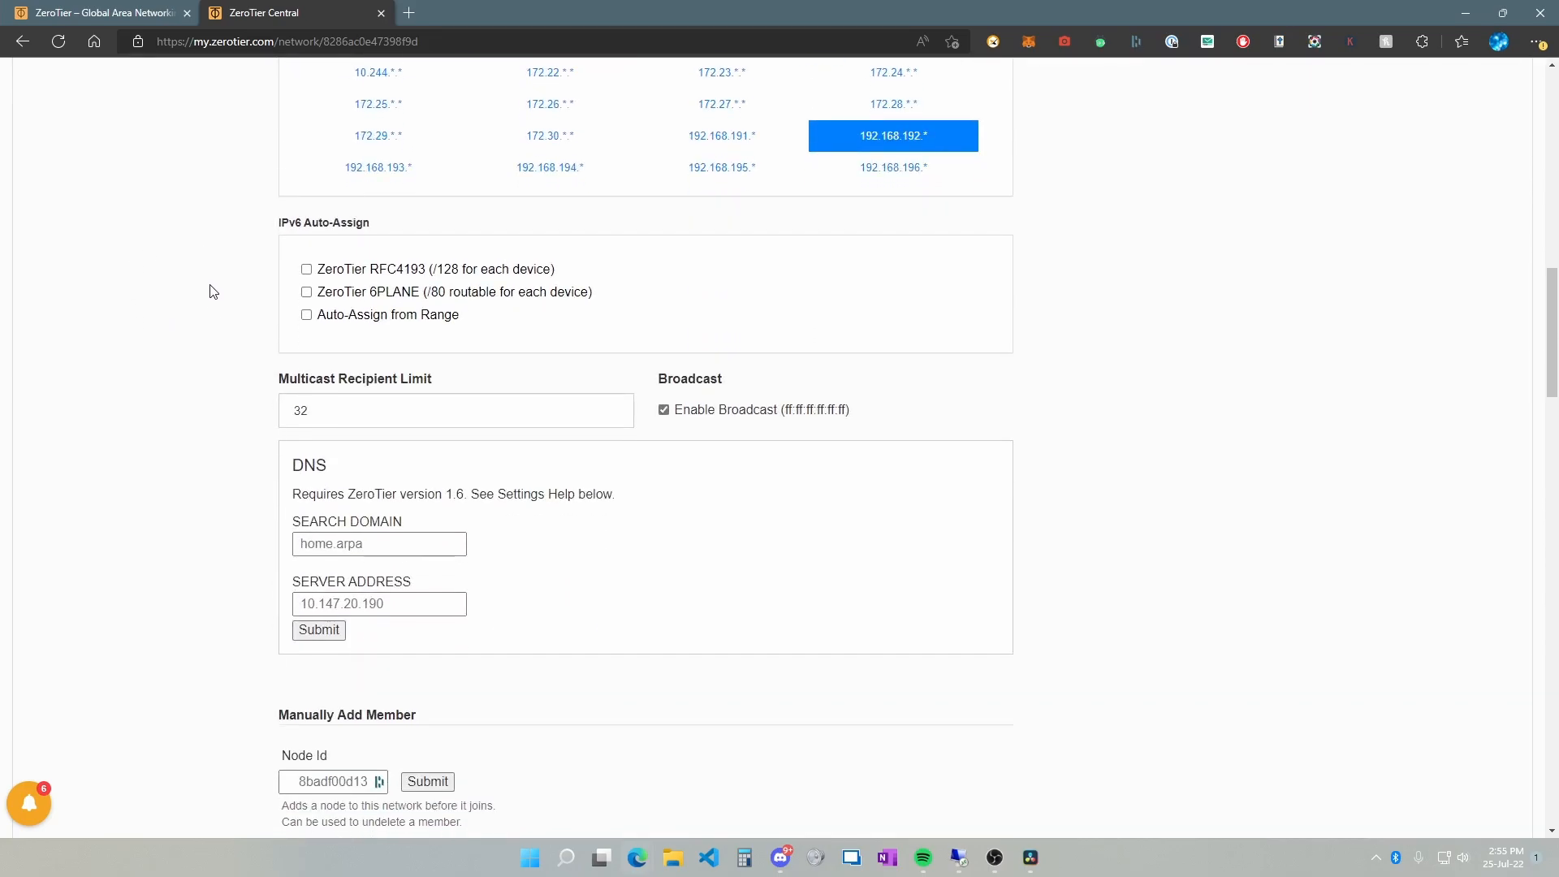
pyautogui.scroll(-3)
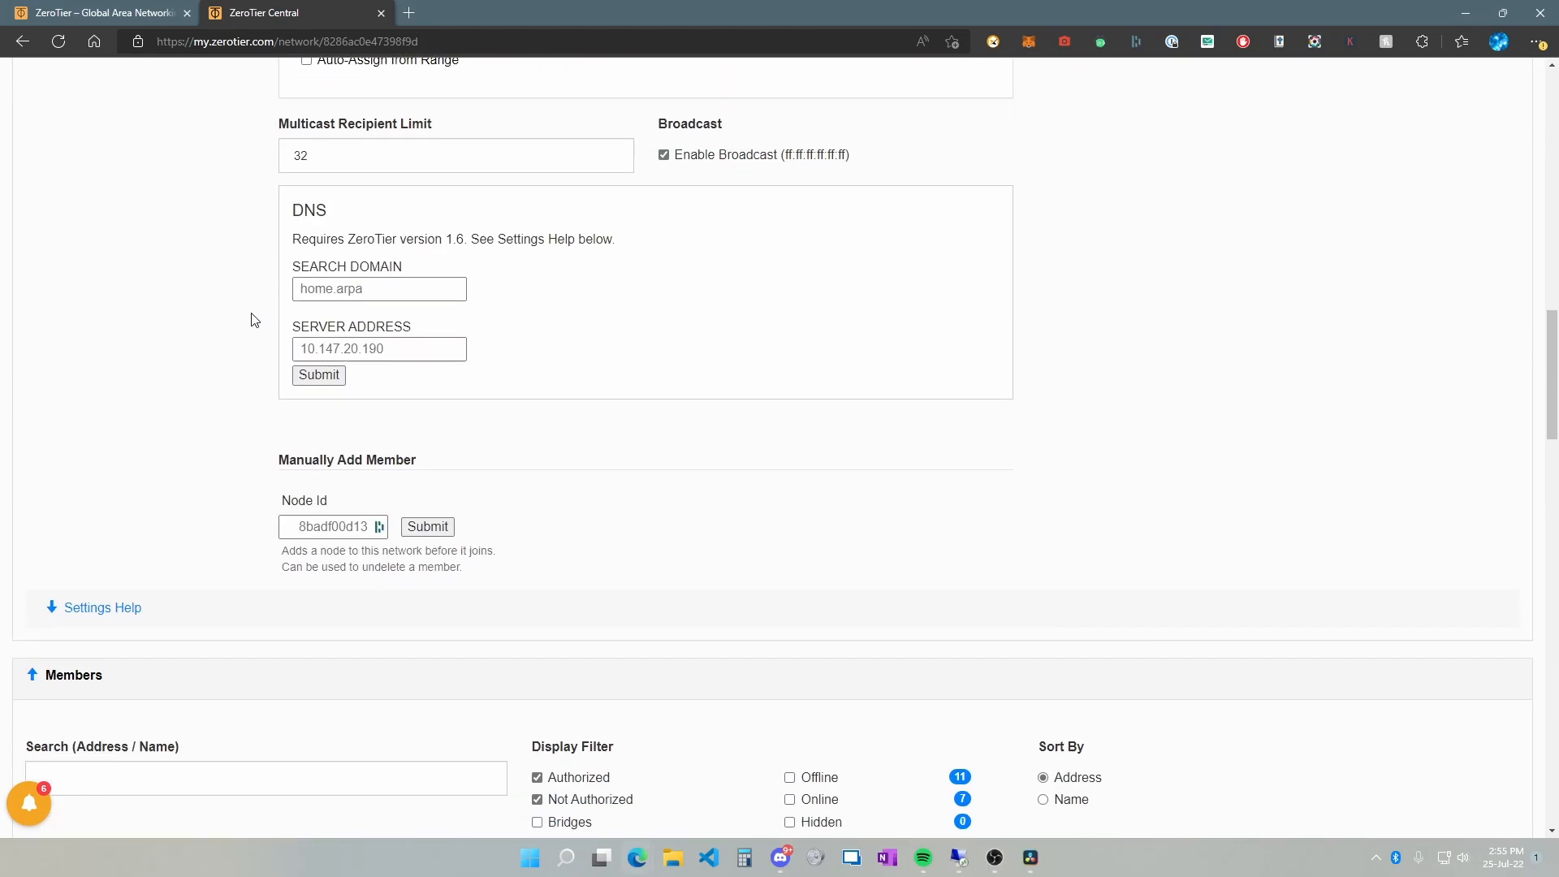
pyautogui.scroll(-3)
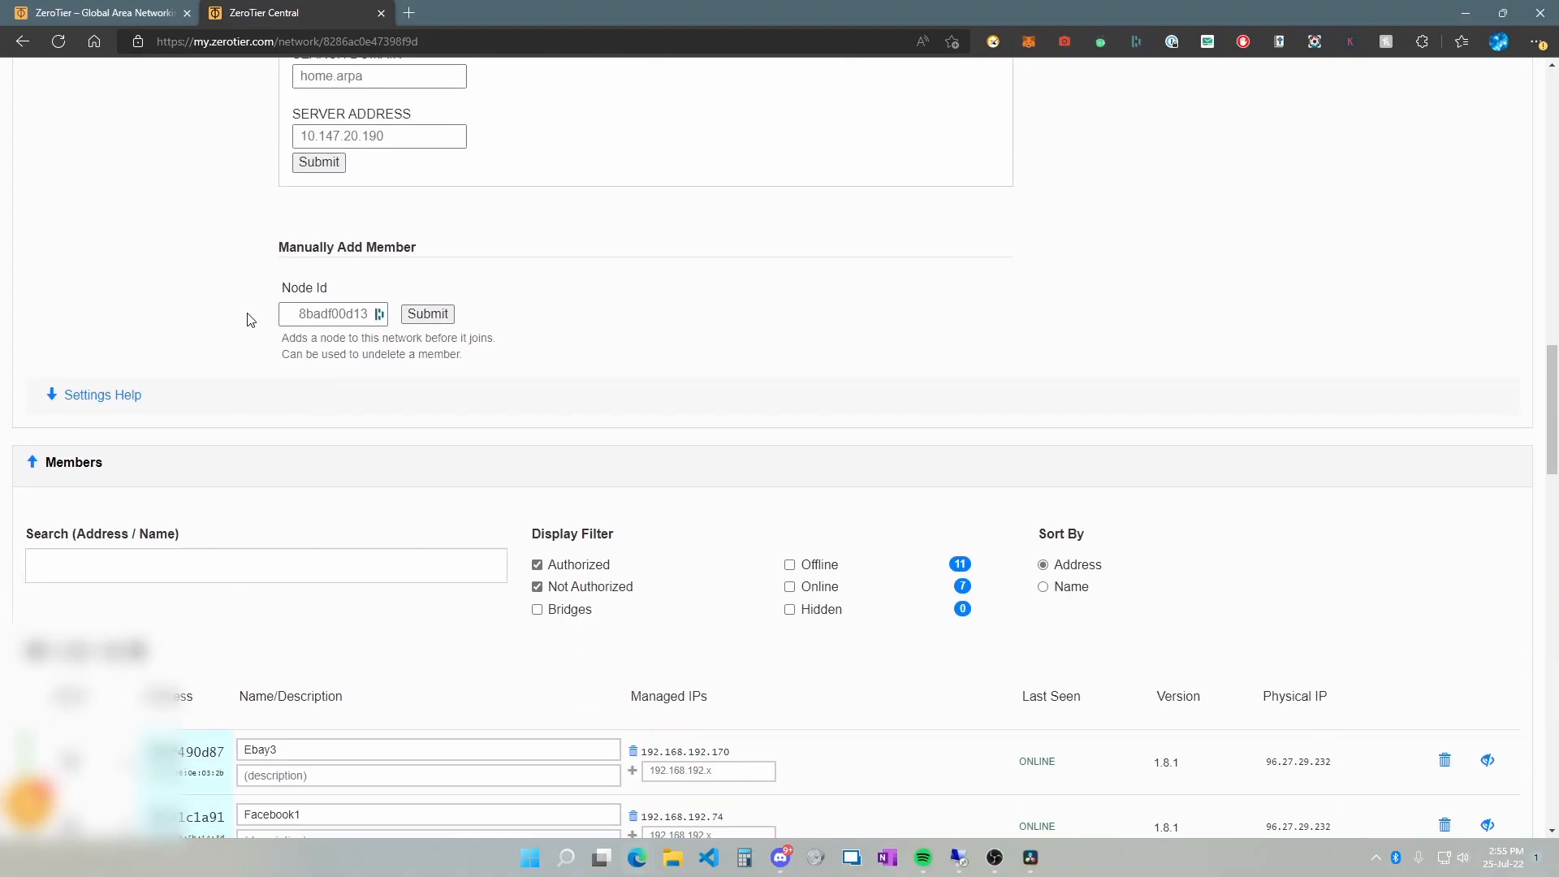
pyautogui.scroll(-3)
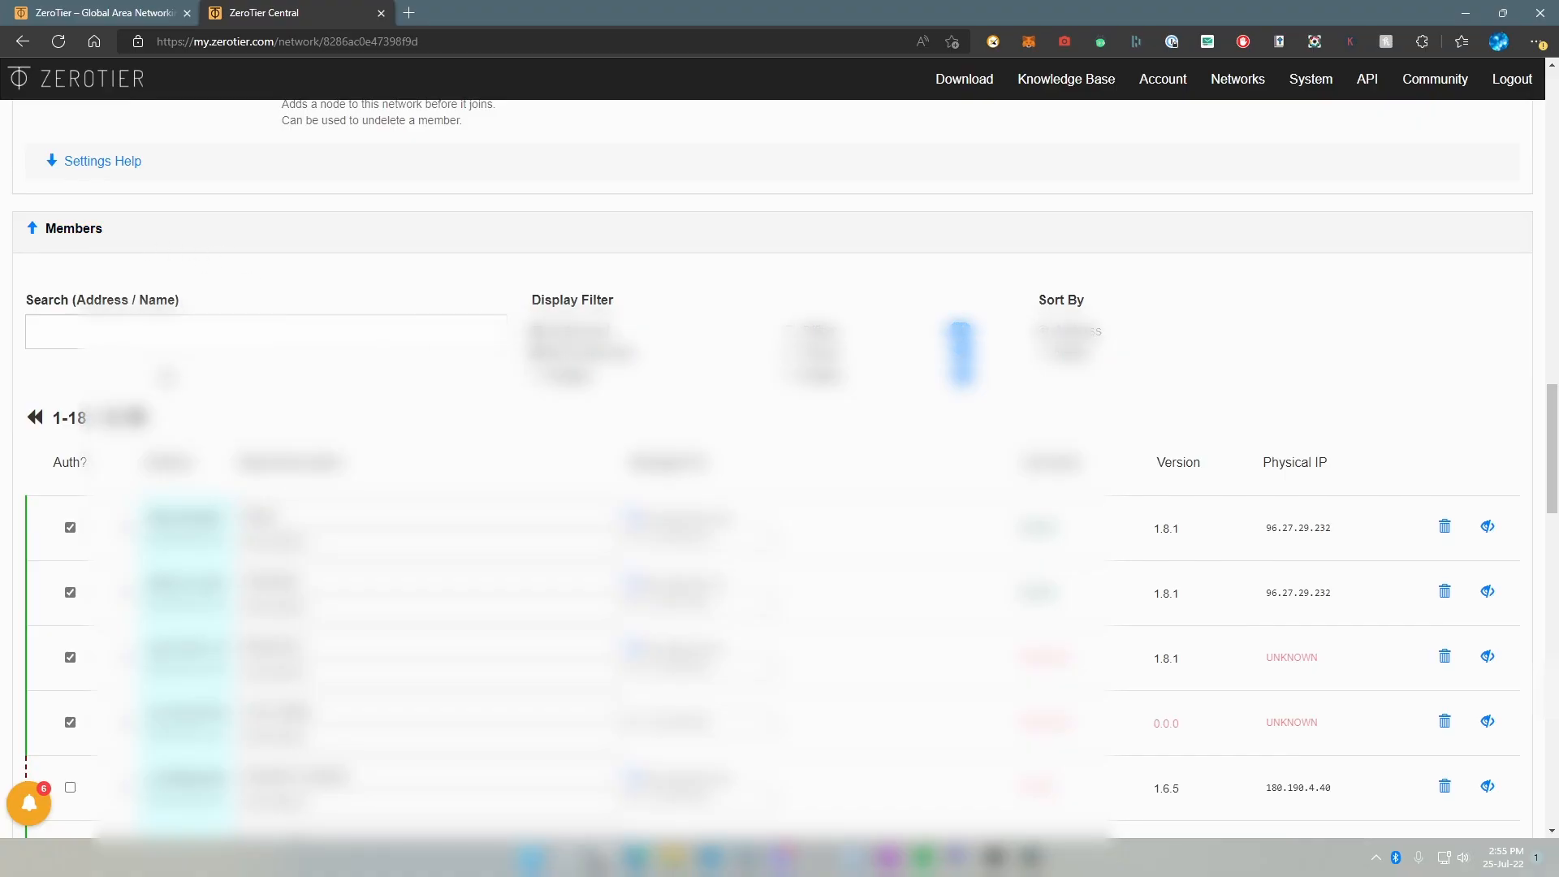
pyautogui.scroll(-3)
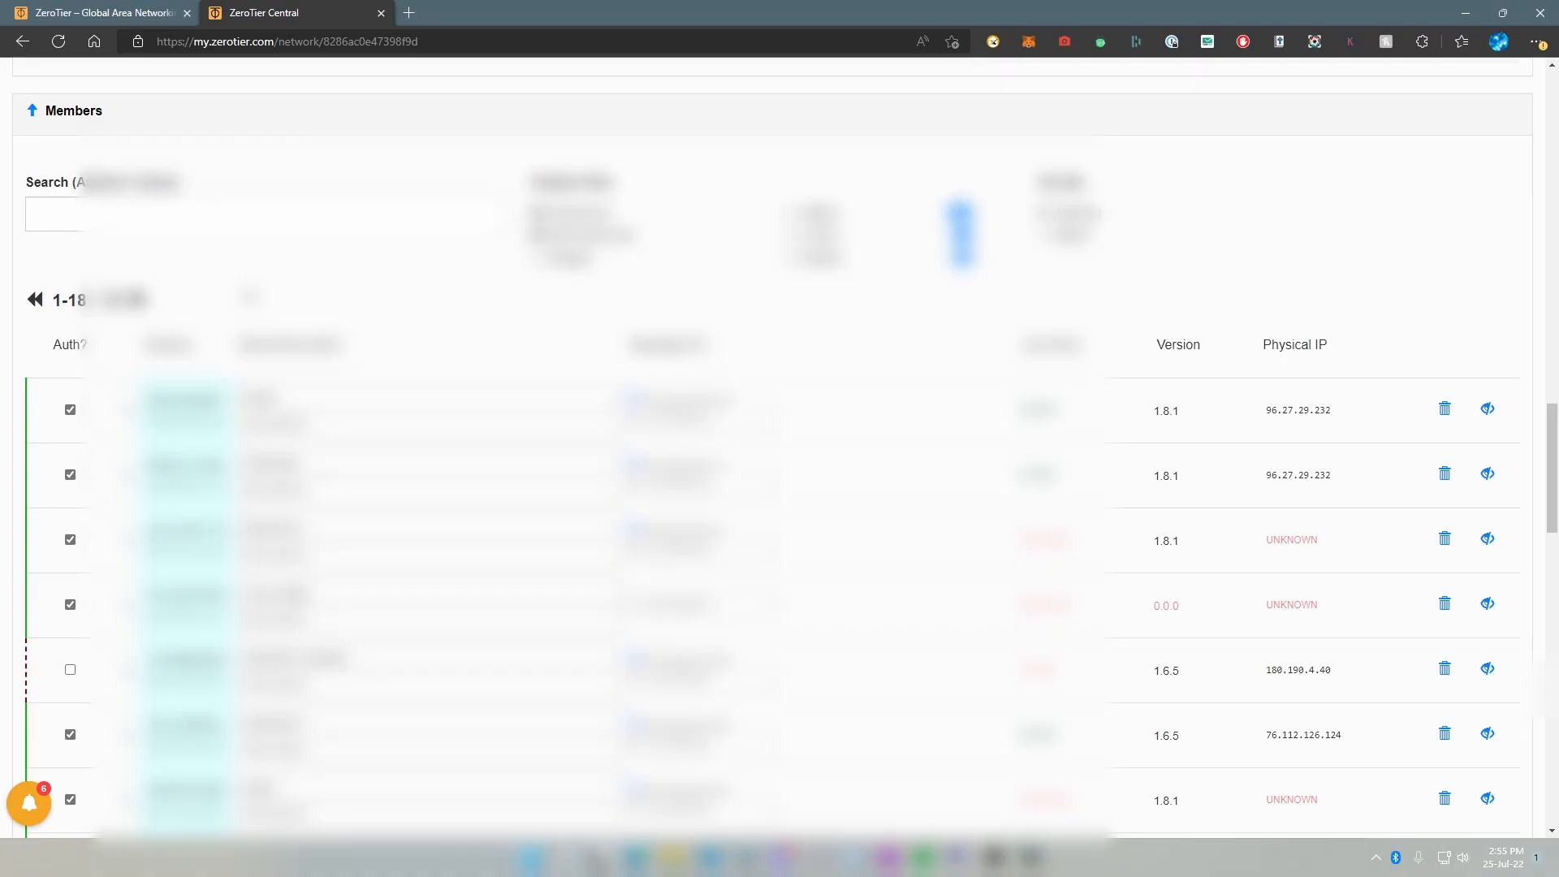
pyautogui.scroll(-3)
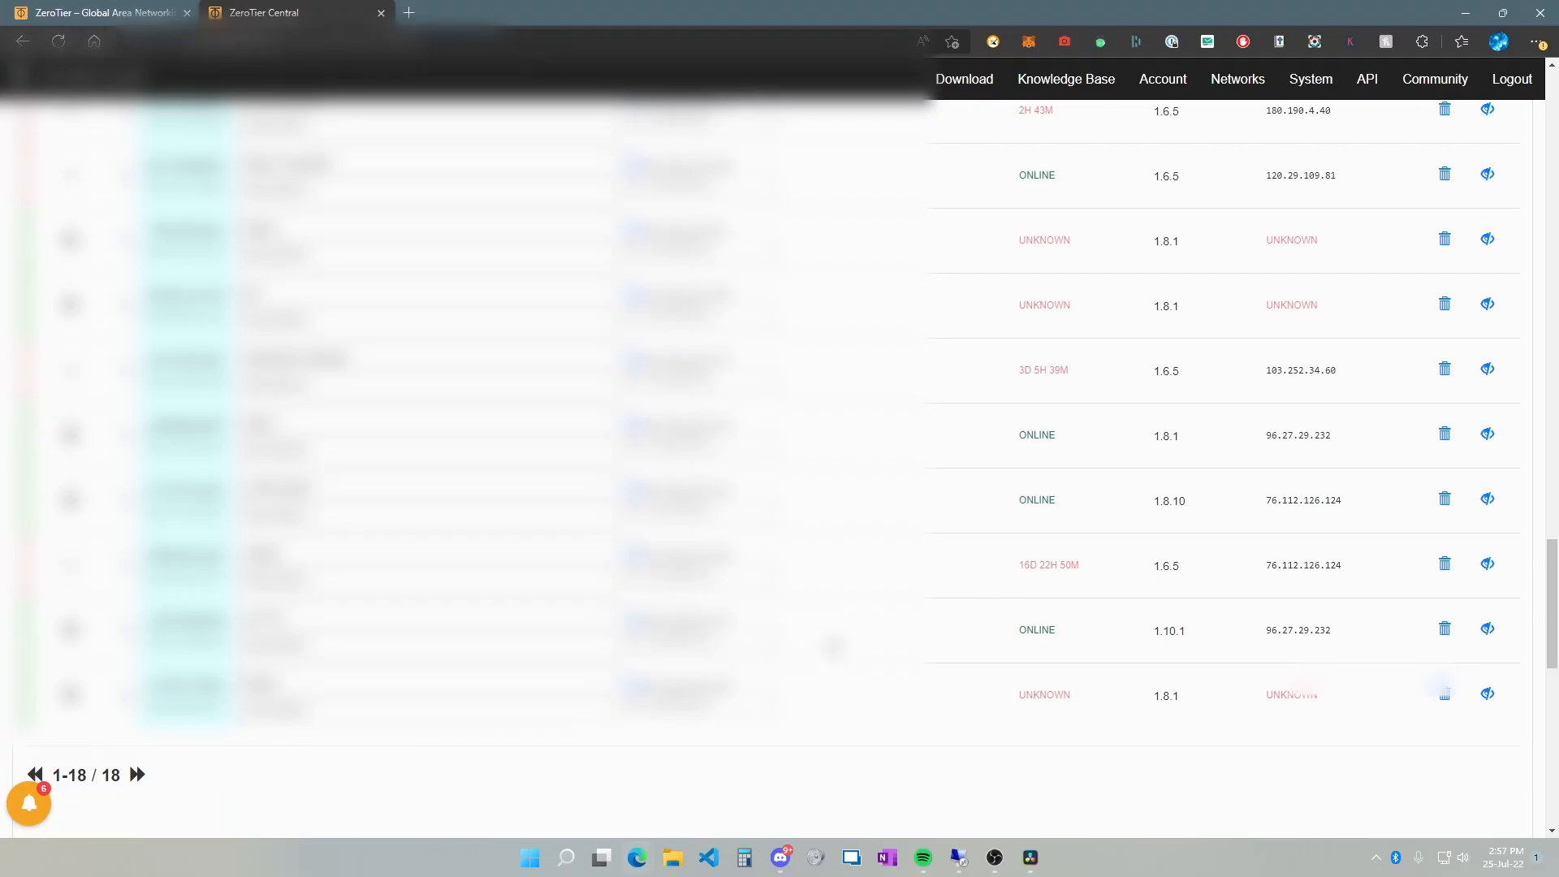
# Scroll to the bottom of the Members list to check Ebay2's authorization and 192.168.192.230 address.
pyautogui.scroll(-3)
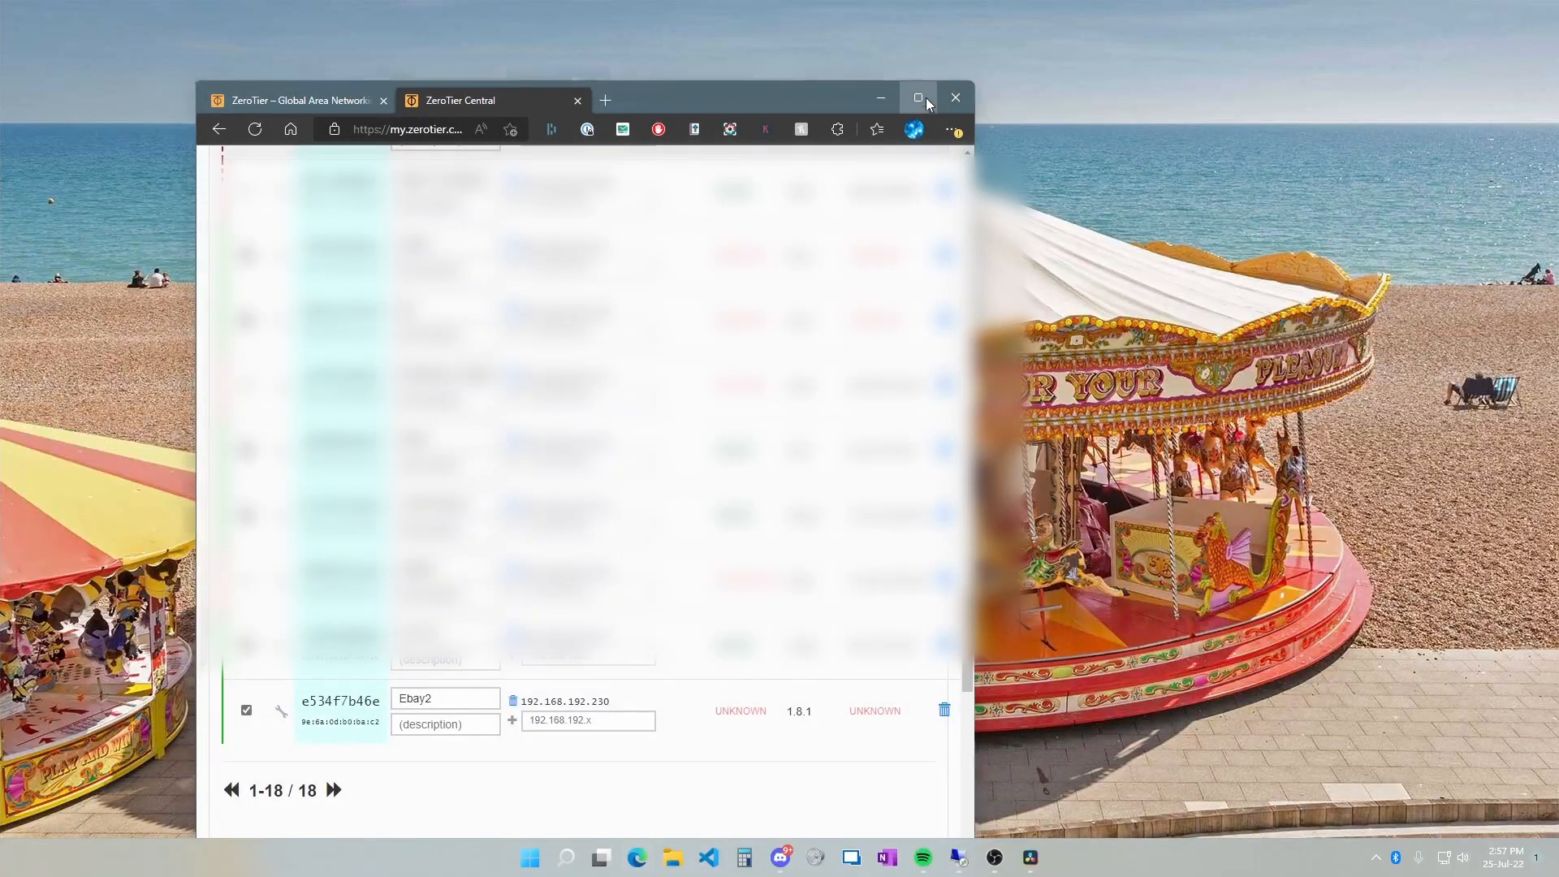
# Switch to the ESXi virtual machine console tab.
pyautogui.click(917, 98)
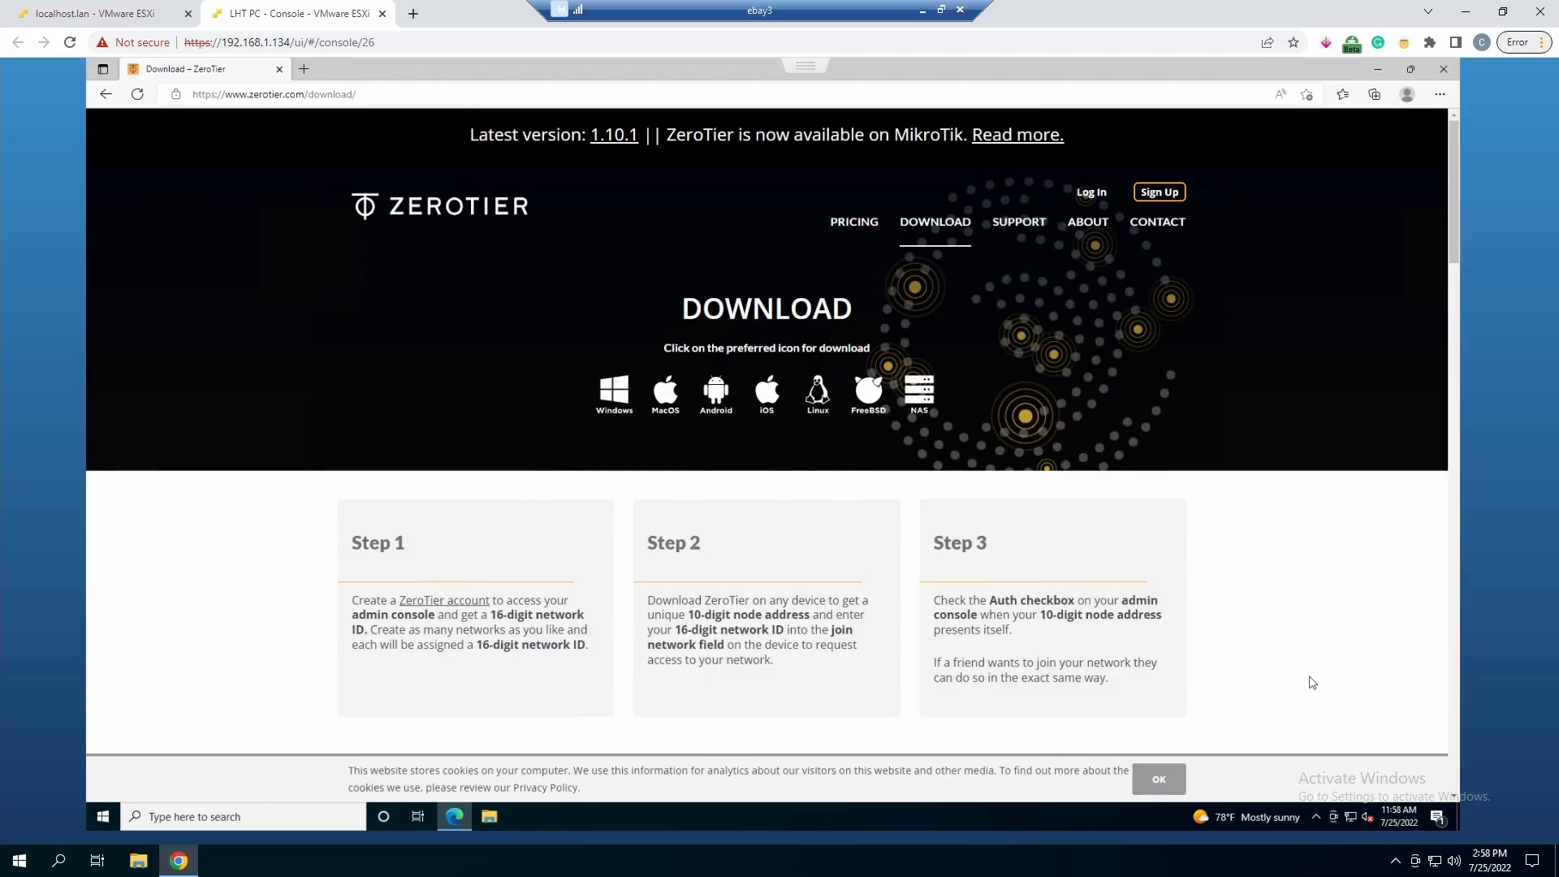
pyautogui.moveTo(1328, 695)
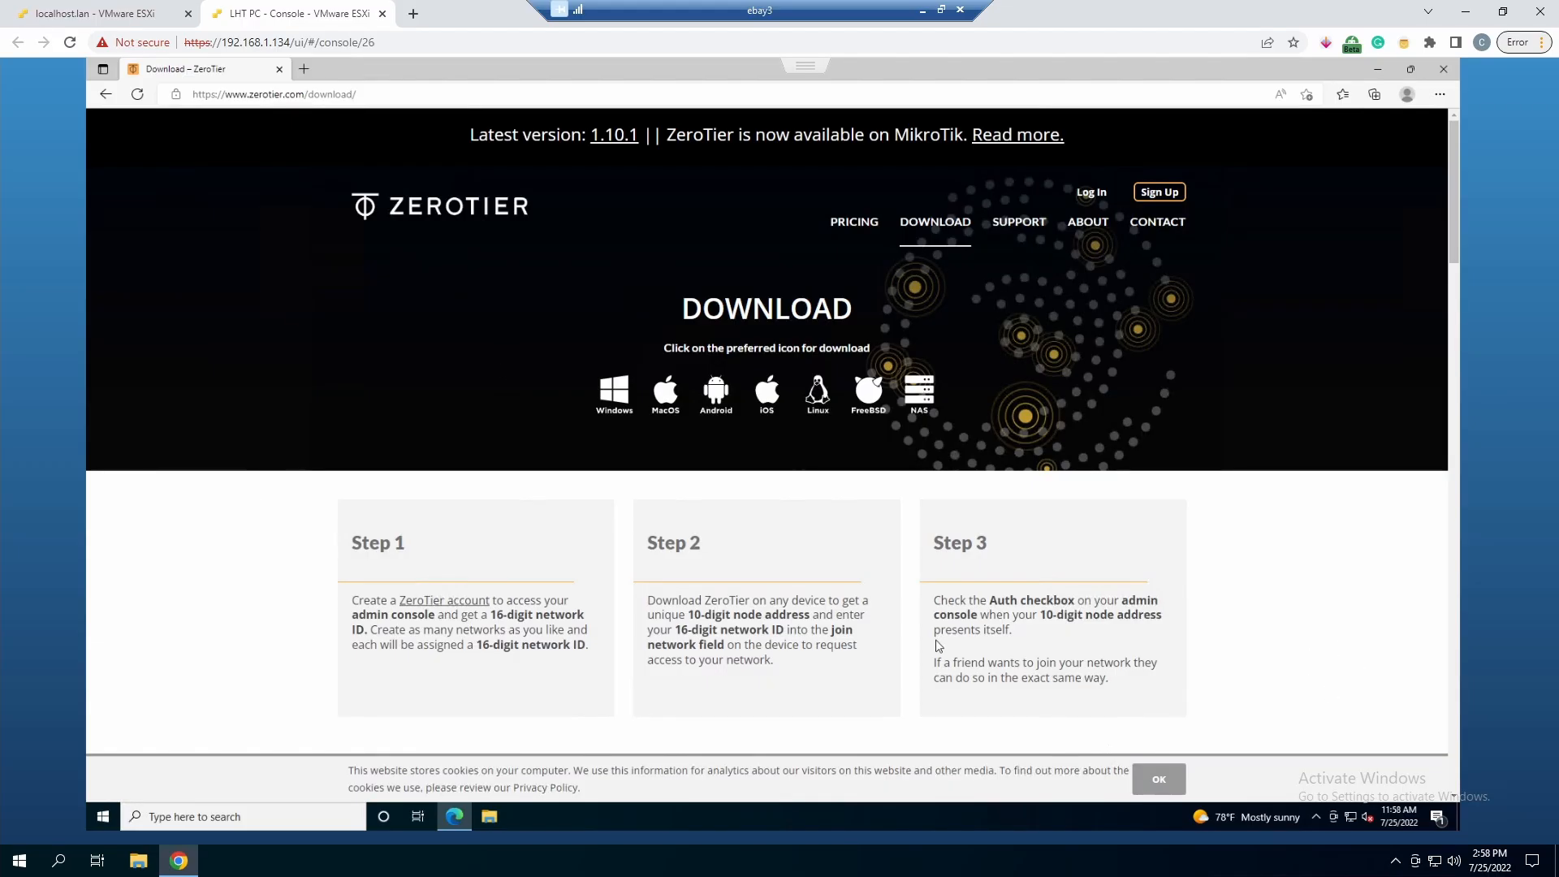
pyautogui.moveTo(1167, 537)
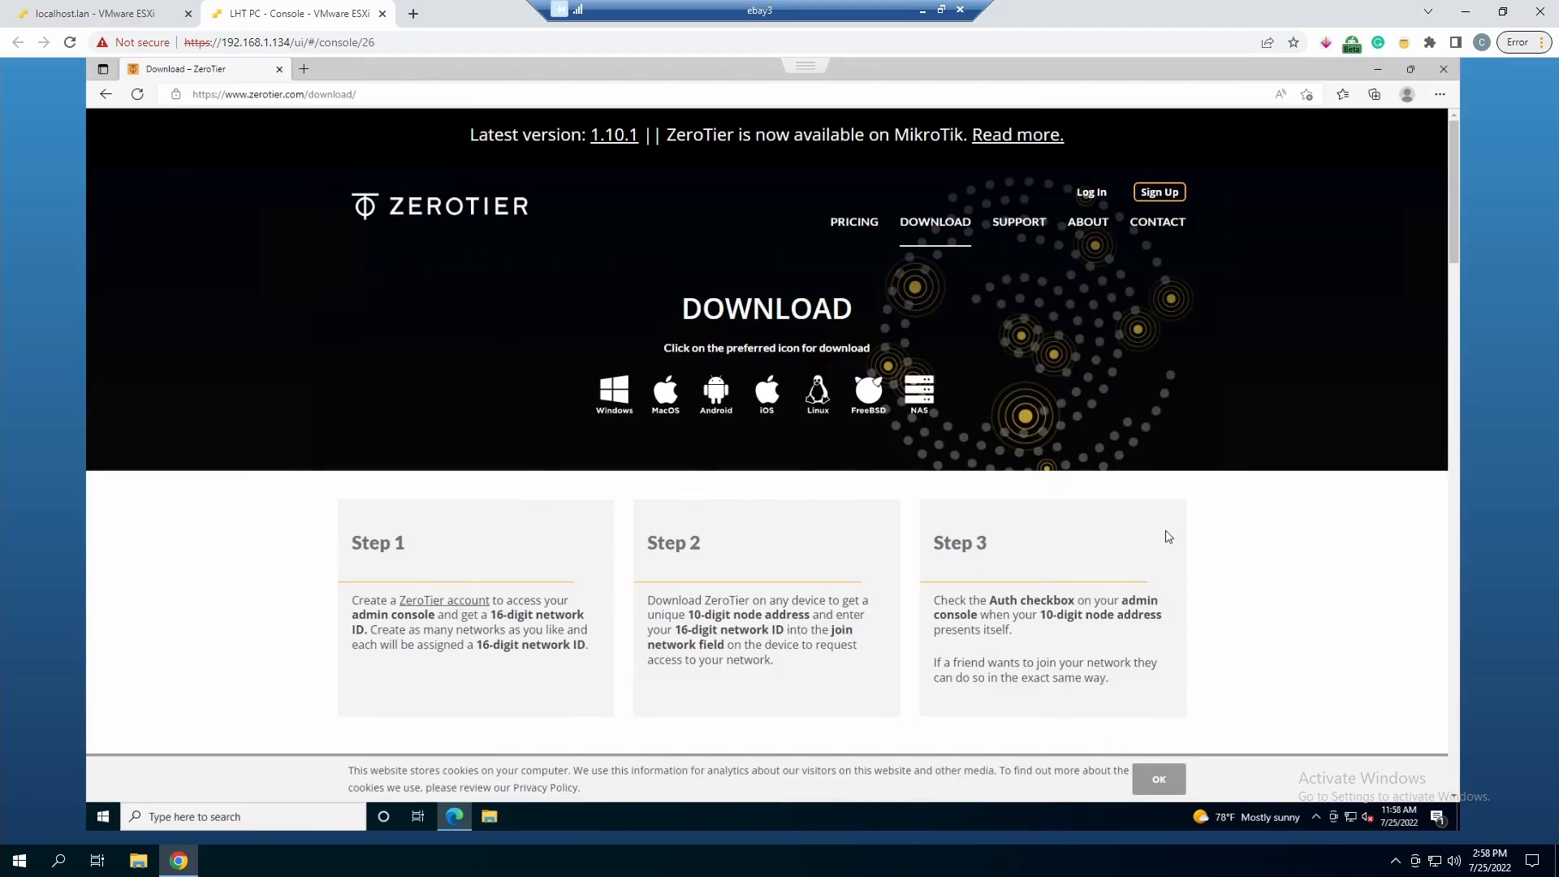
pyautogui.moveTo(235, 71)
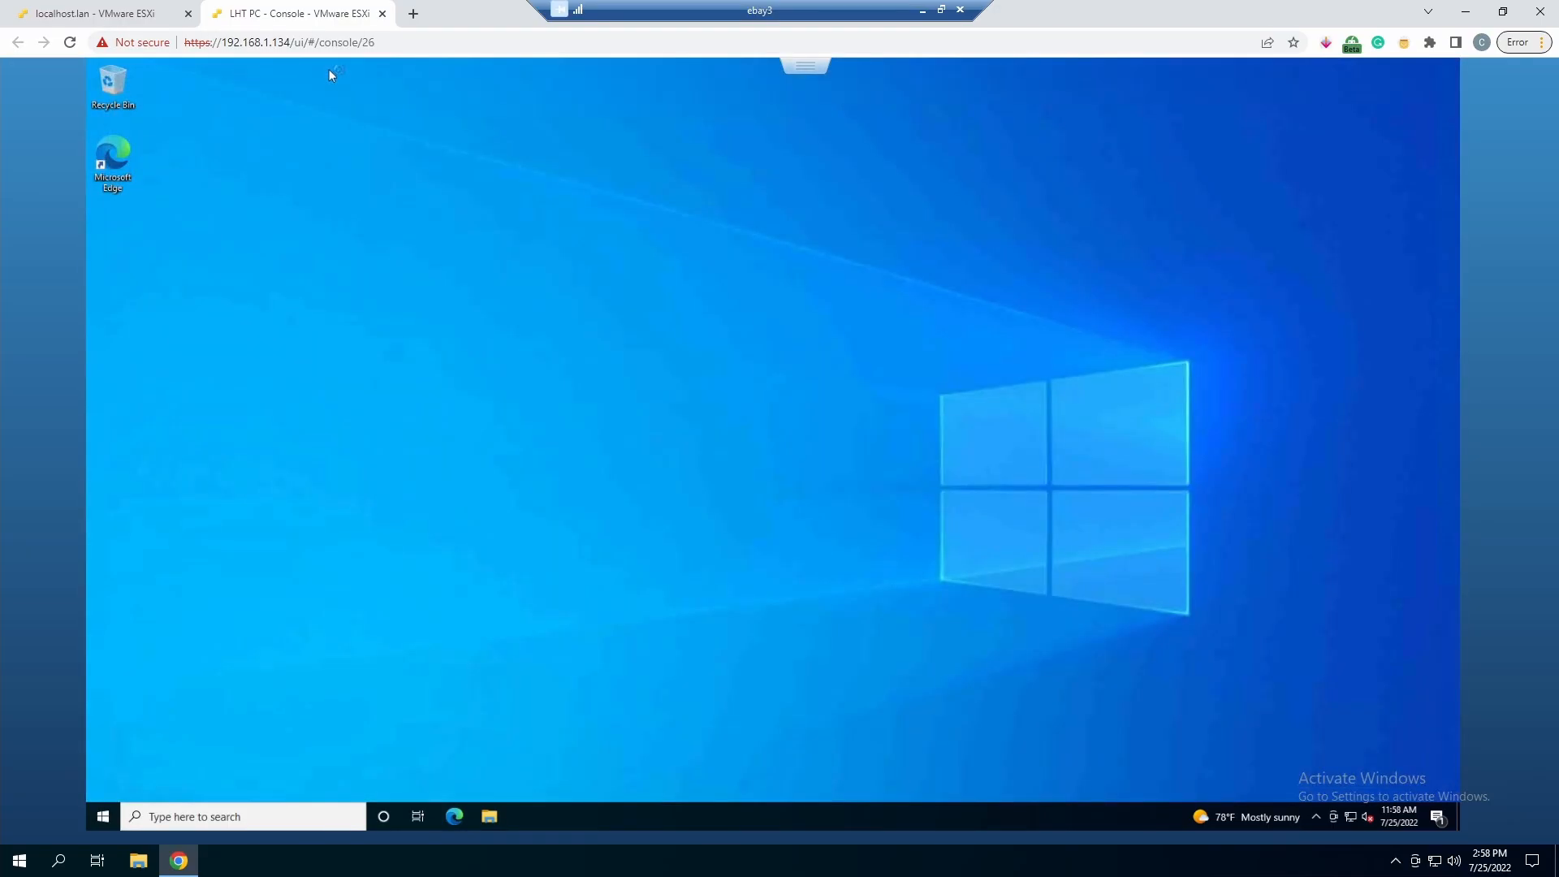
pyautogui.moveTo(691, 396)
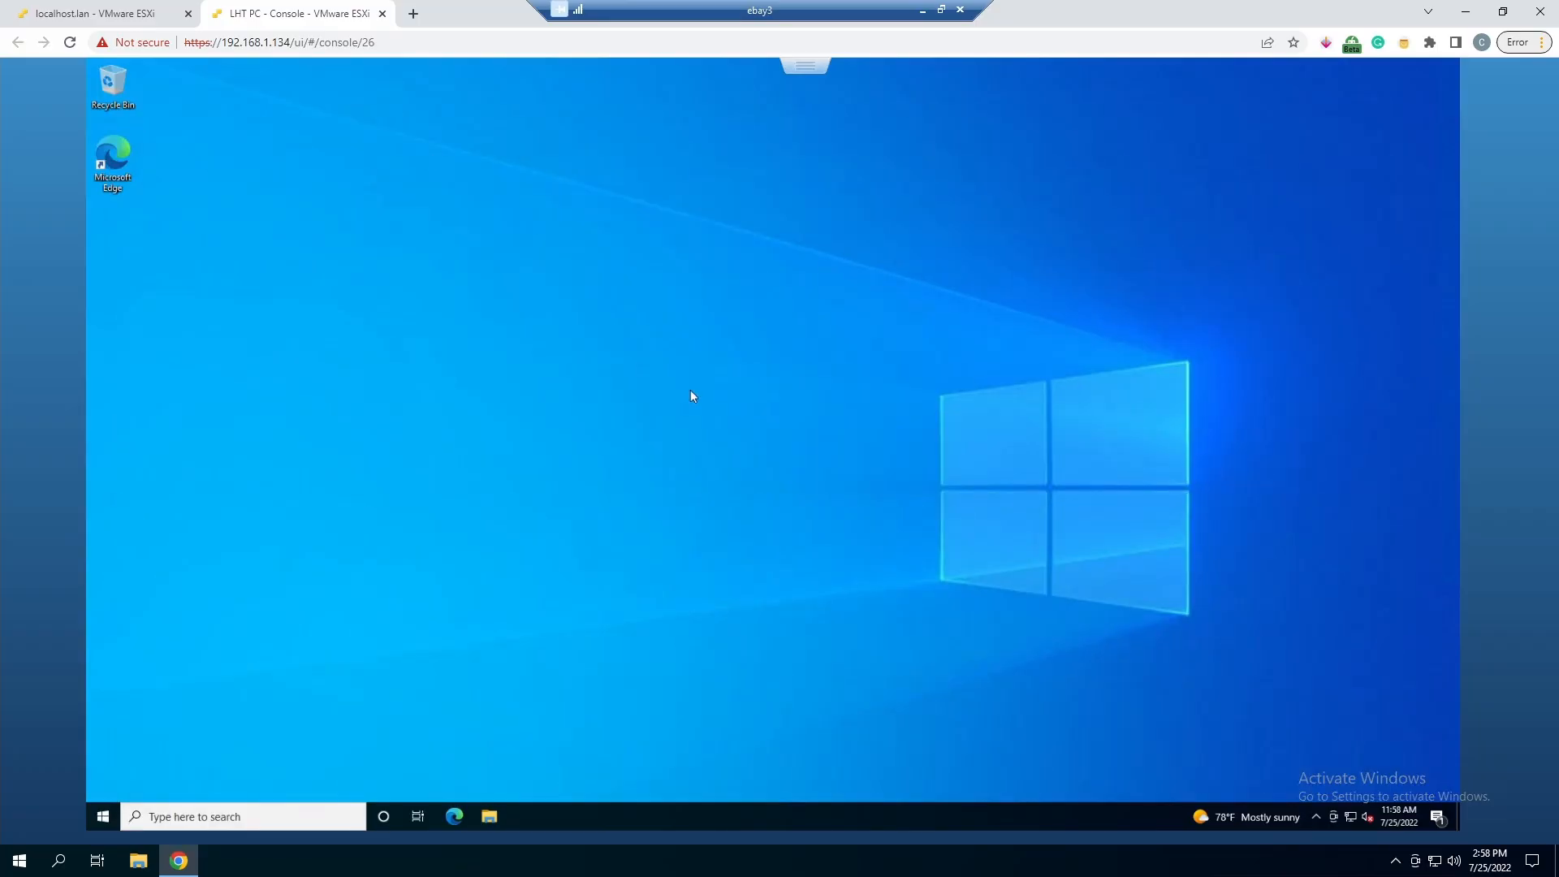
pyautogui.moveTo(107, 797)
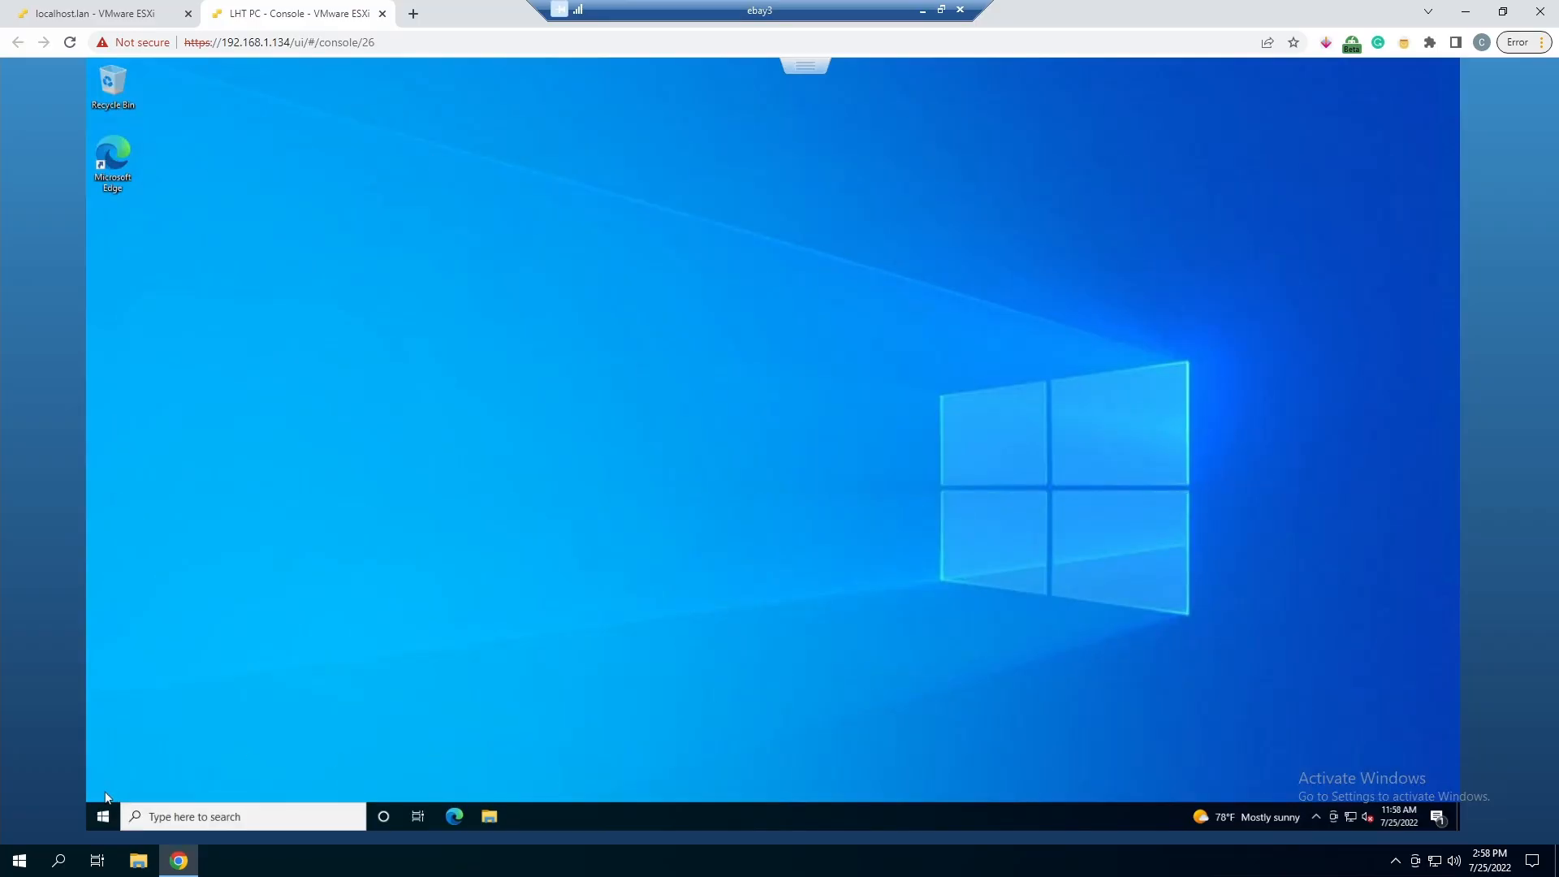
# Search 'remote' and enable Allow remote connections to this computer, confirming with OK.
pyautogui.click(244, 815)
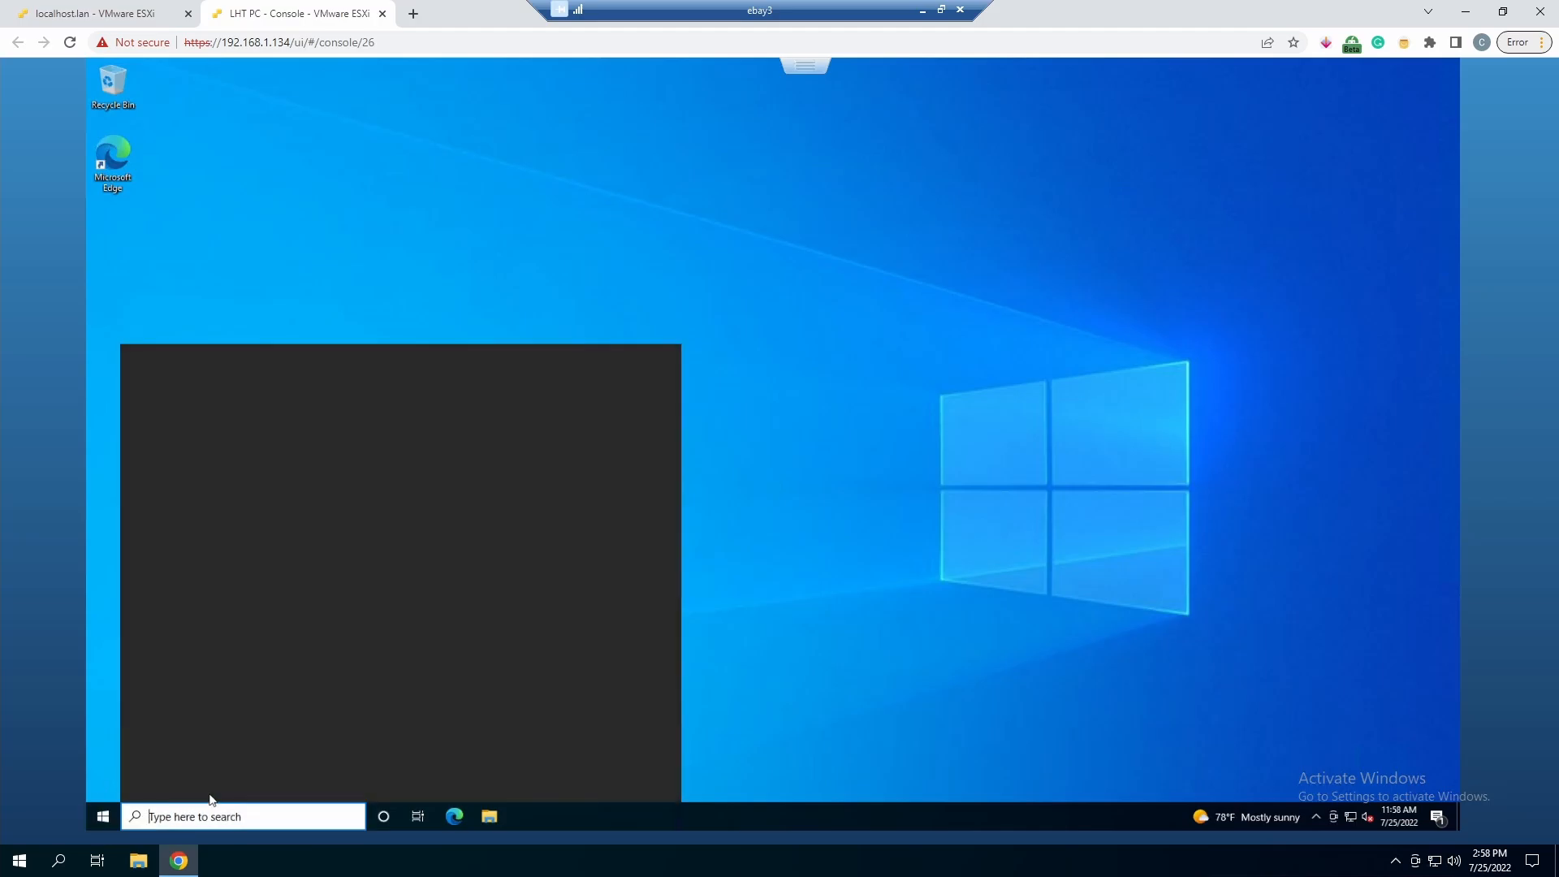
pyautogui.write('remote')
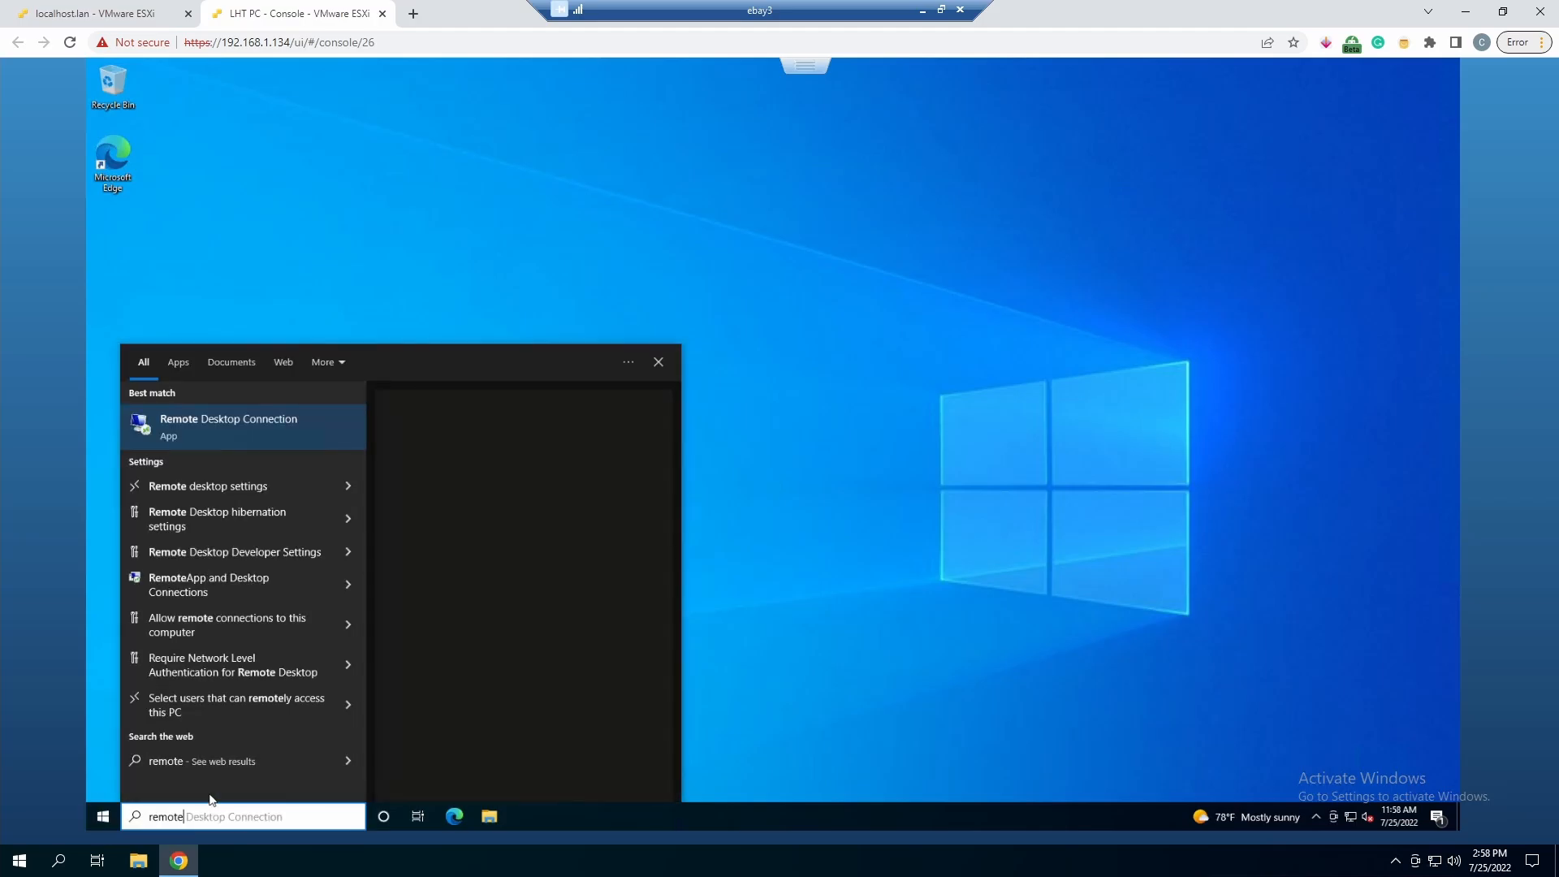
pyautogui.click(227, 425)
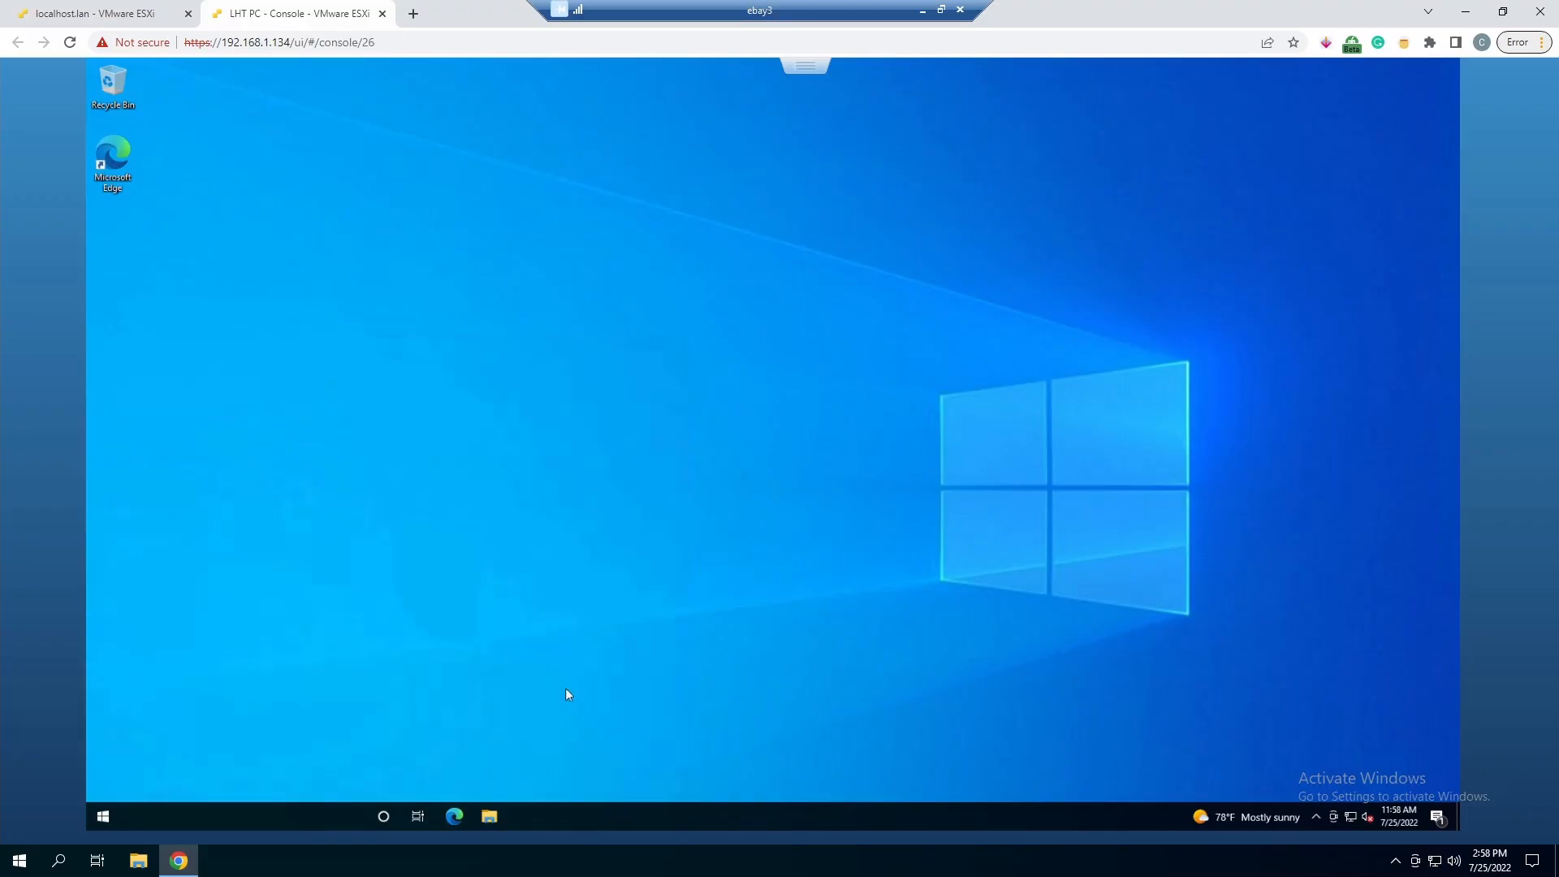
pyautogui.click(523, 815)
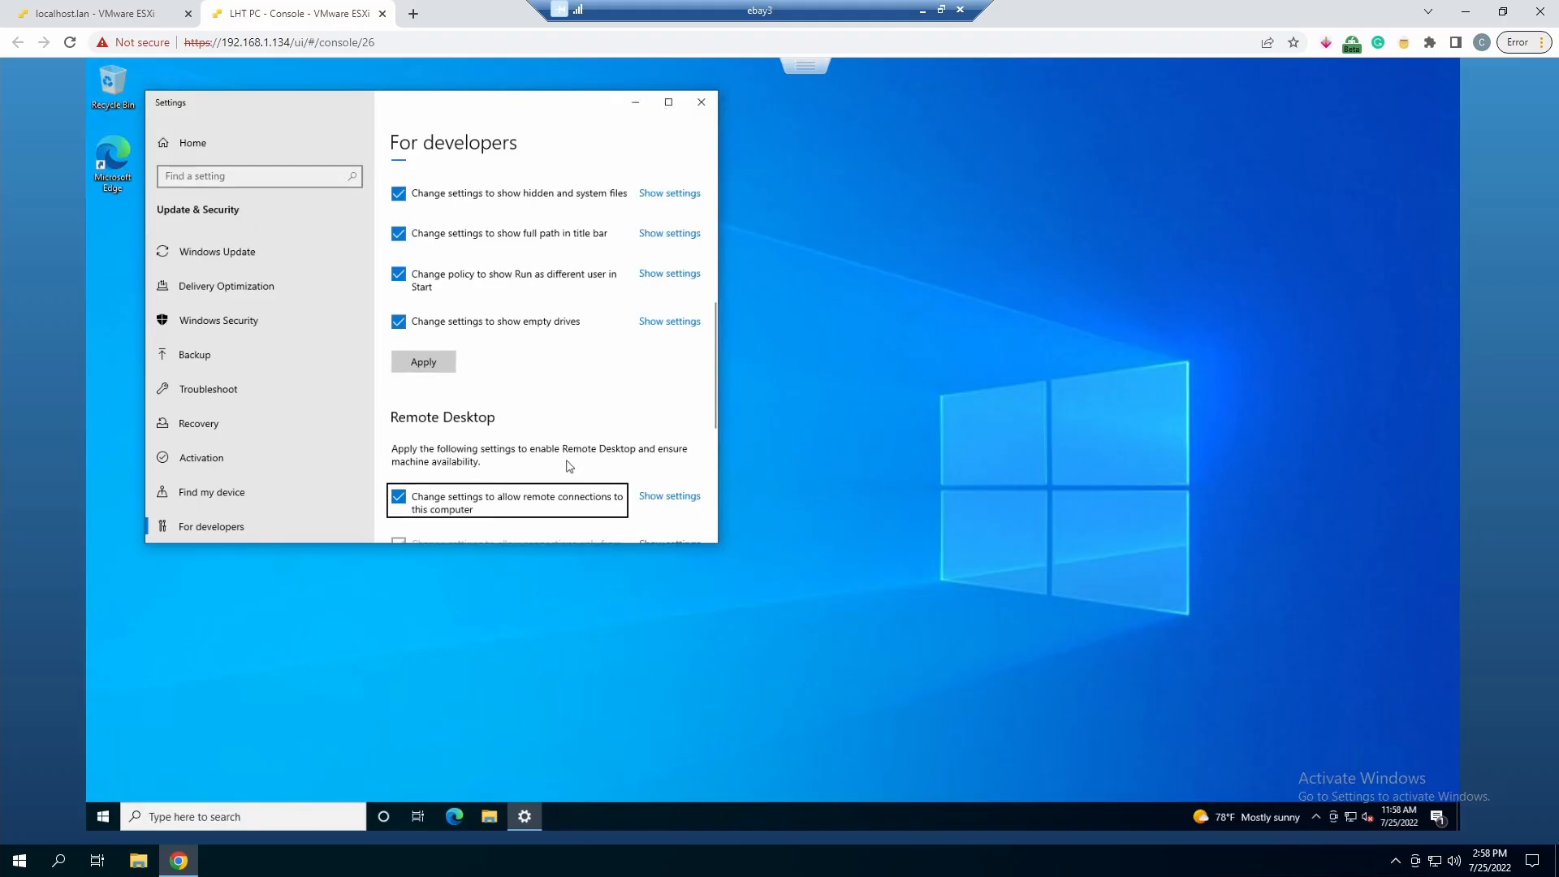
pyautogui.scroll(-3)
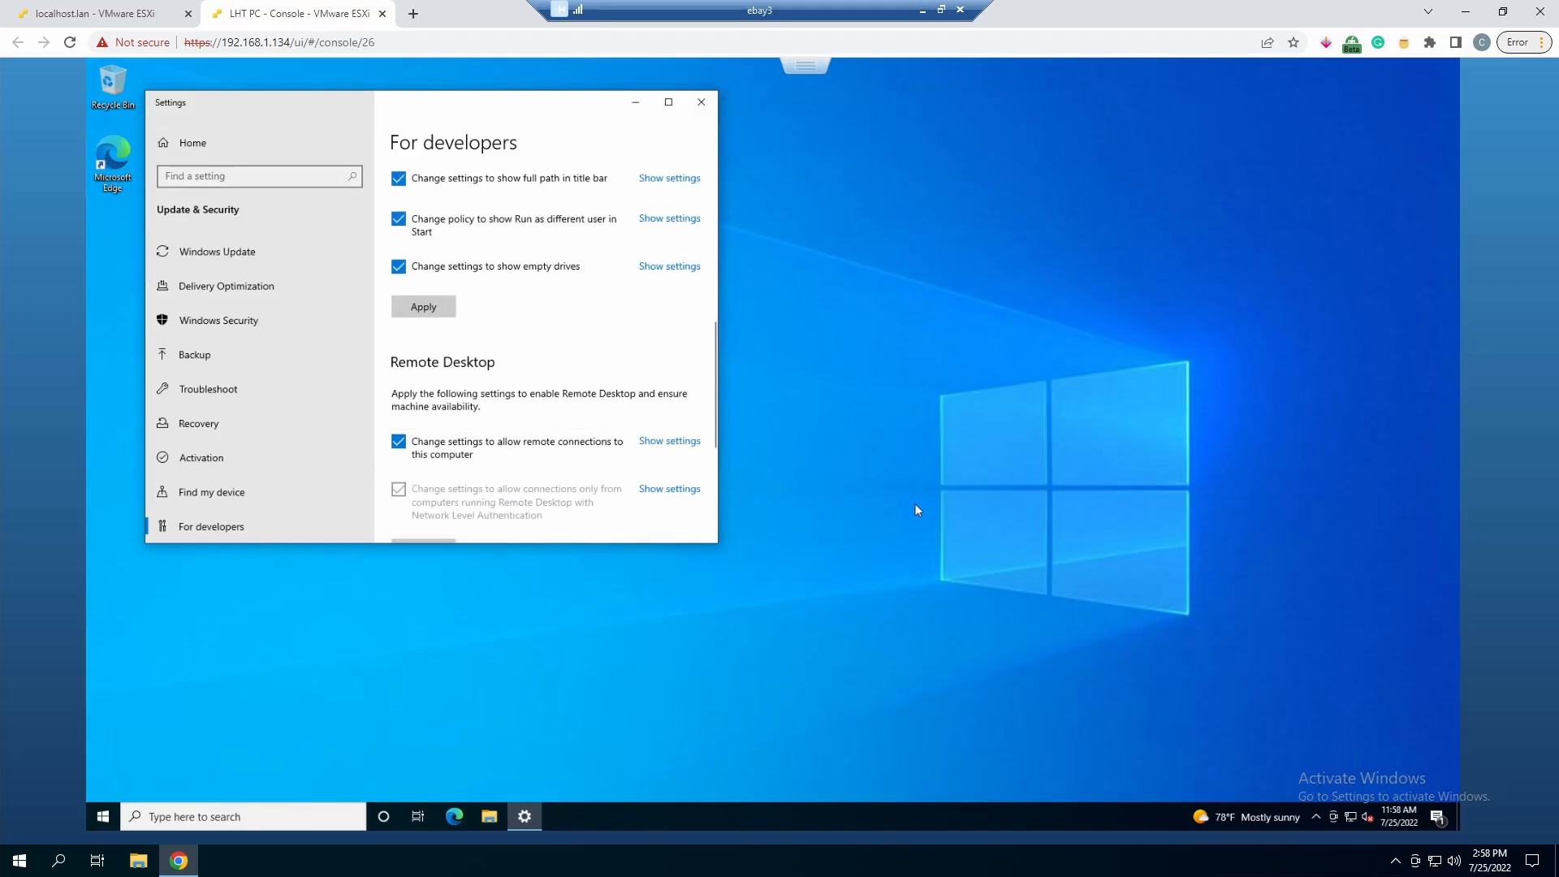
pyautogui.click(669, 440)
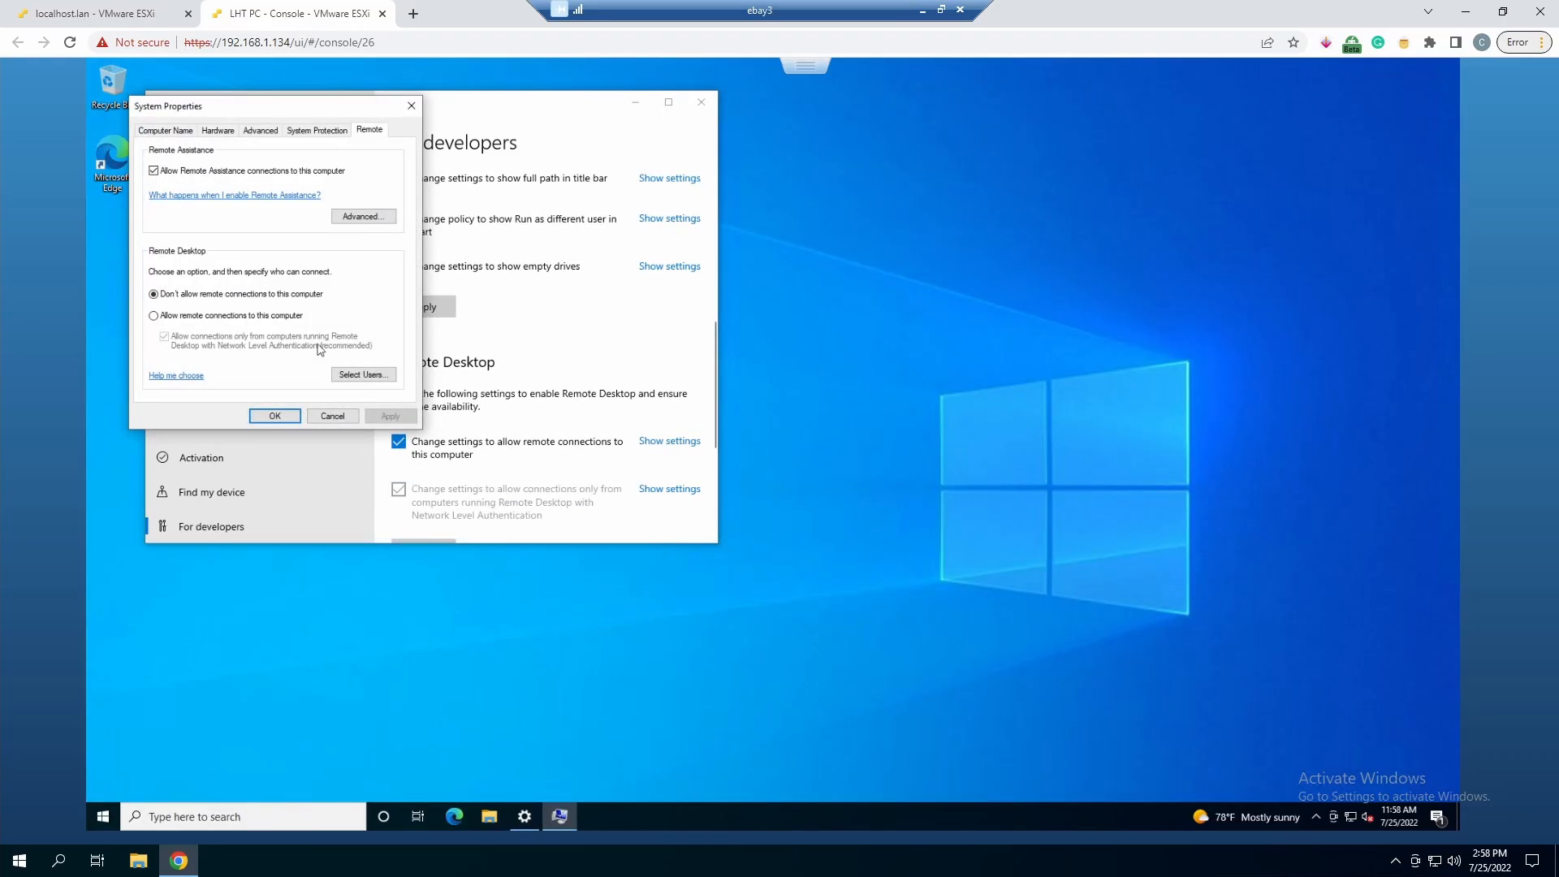
pyautogui.click(154, 315)
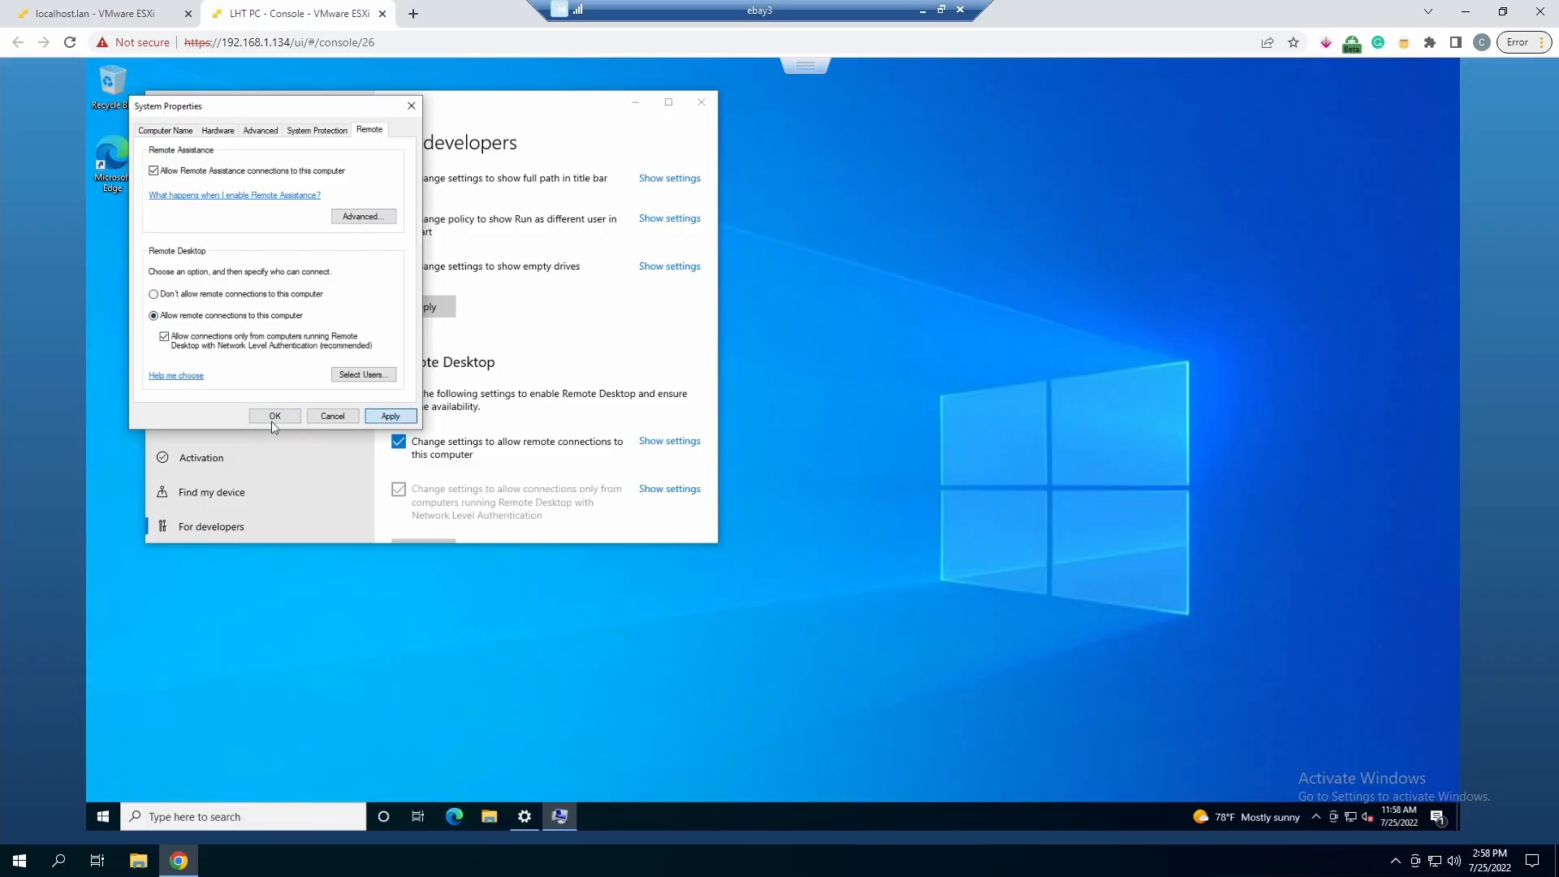
pyautogui.click(274, 416)
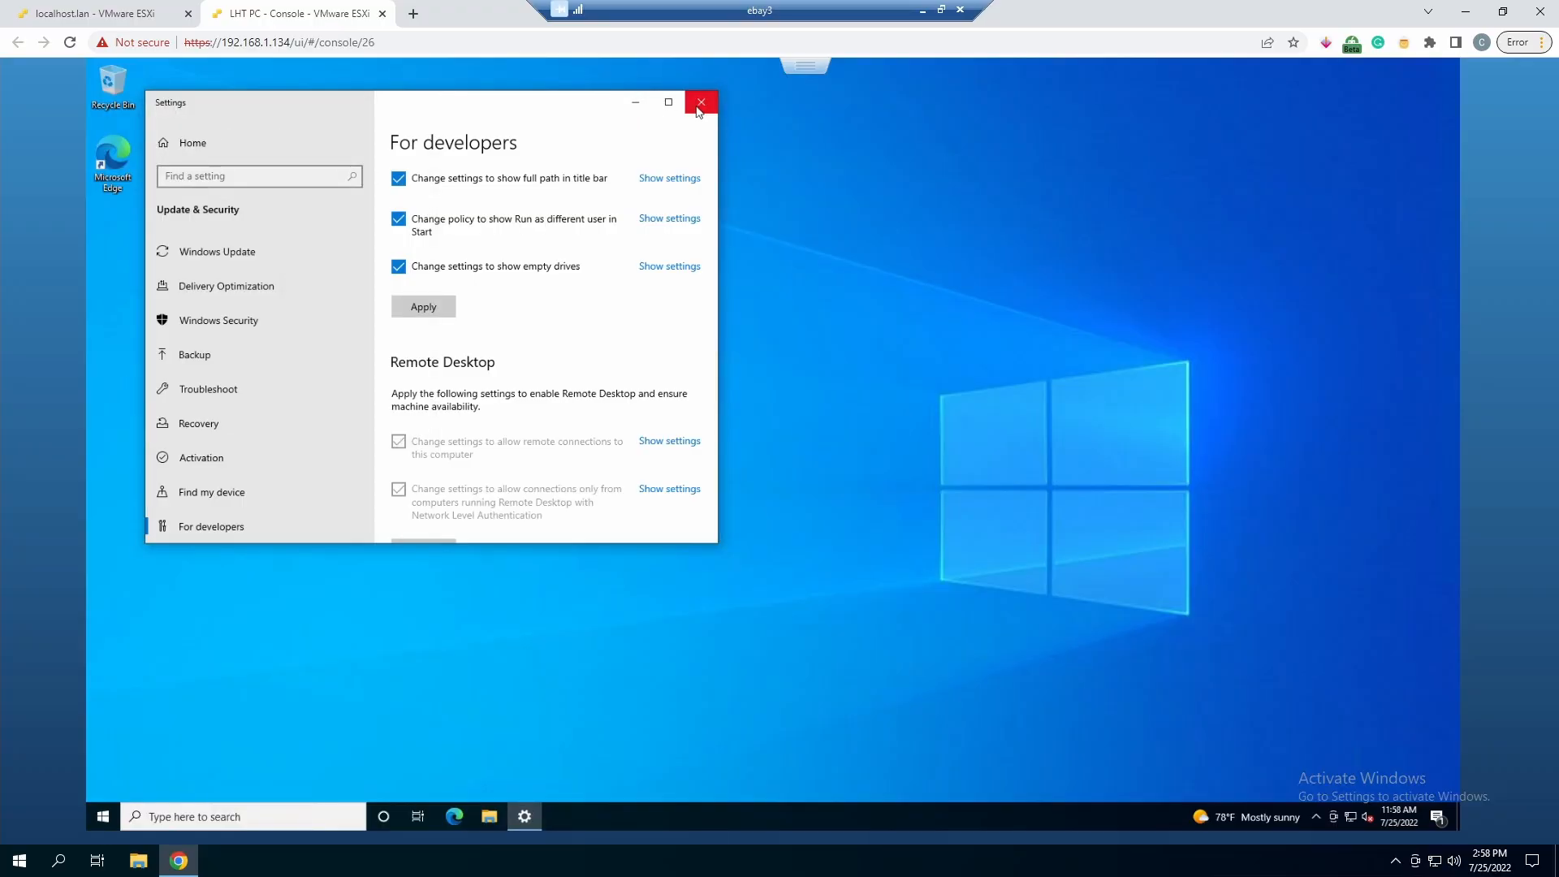
# Close the VM's developer Settings window.
pyautogui.click(700, 102)
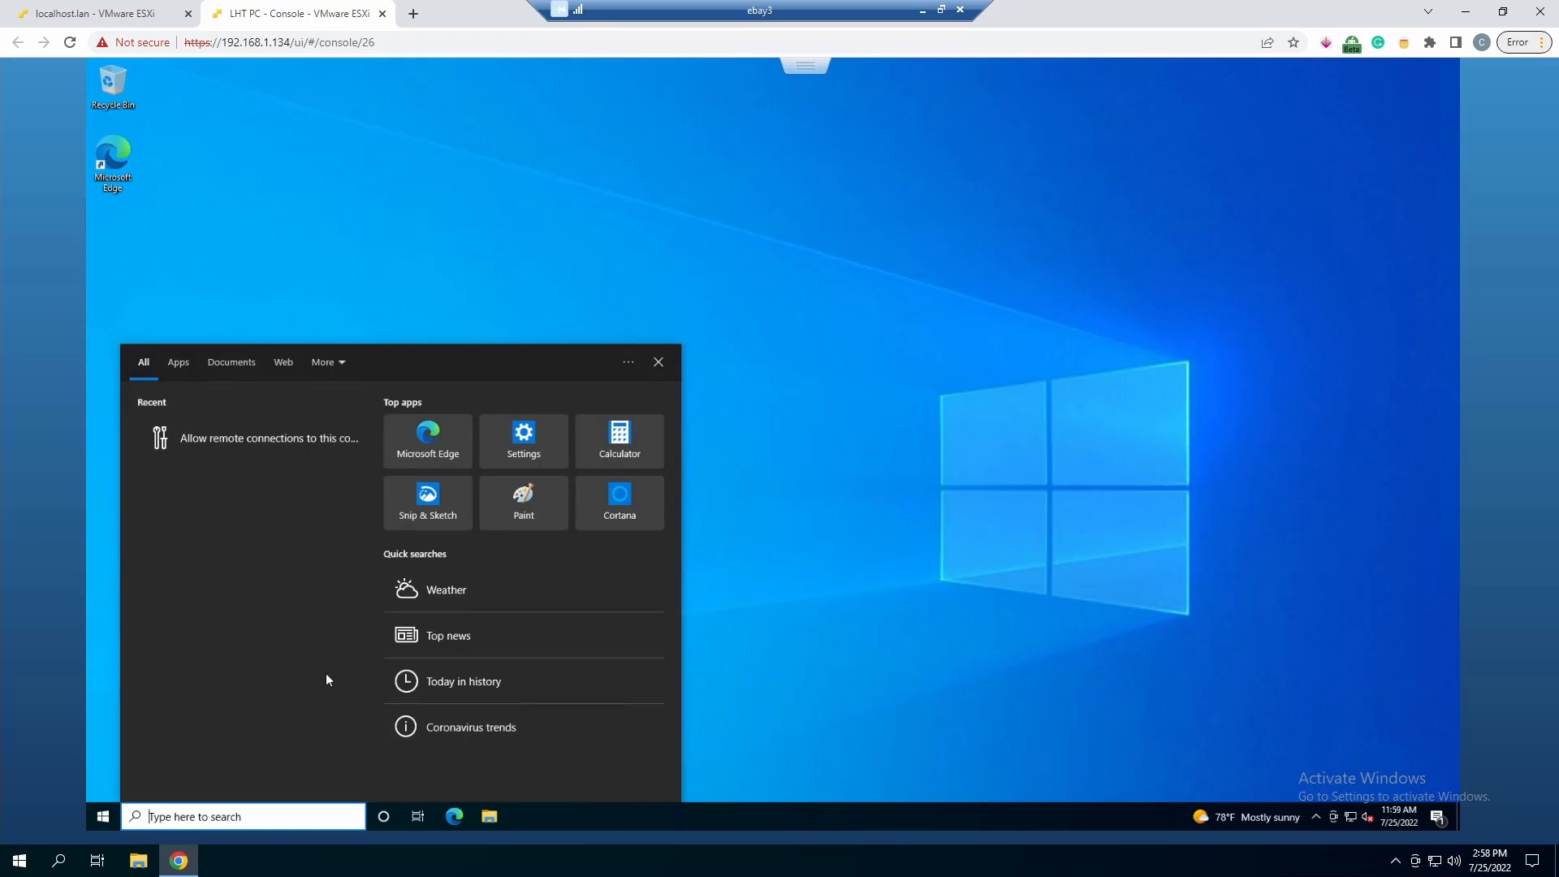
# Search 'change', open Change your password, and expand the Password sign-in option.
pyautogui.write('change pas')
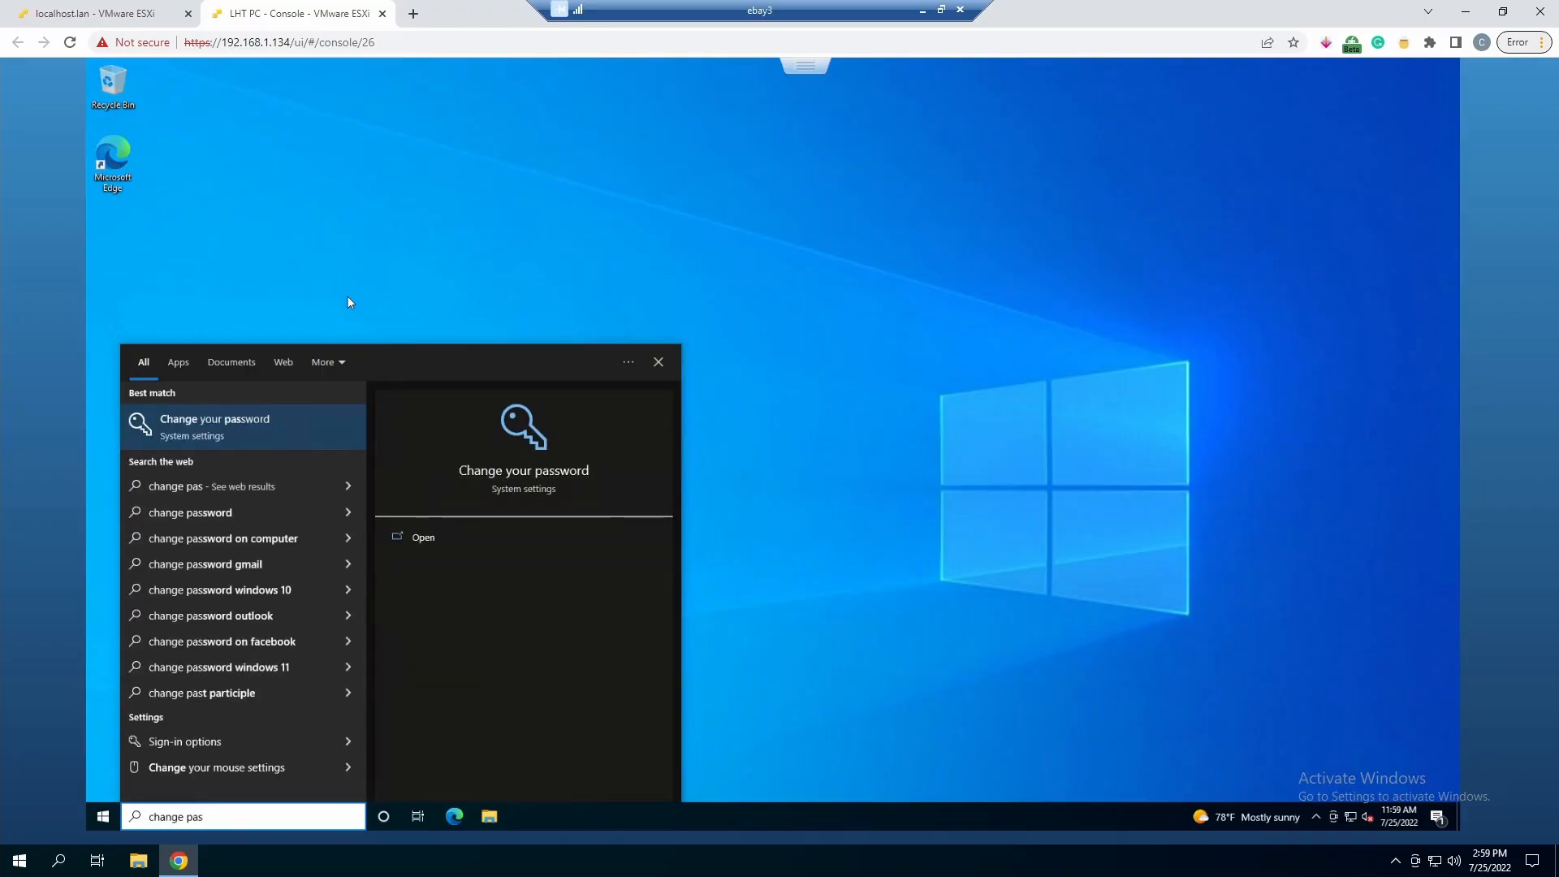
pyautogui.click(693, 521)
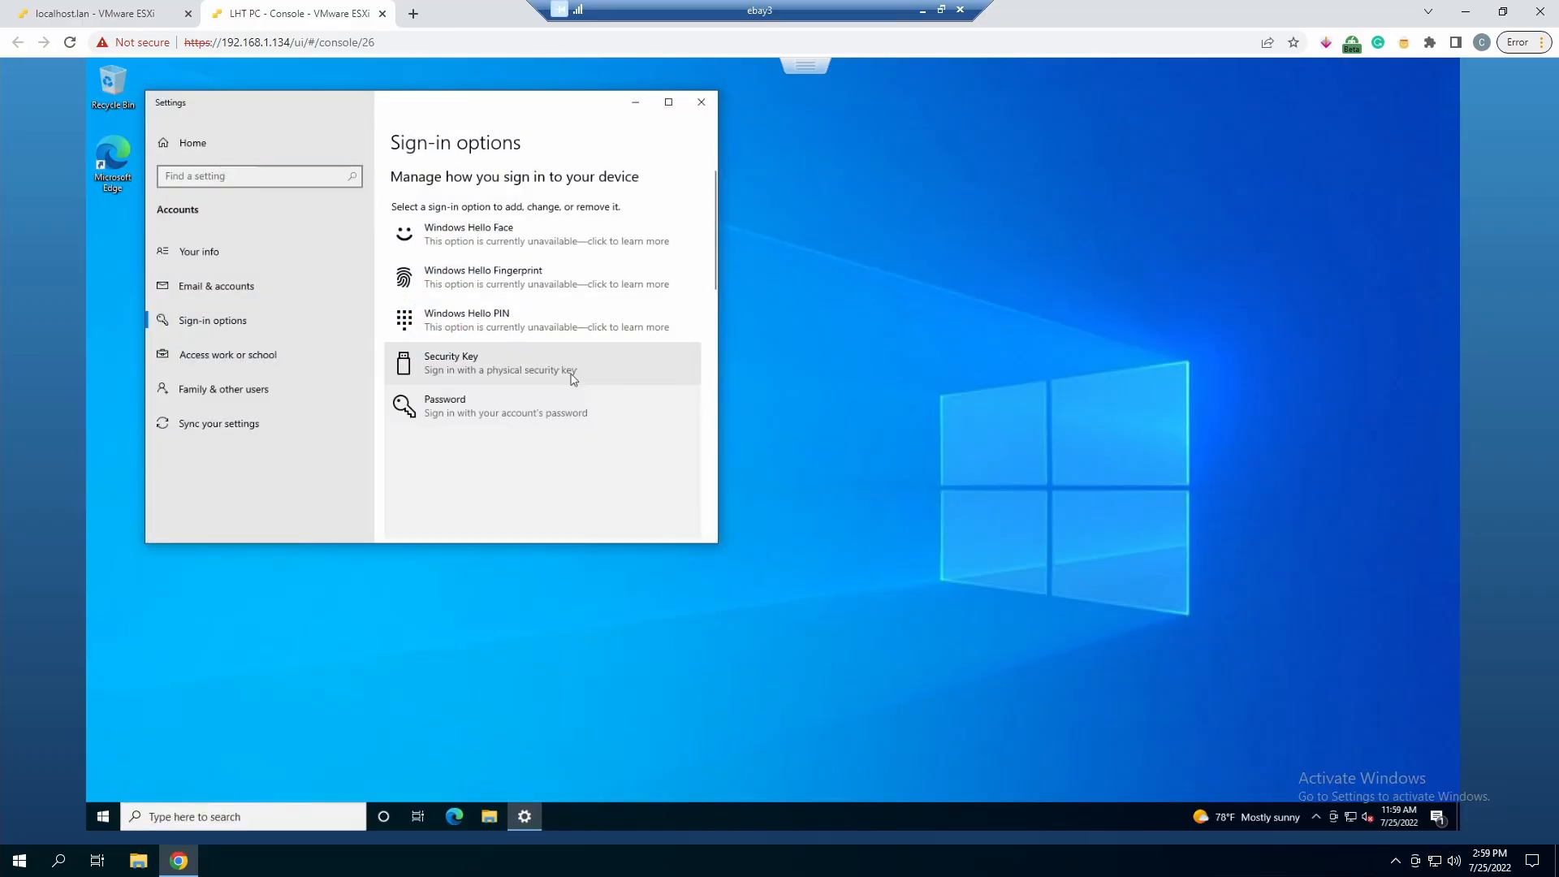
pyautogui.click(444, 404)
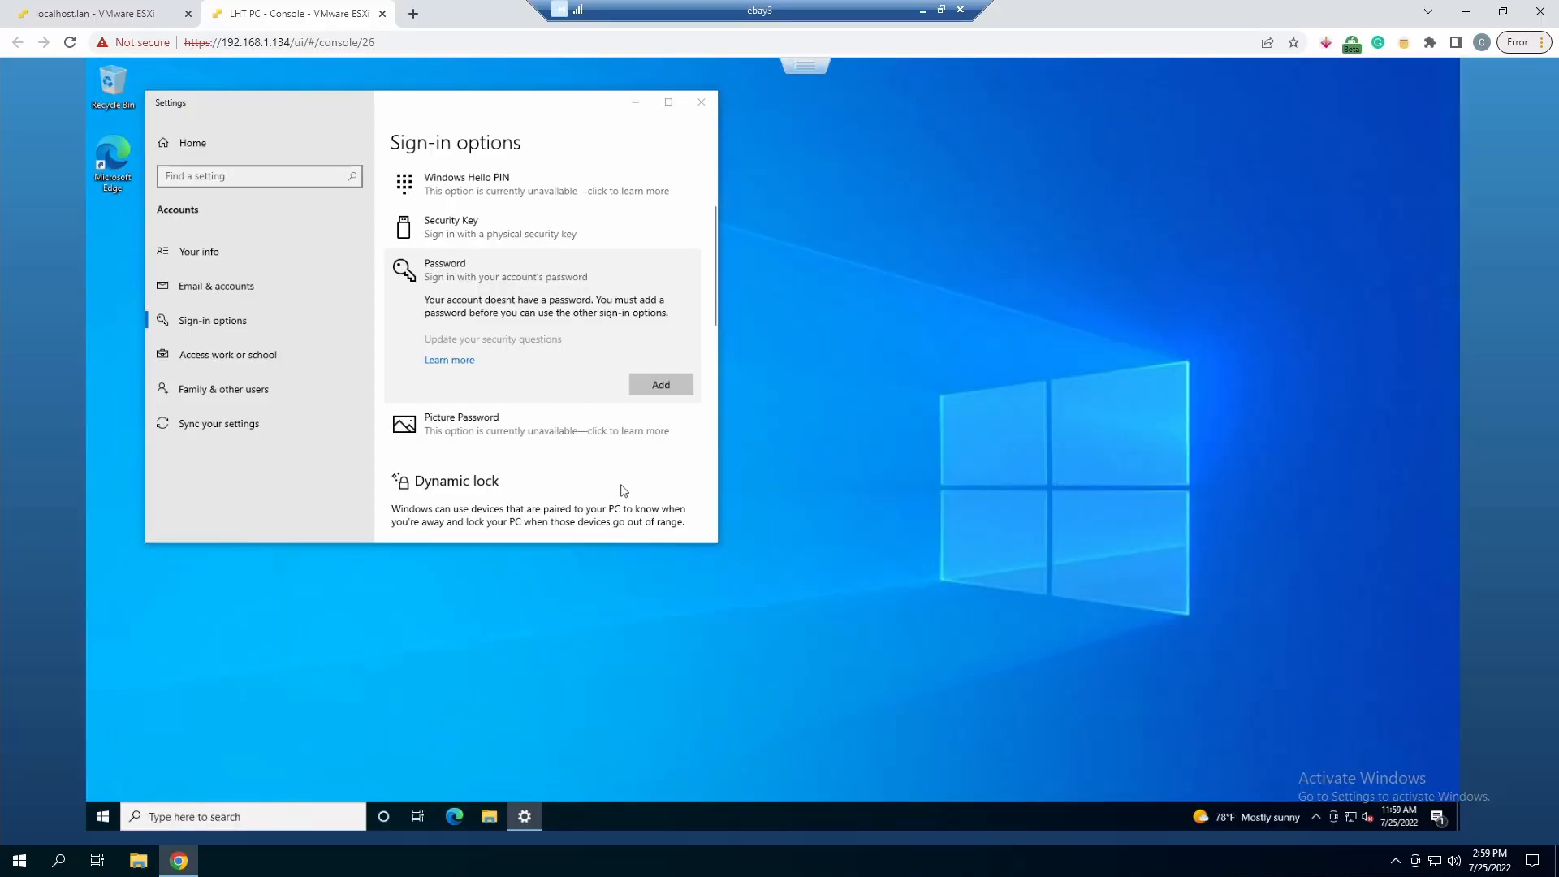
# Create a password with a hint for the local Admin account and complete the wizard.
pyautogui.click(660, 385)
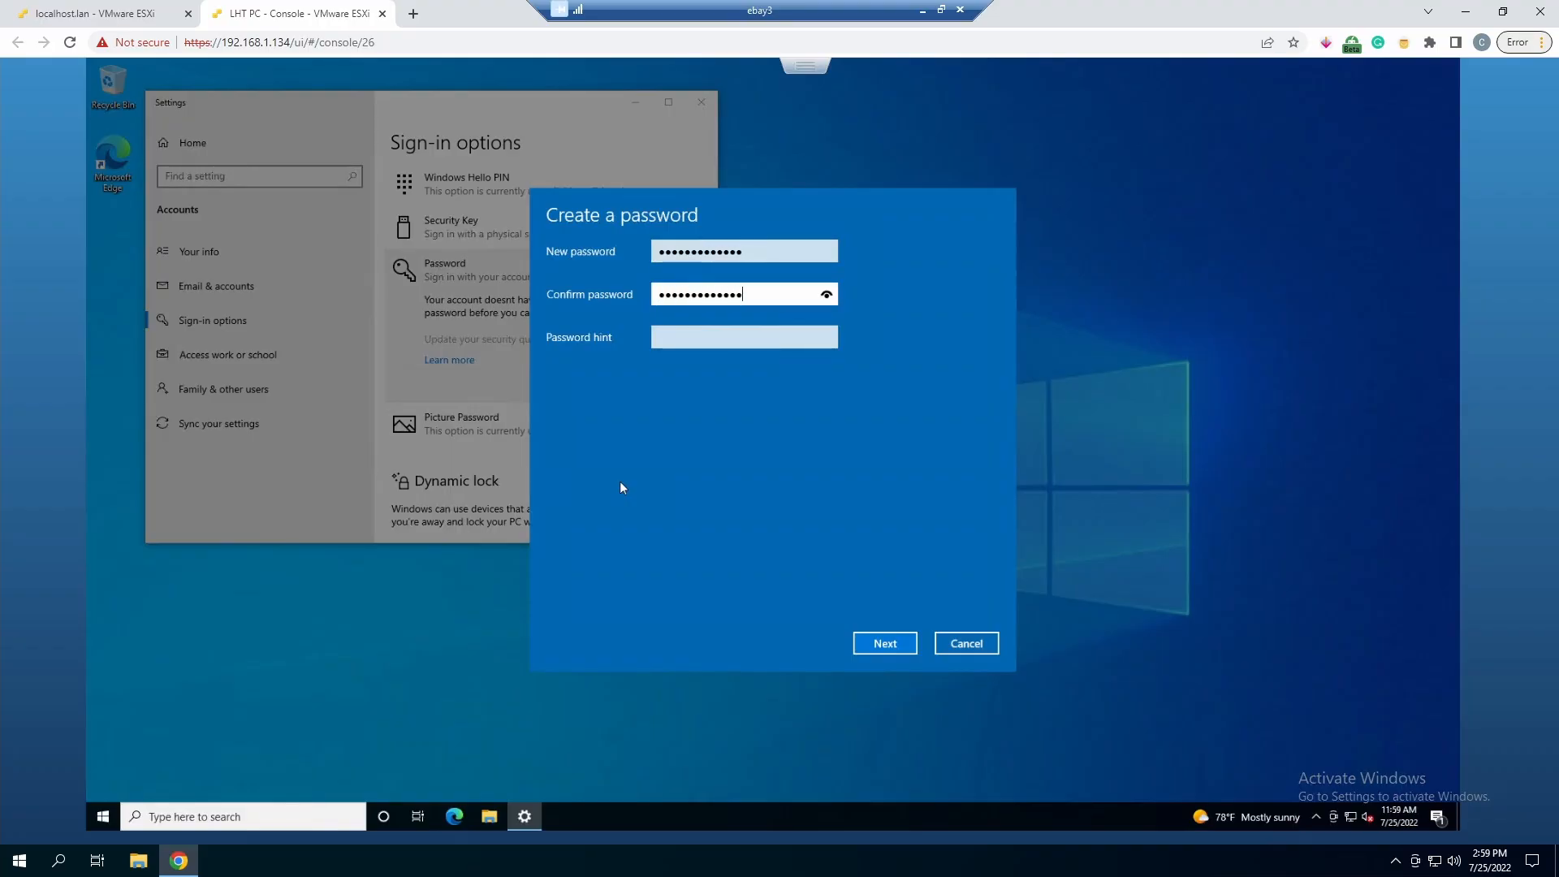
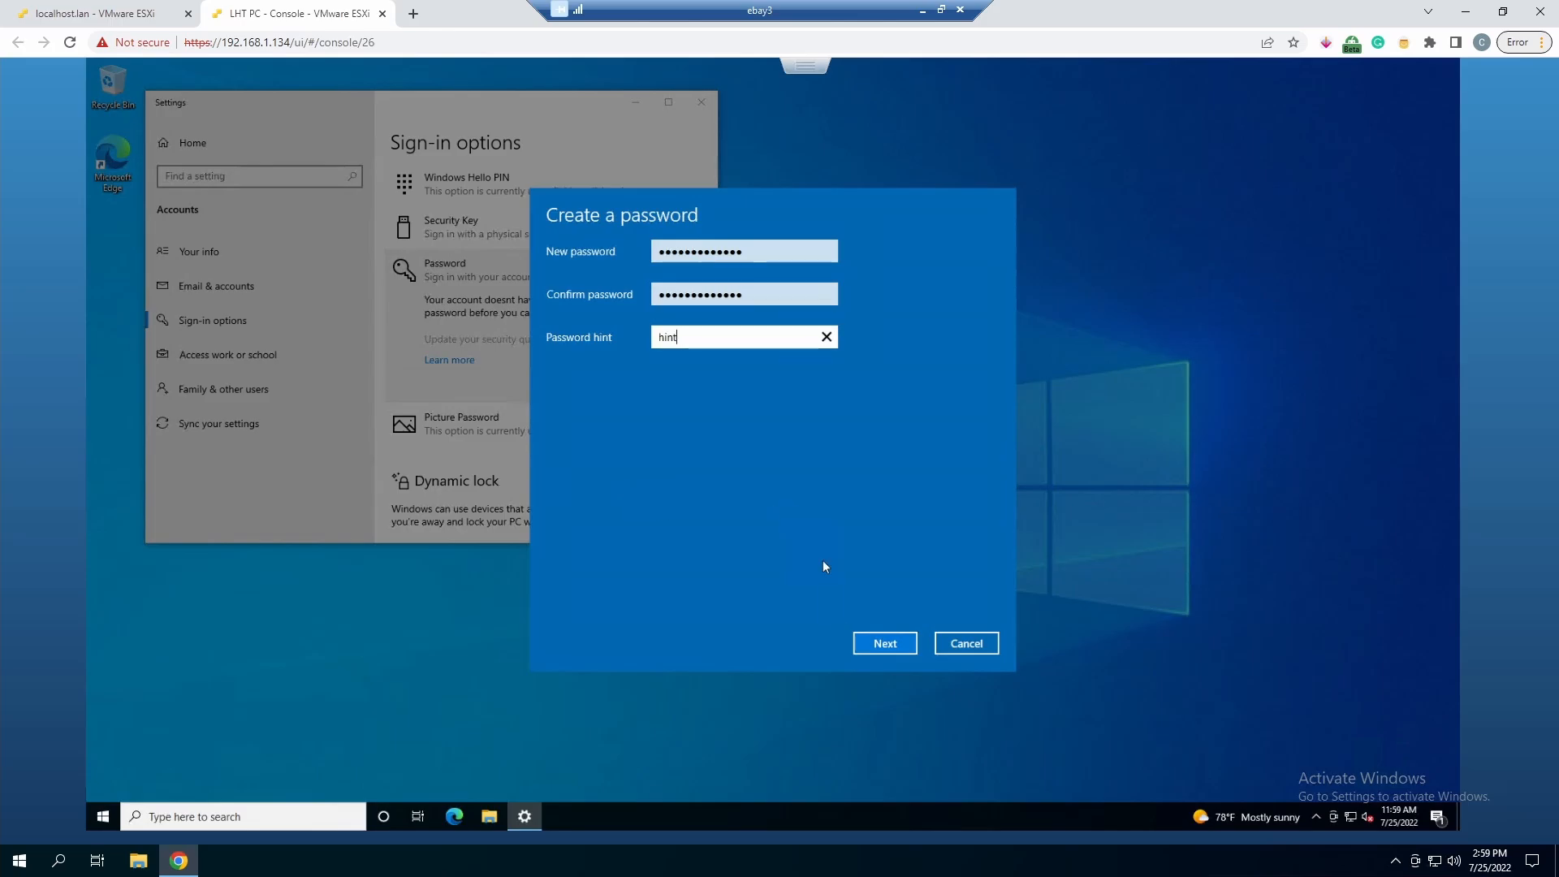
pyautogui.click(882, 642)
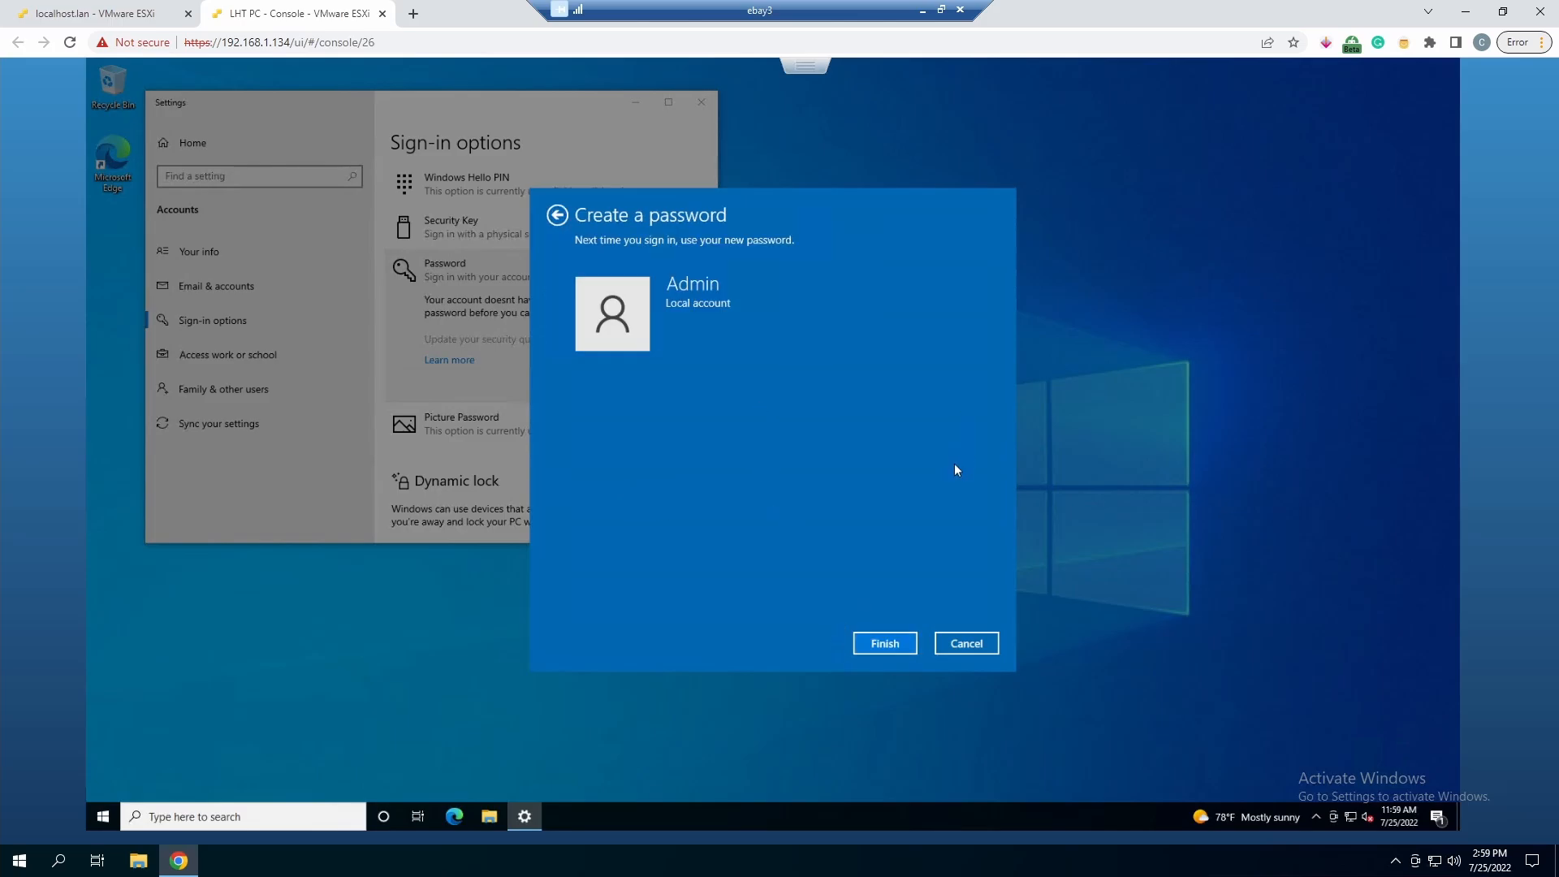
pyautogui.moveTo(884, 643)
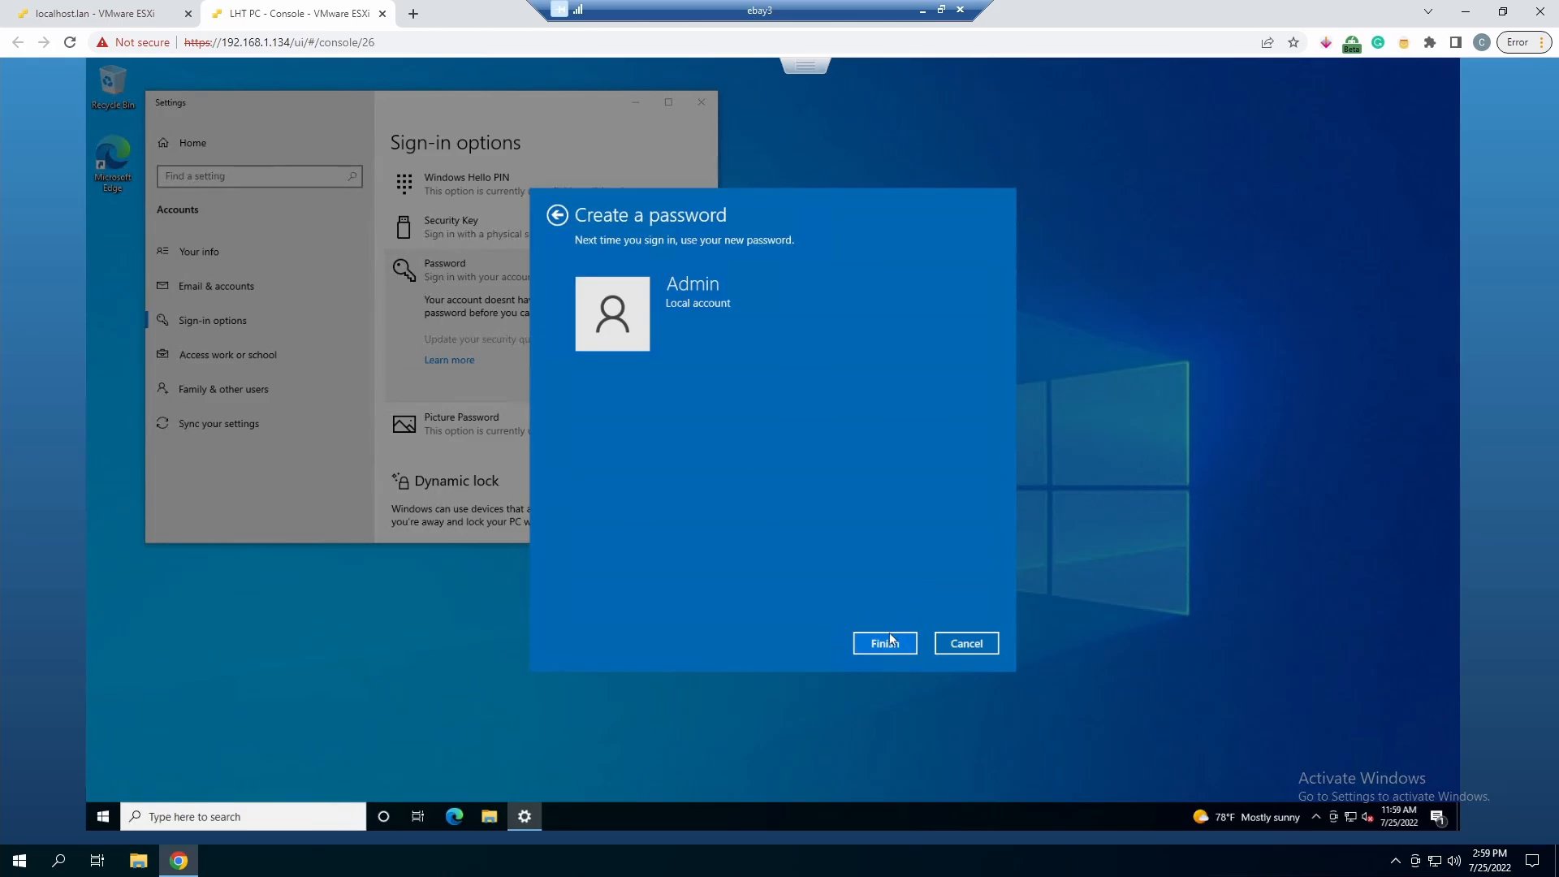
pyautogui.click(883, 642)
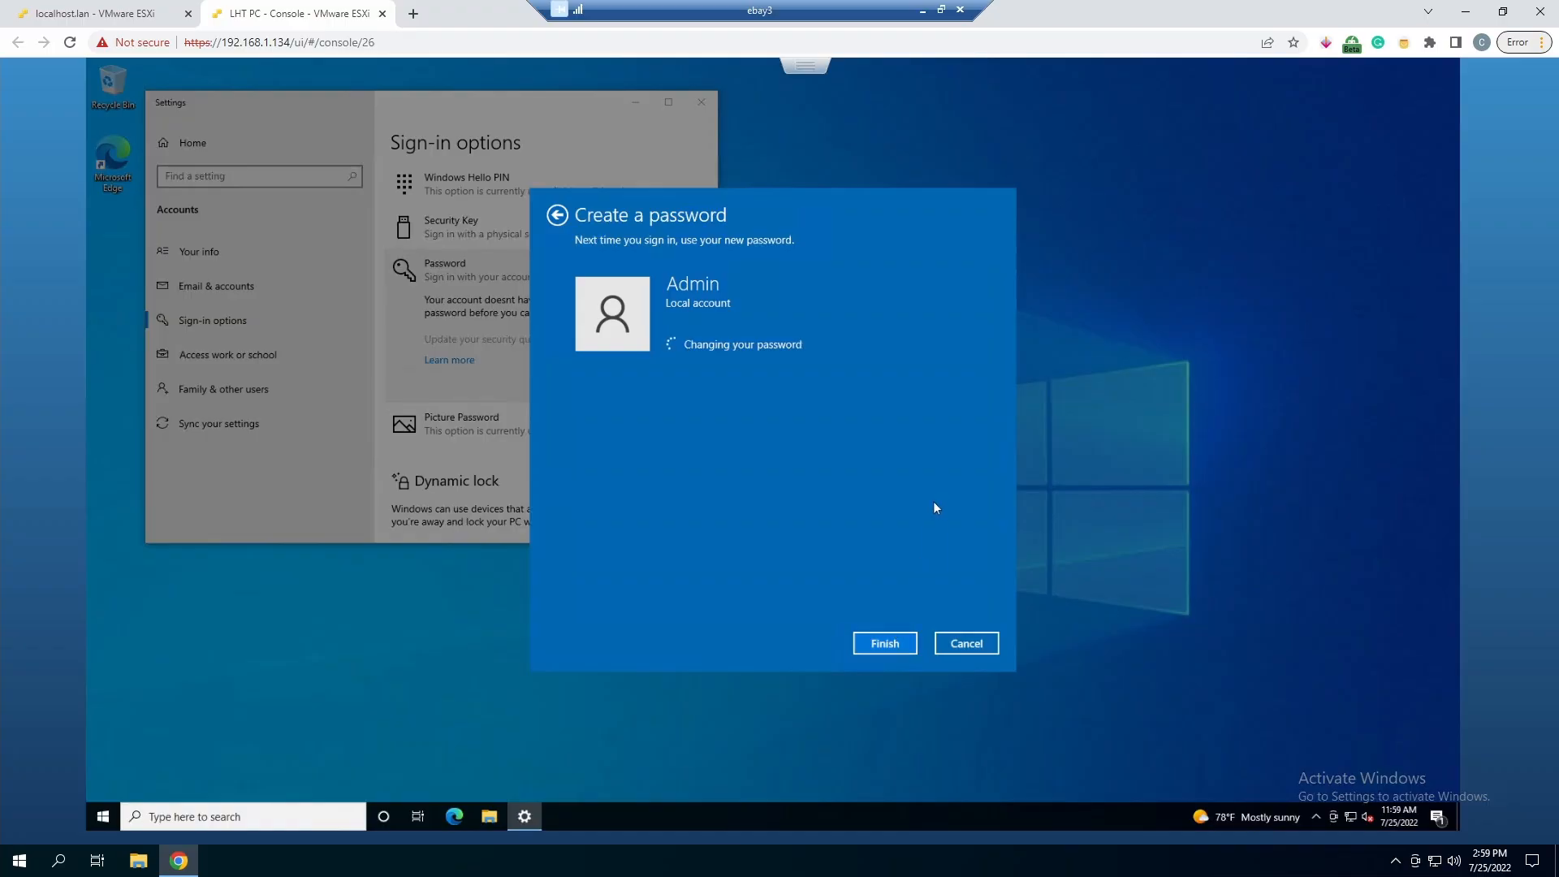
pyautogui.click(881, 642)
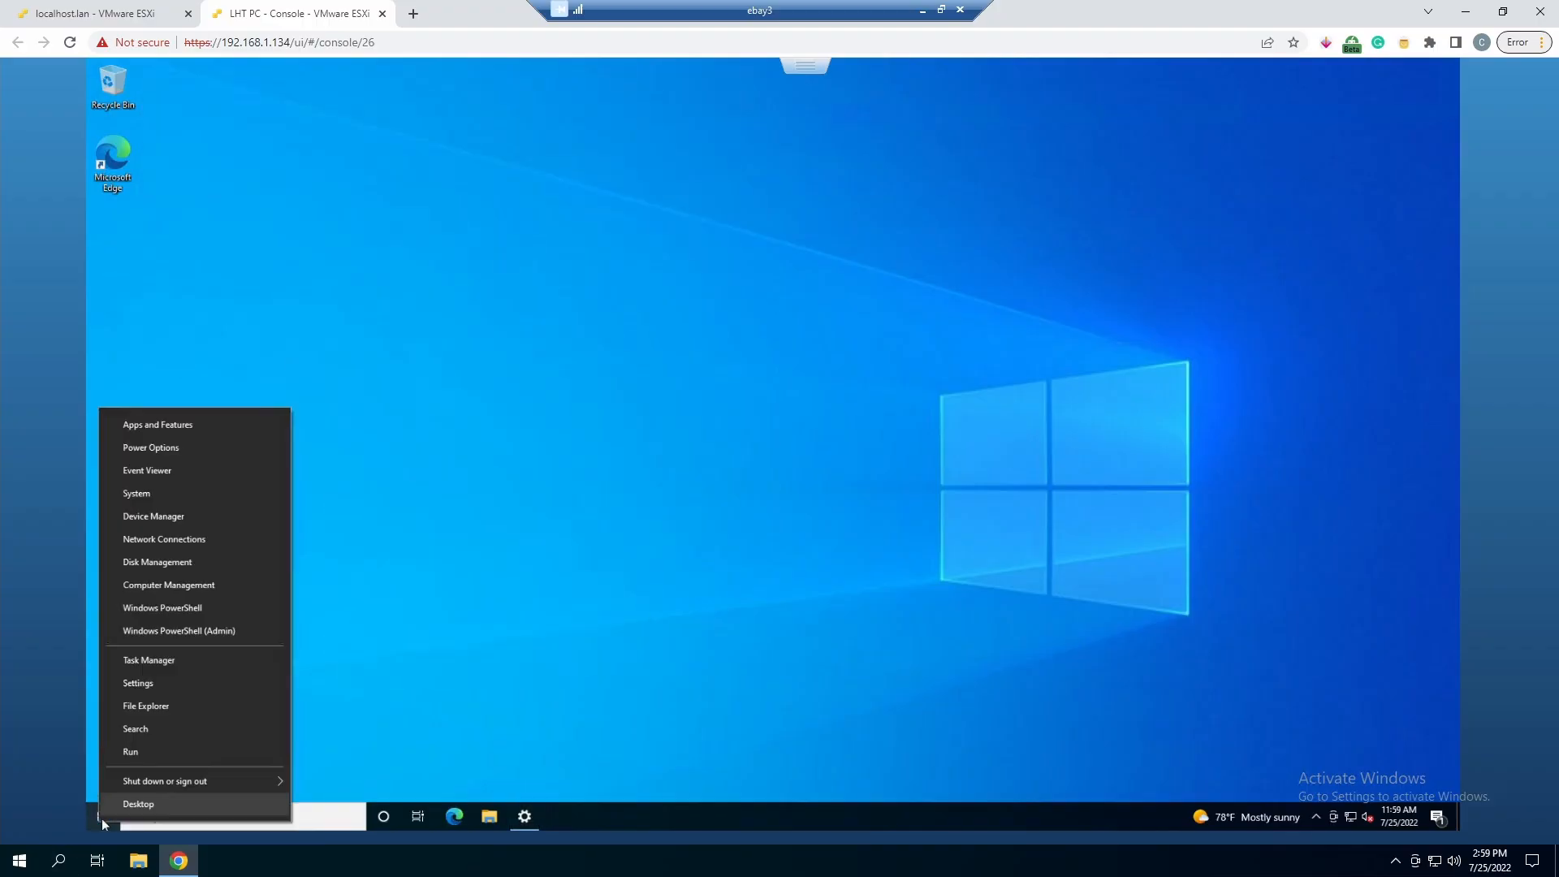
pyautogui.moveTo(175, 497)
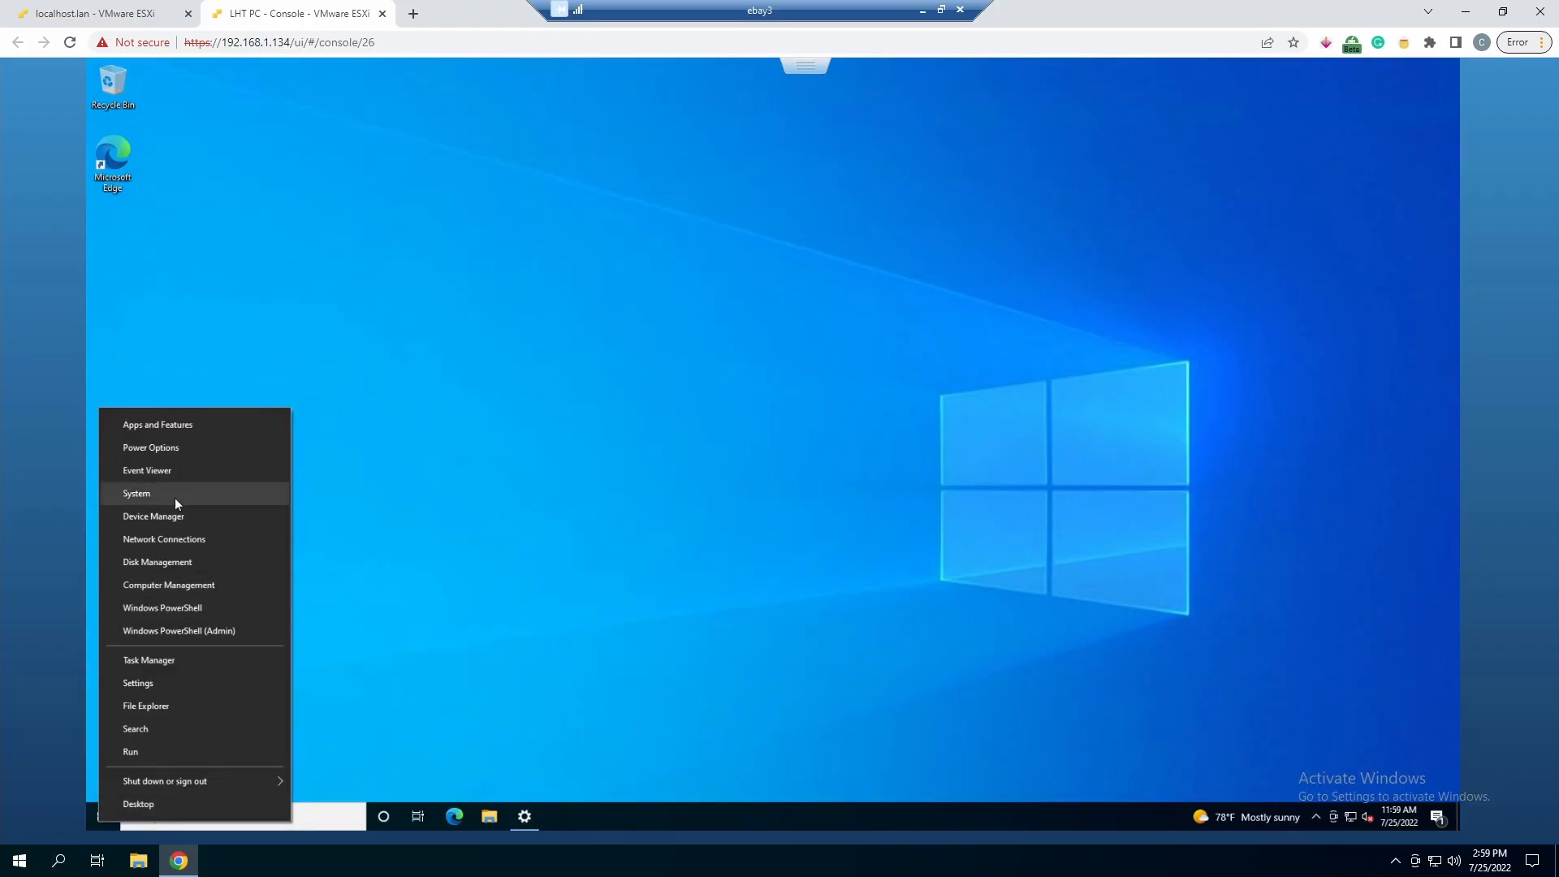
# Open System from the Start menu to show the VM's About page and device name.
pyautogui.click(138, 683)
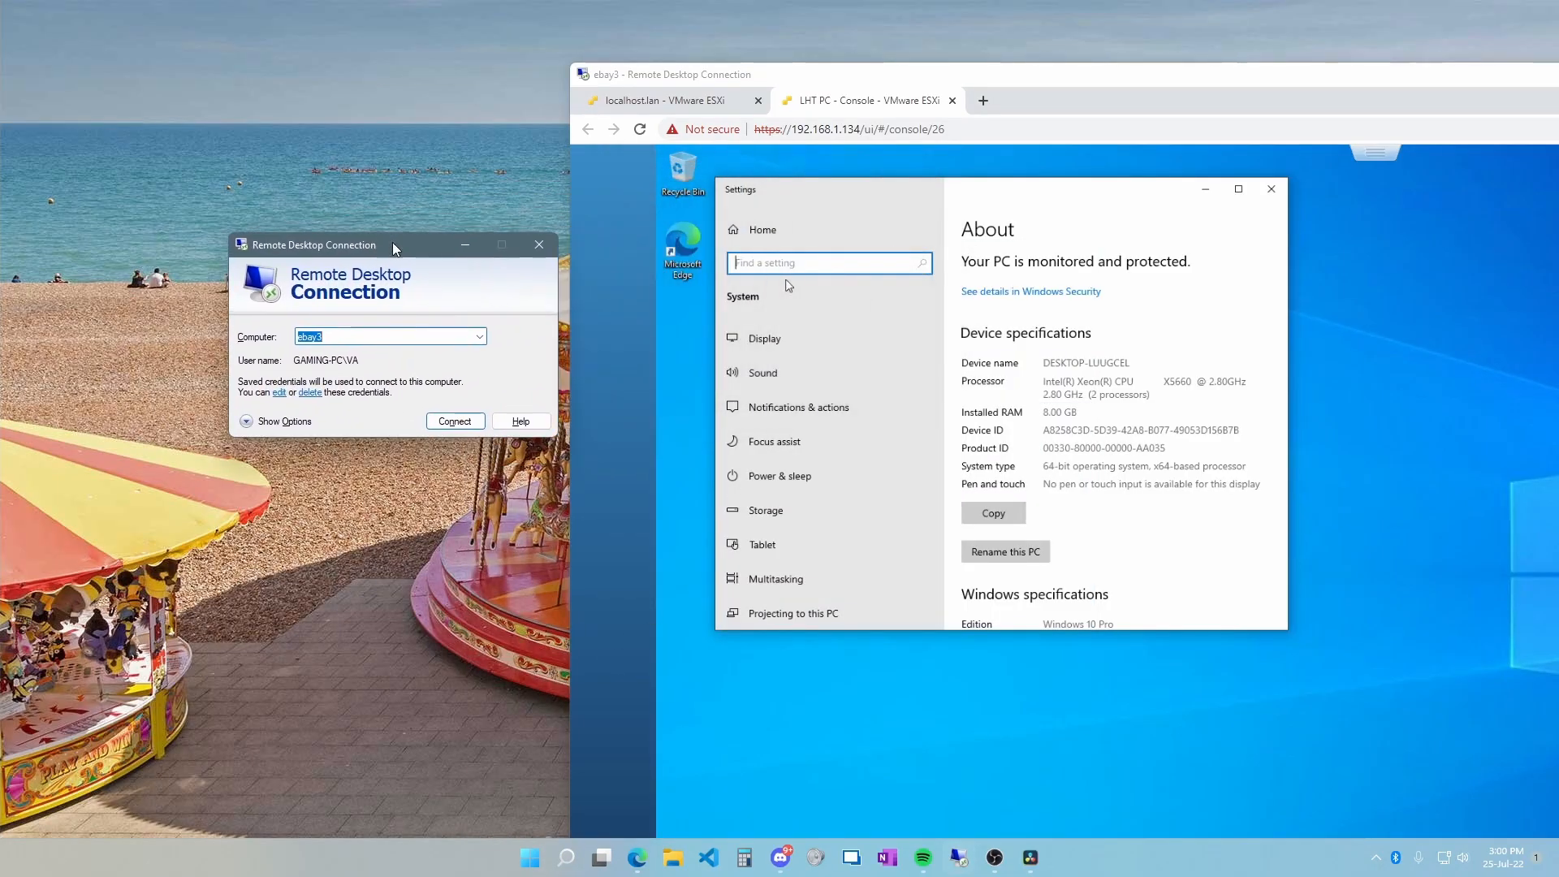
# Set Remote Desktop to computer desktop-luugcel with user name .\admin and connect.
pyautogui.write('desktop-luugcel')
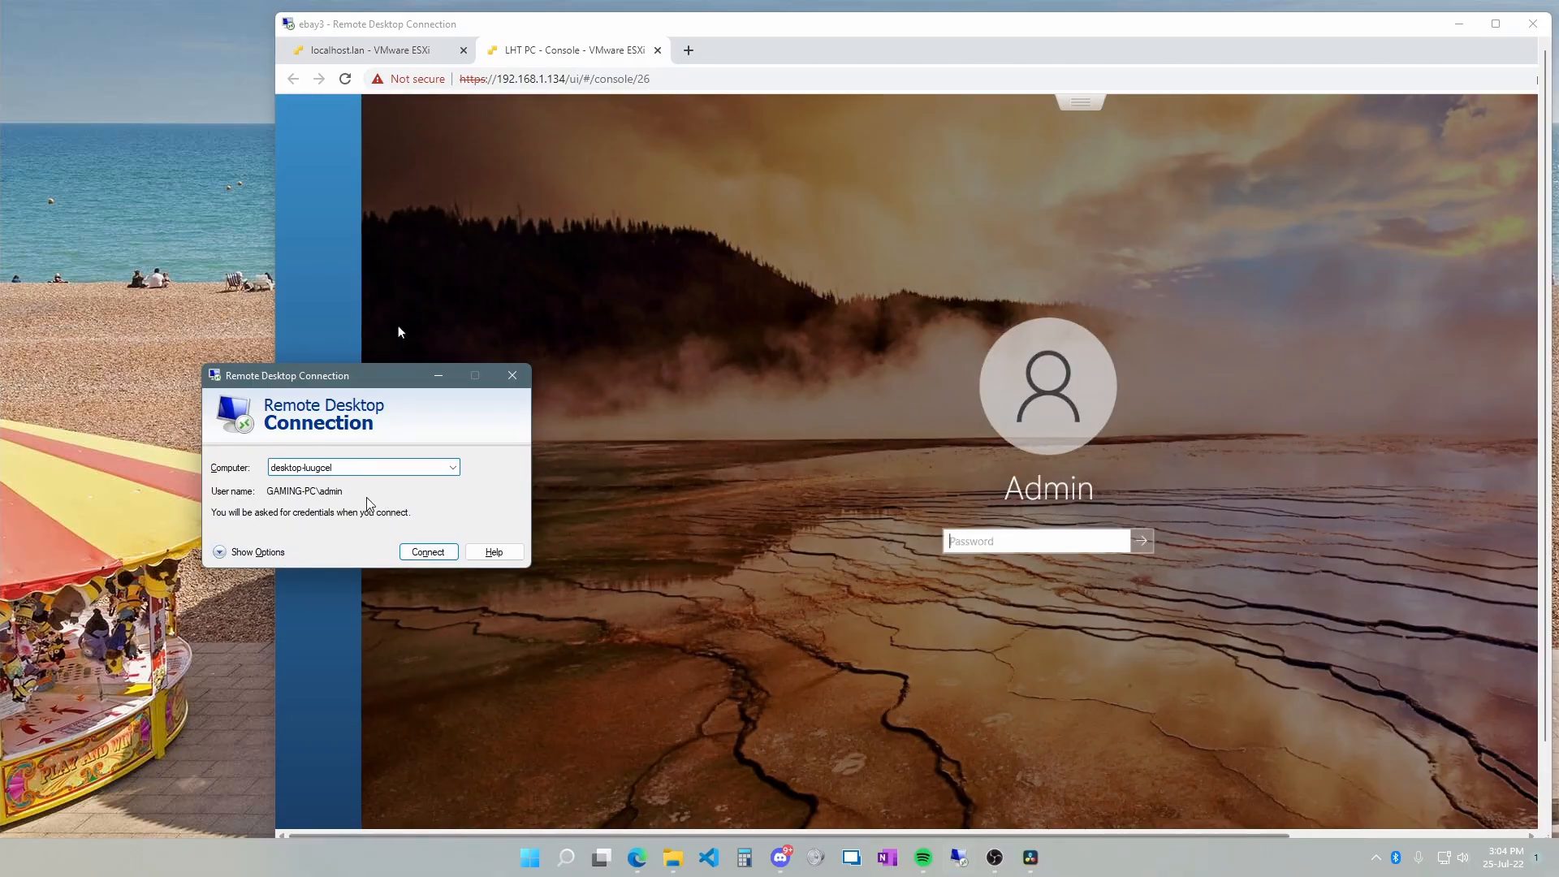
pyautogui.click(358, 467)
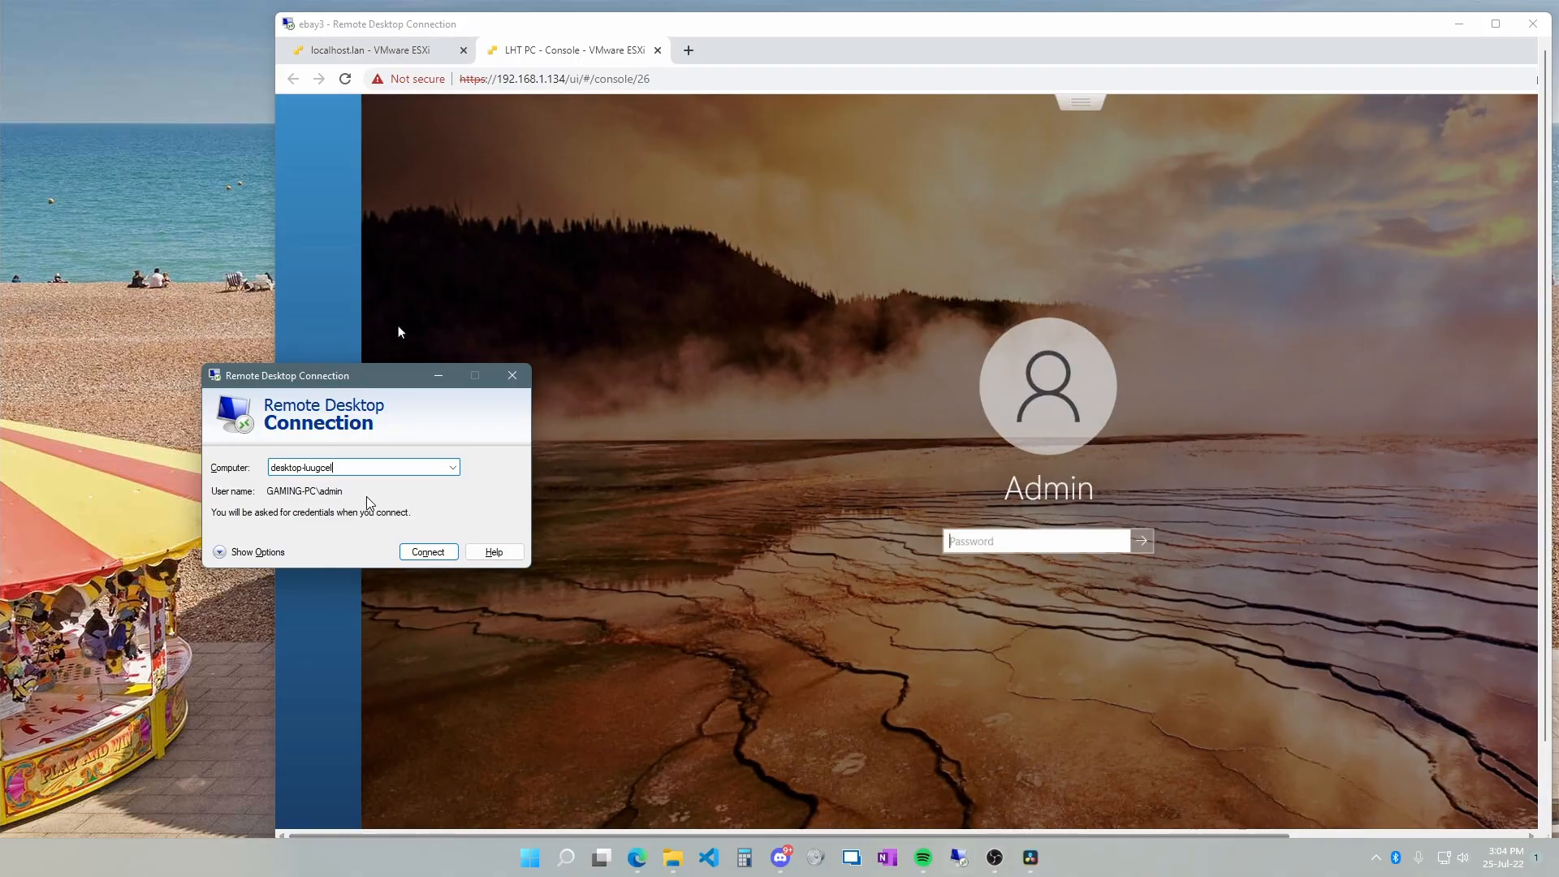
pyautogui.click(256, 552)
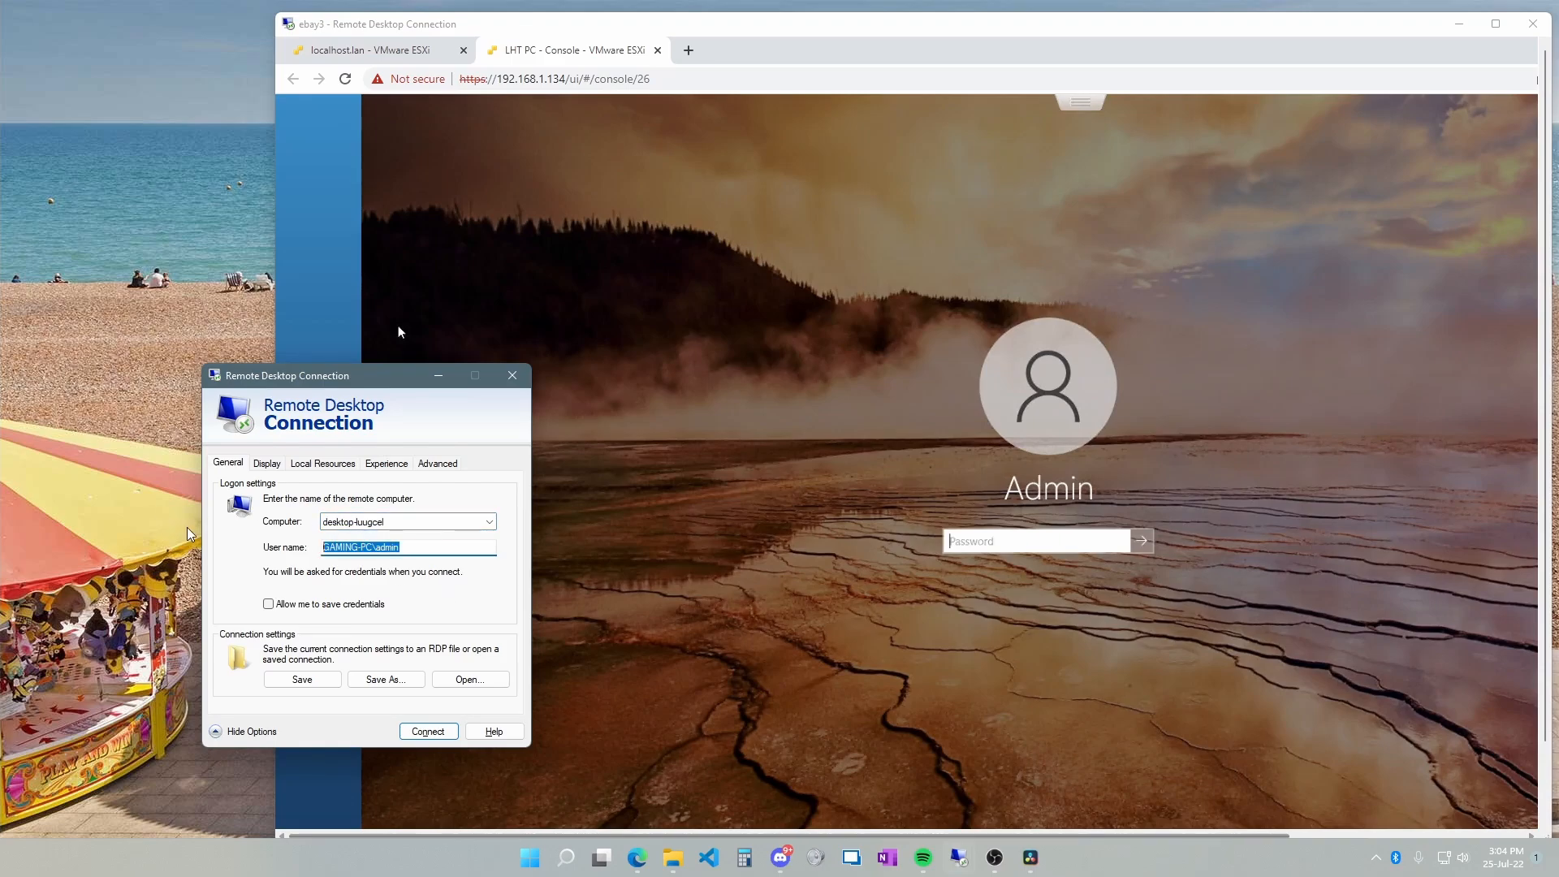
pyautogui.write('\\')
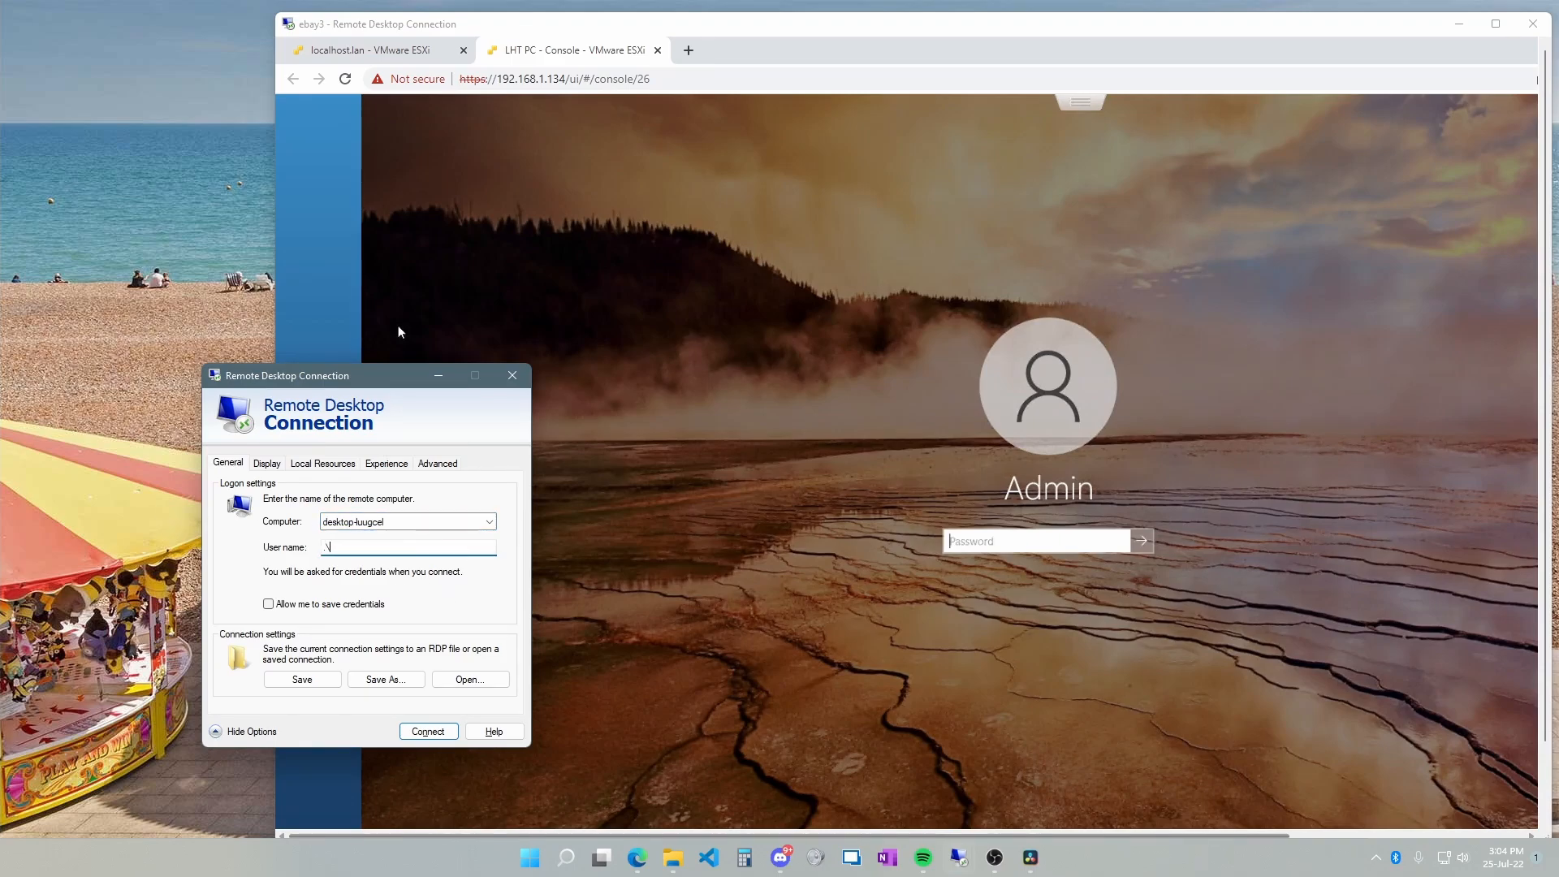
pyautogui.write('admin')
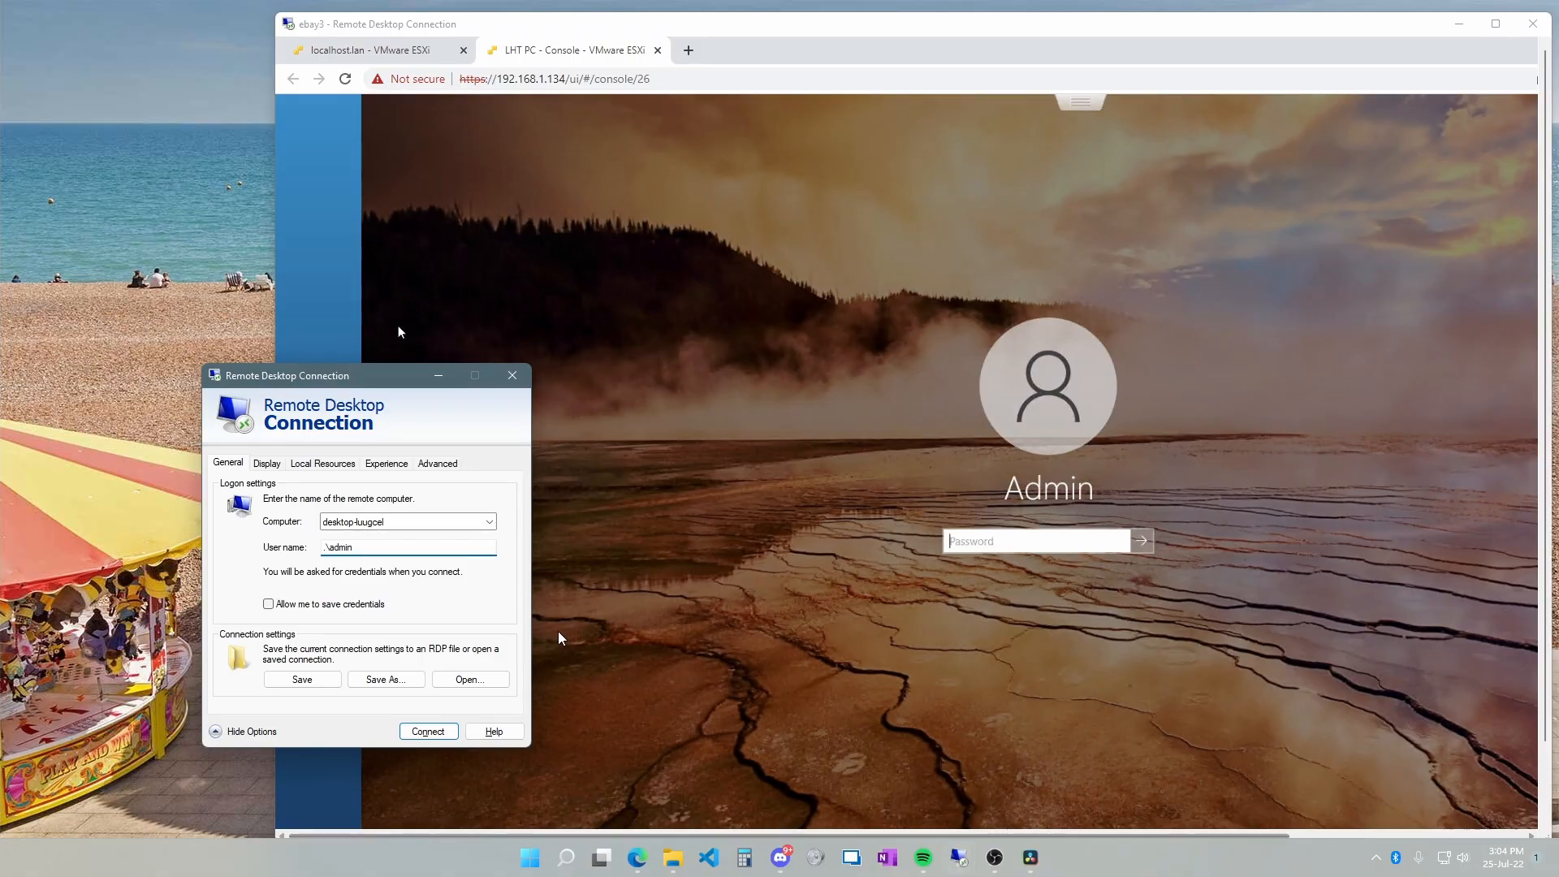
pyautogui.click(427, 731)
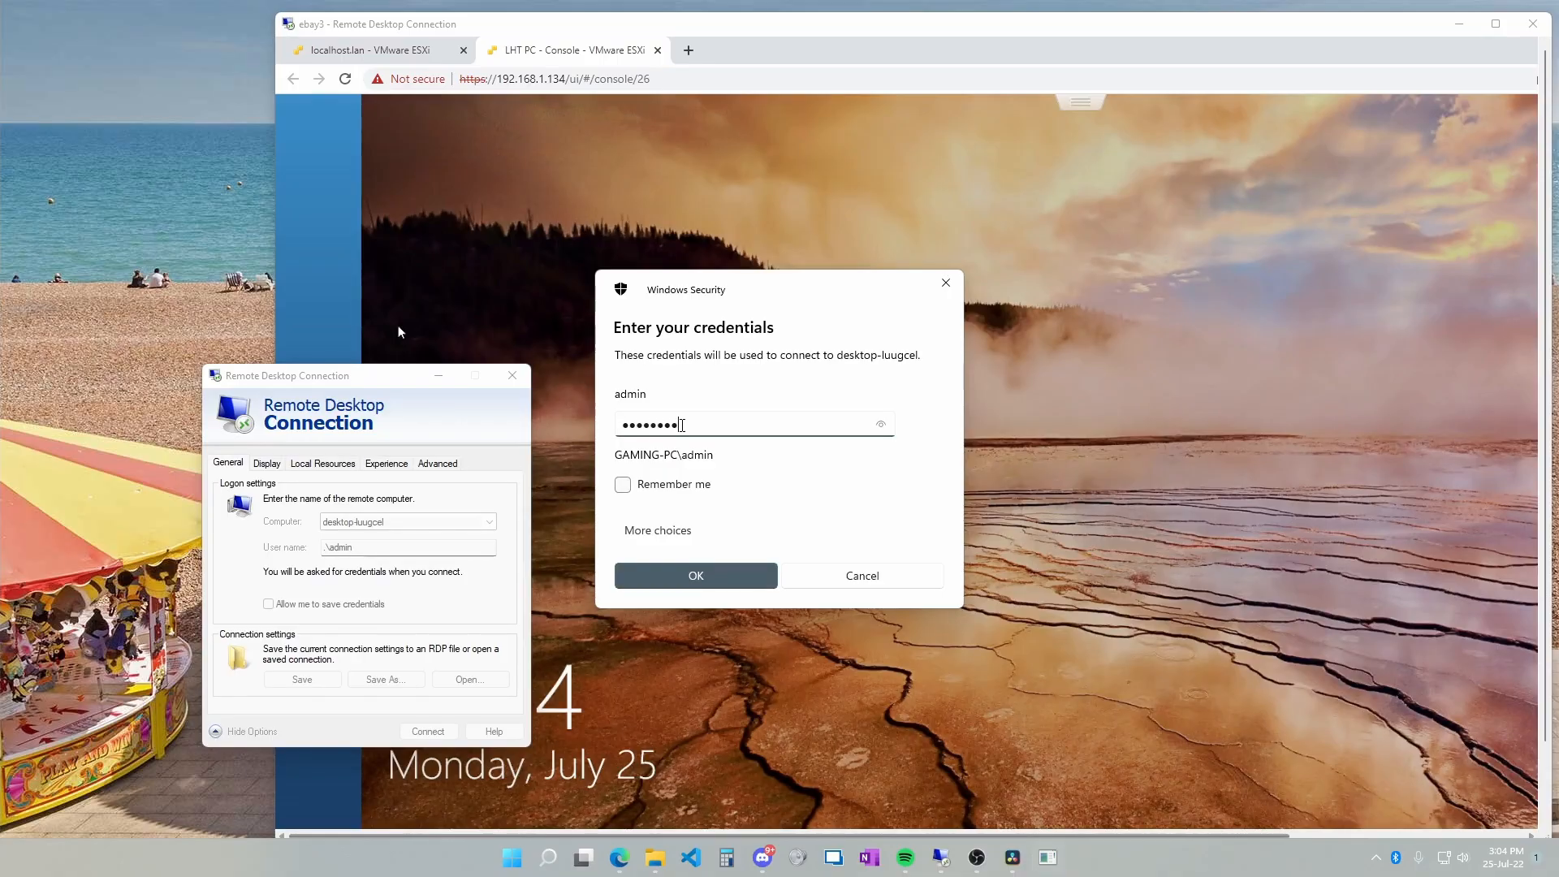
# Submit the admin password and accept the certificate warning to reach the remote desktop.
pyautogui.click(695, 576)
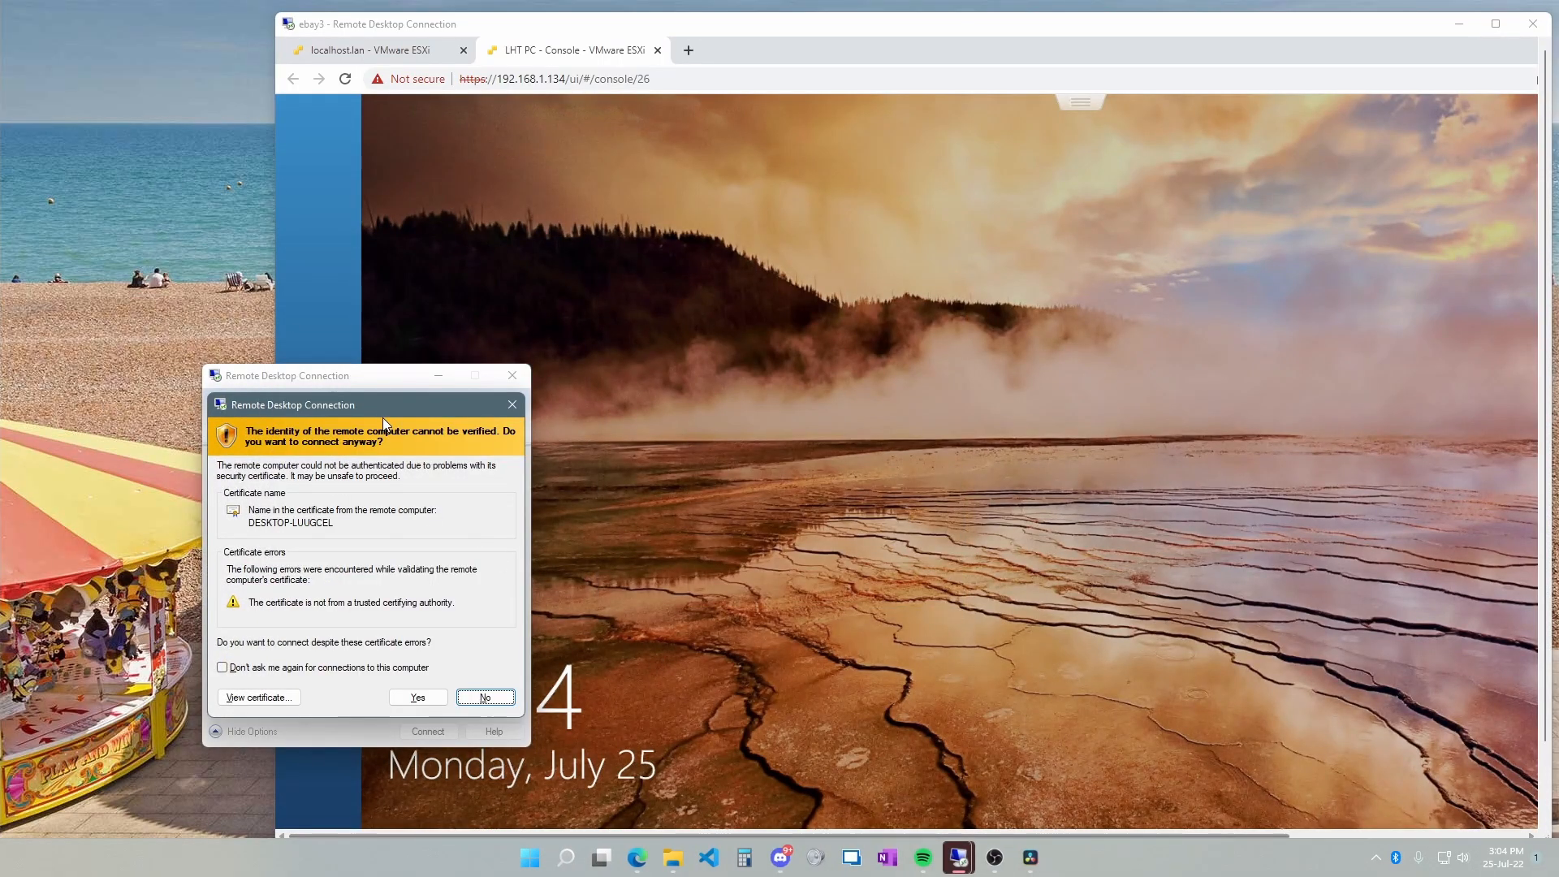
pyautogui.moveTo(817, 720)
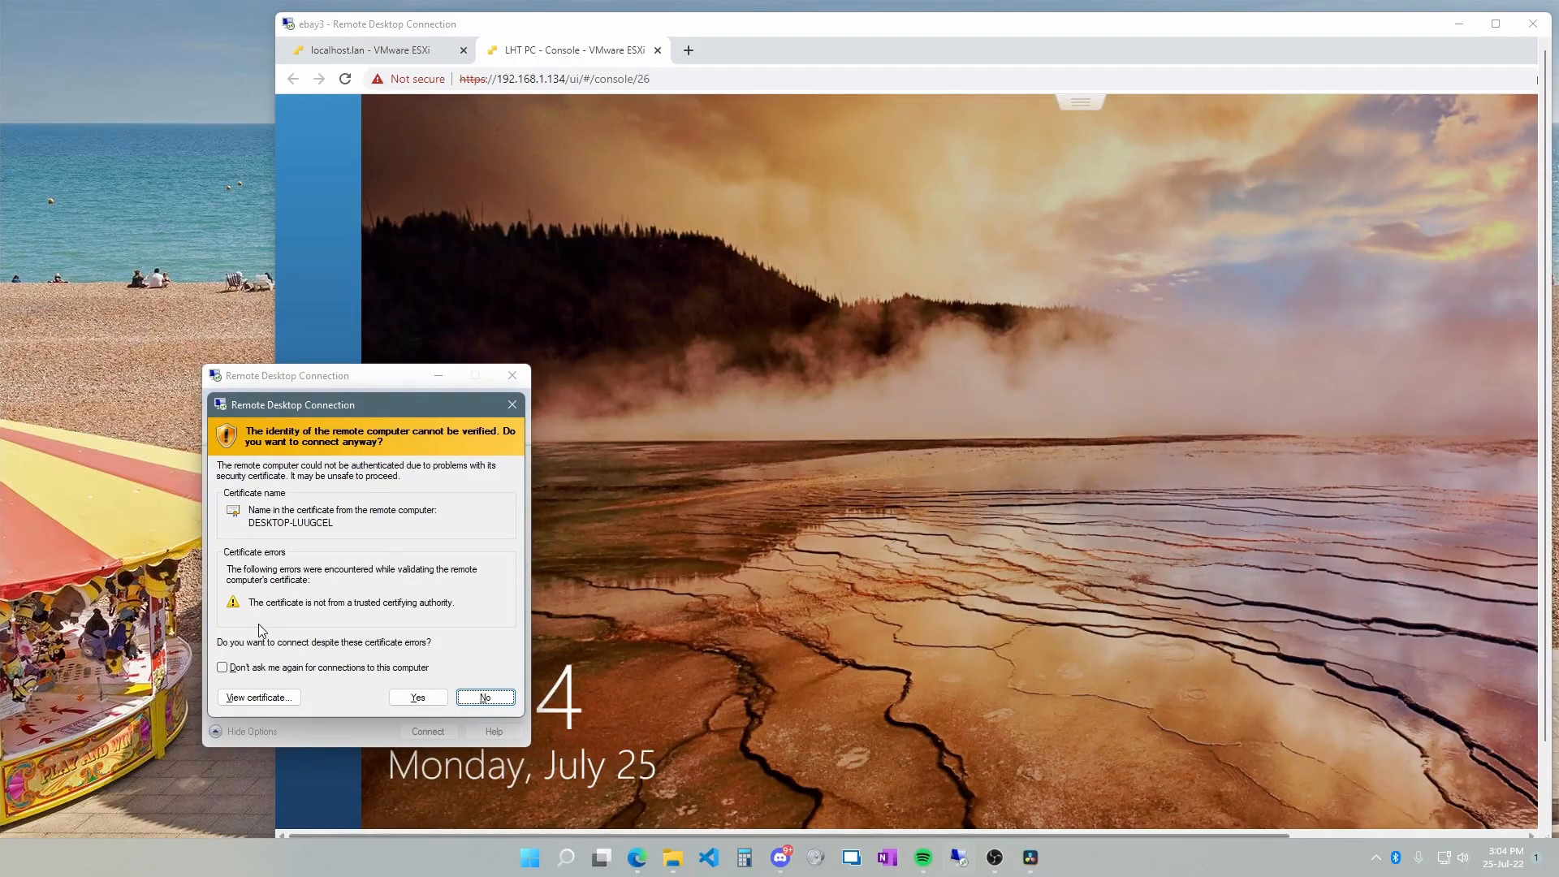
pyautogui.moveTo(1107, 621)
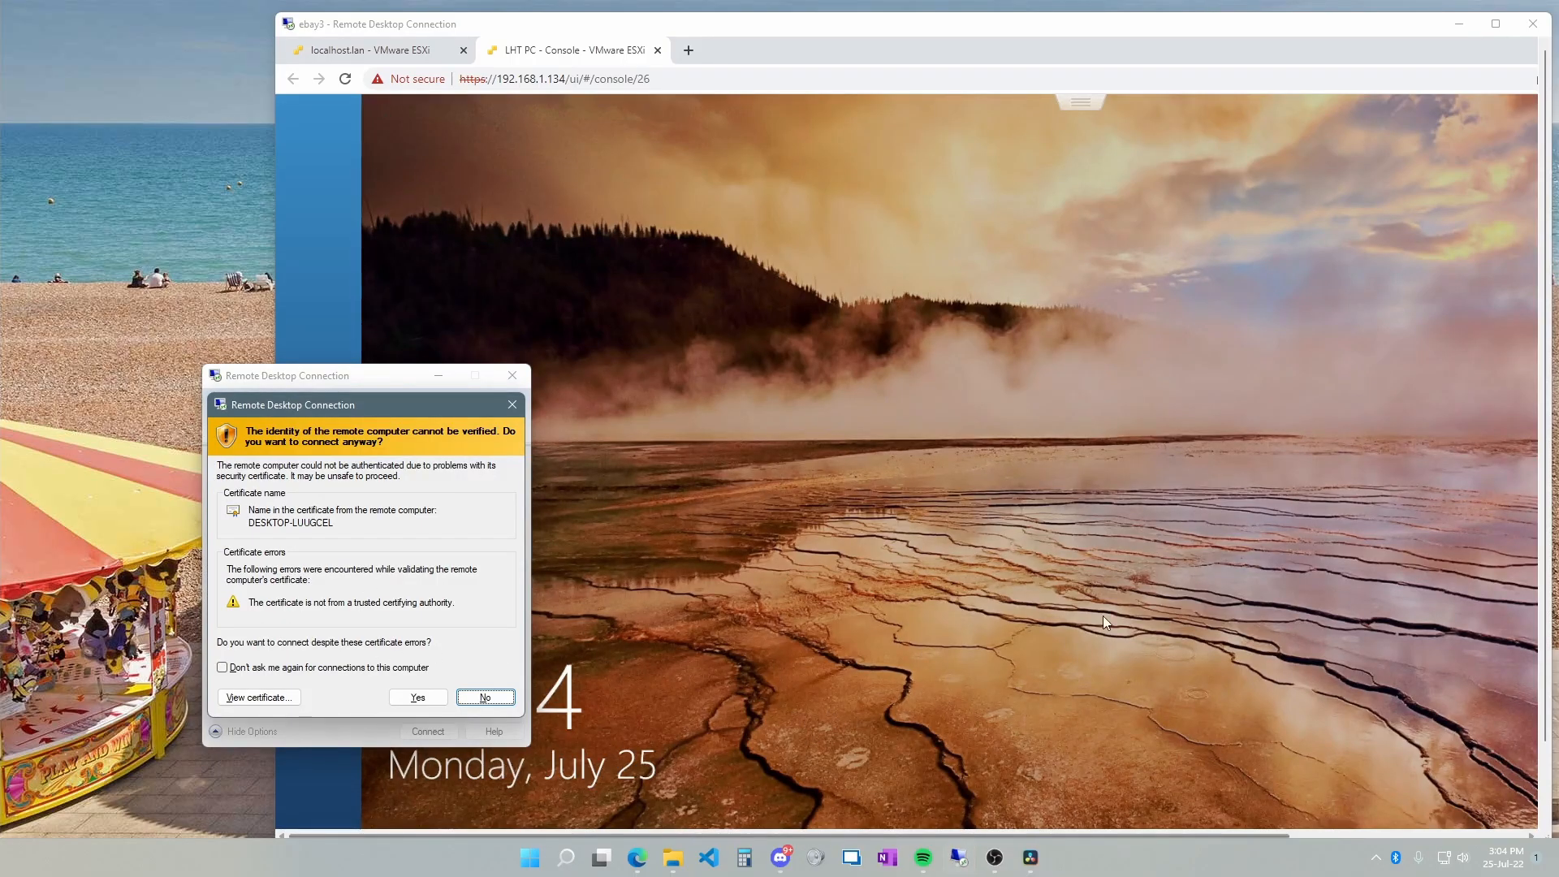
pyautogui.moveTo(386, 415)
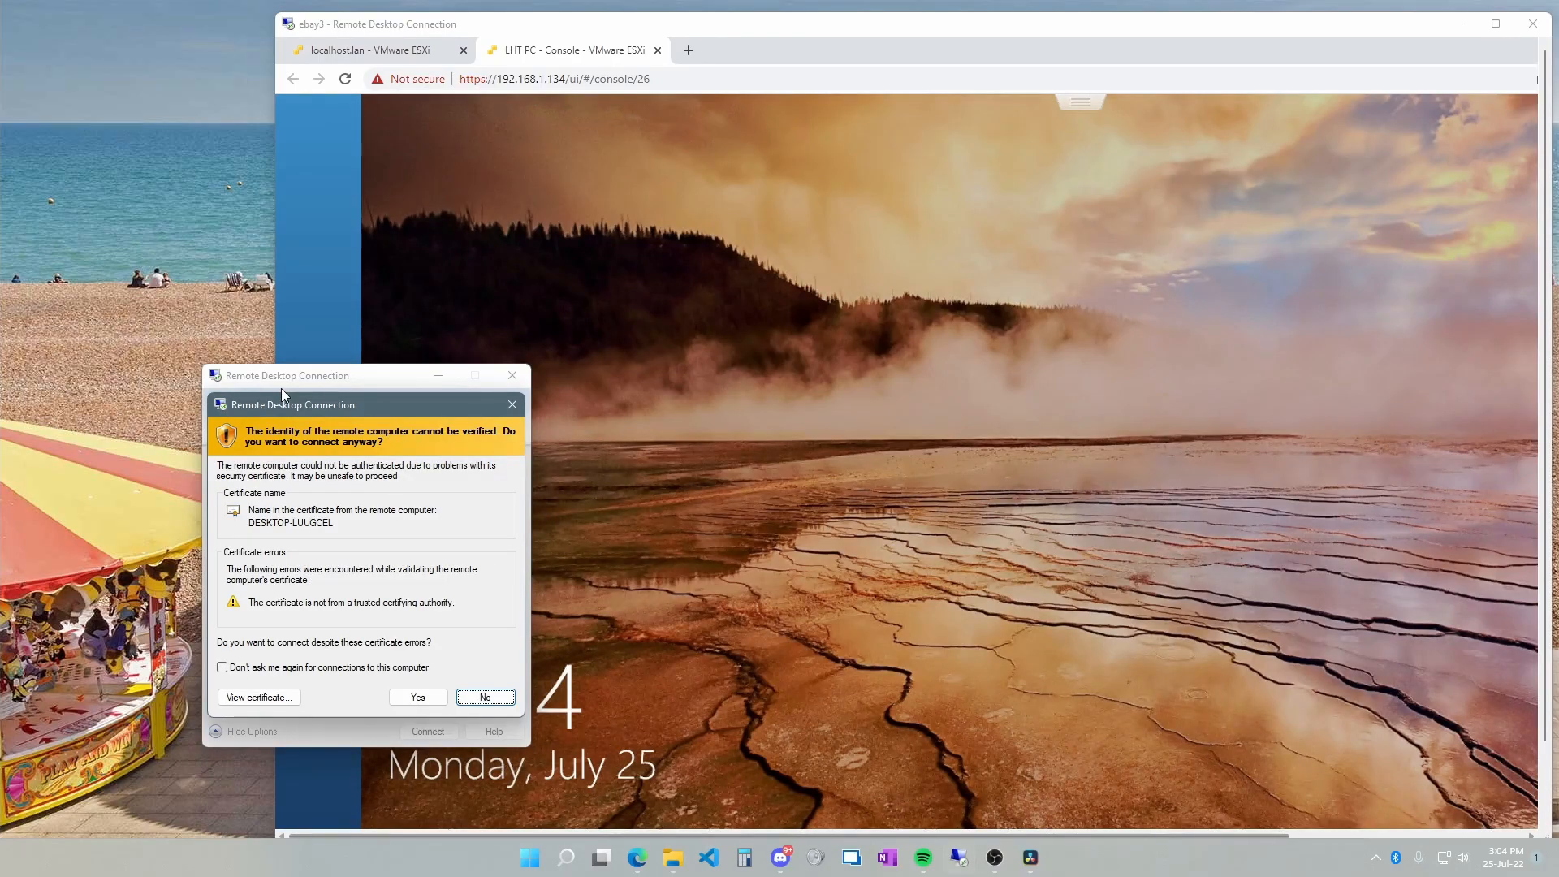
pyautogui.moveTo(360, 702)
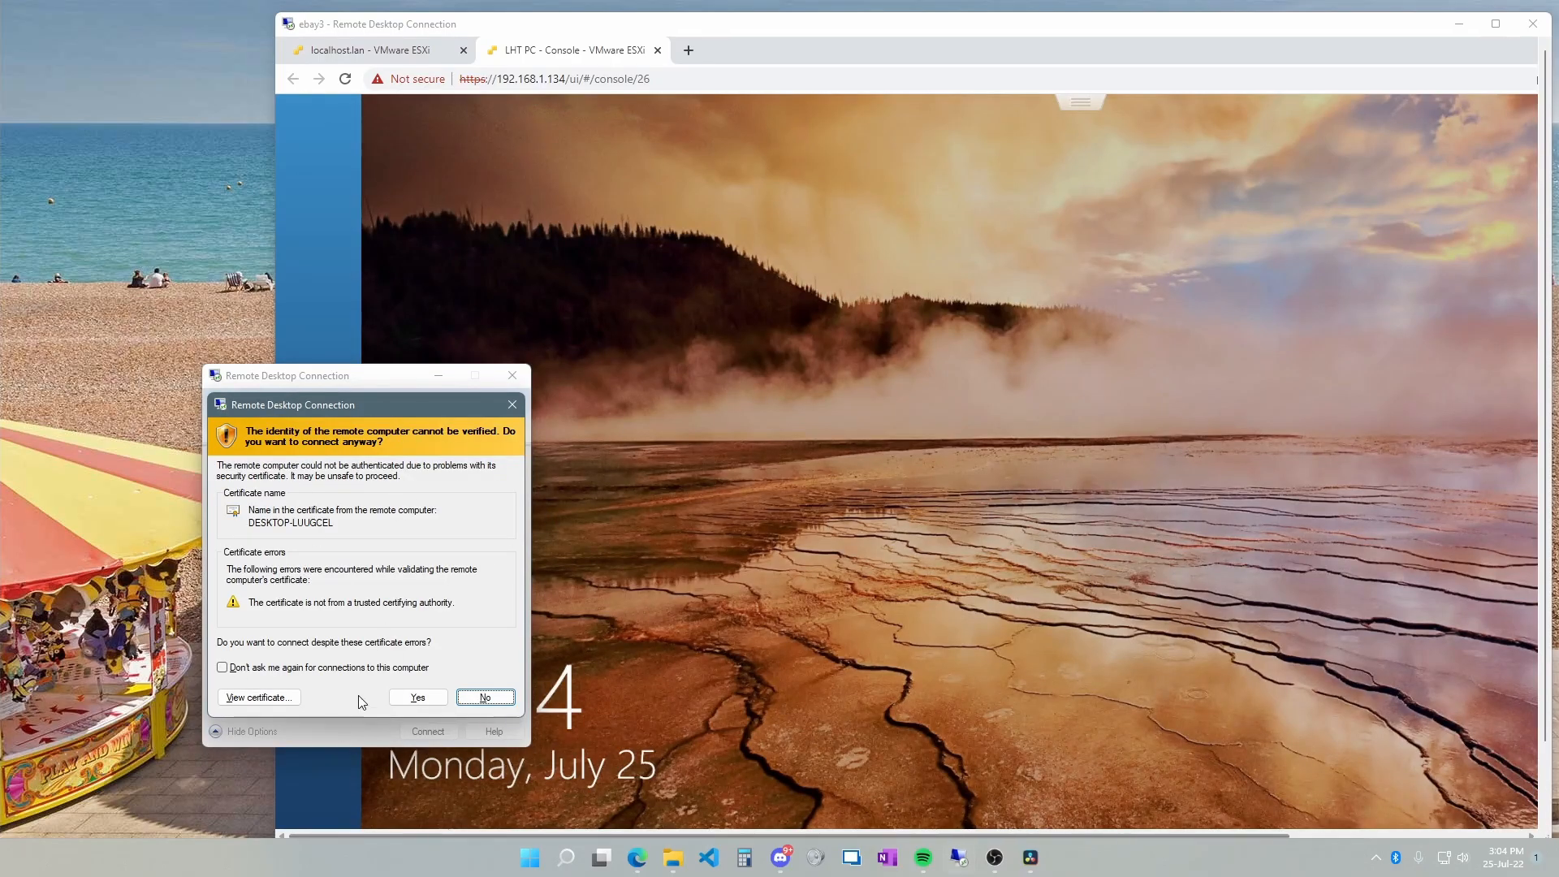
pyautogui.click(415, 696)
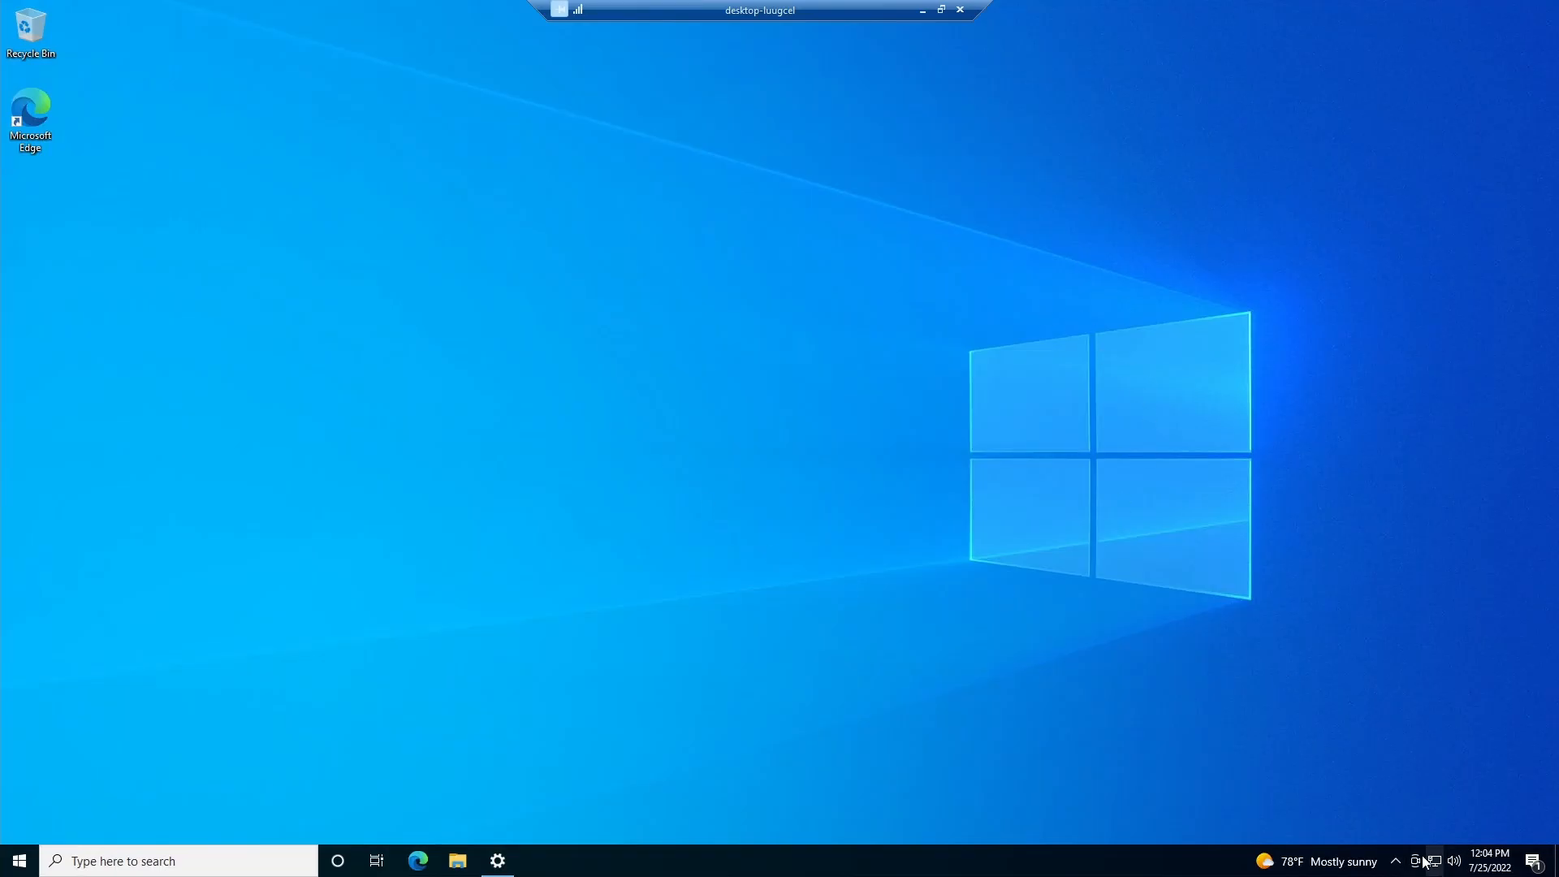
# Bring up the remote Settings About page, then search for 'sleep'.
pyautogui.click(1423, 861)
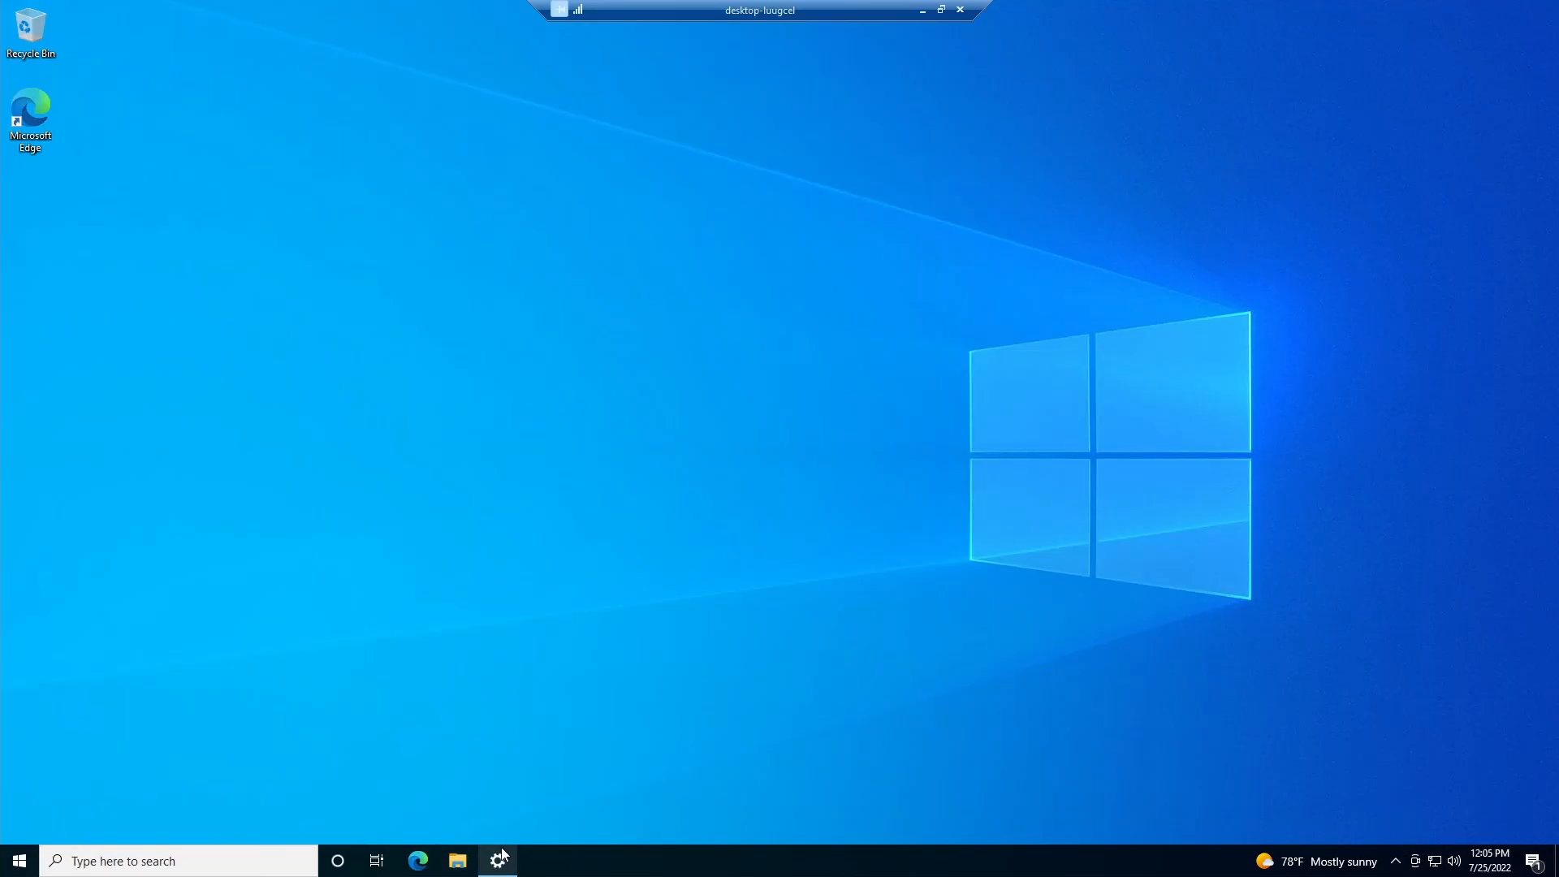
pyautogui.click(497, 860)
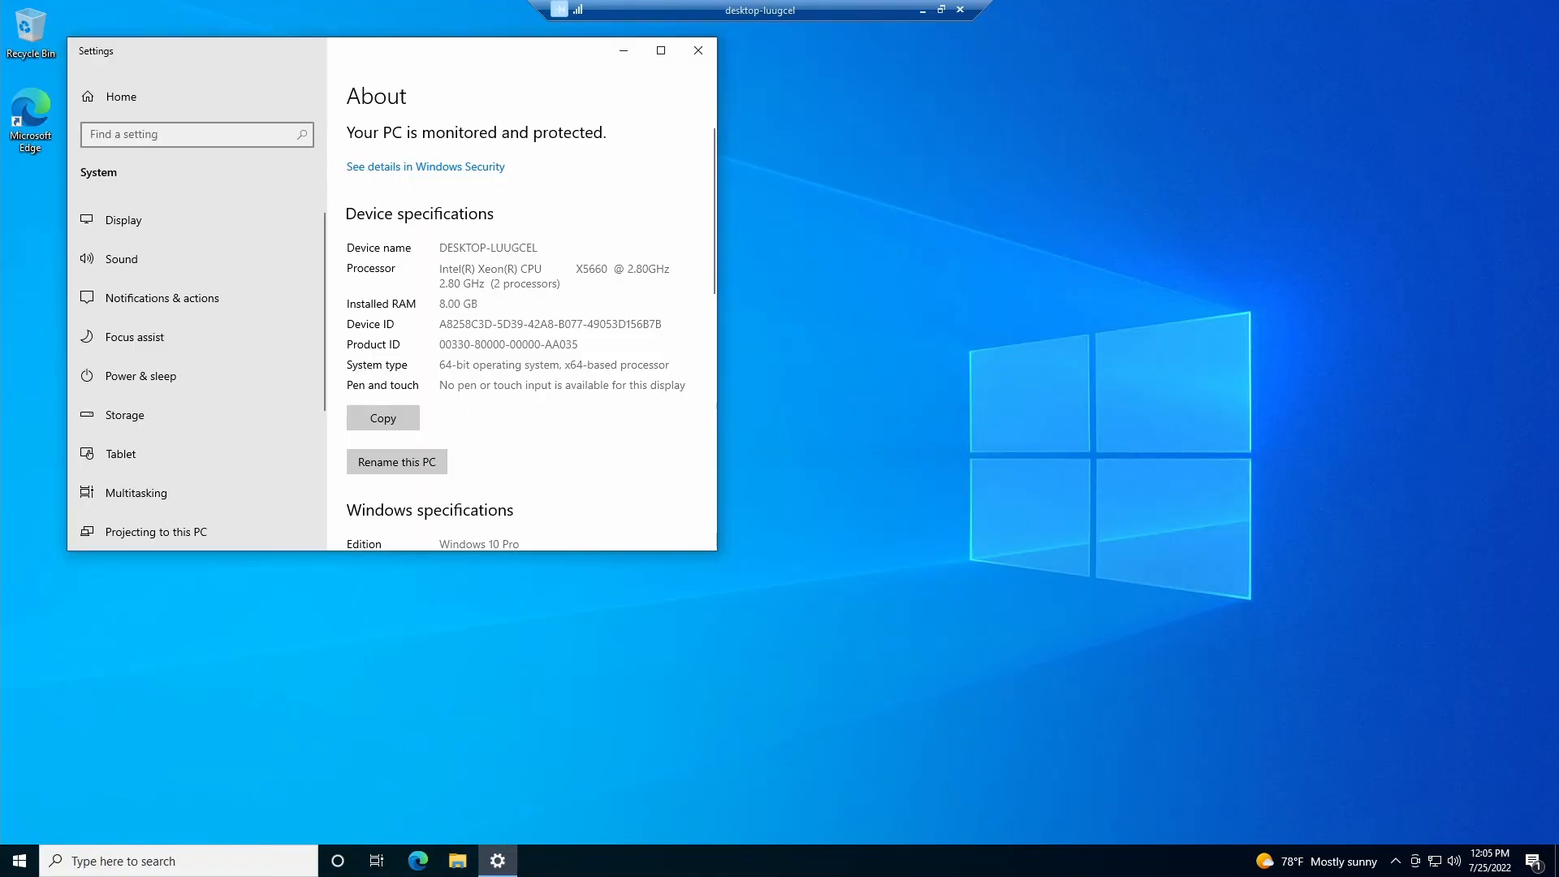
pyautogui.moveTo(647, 422)
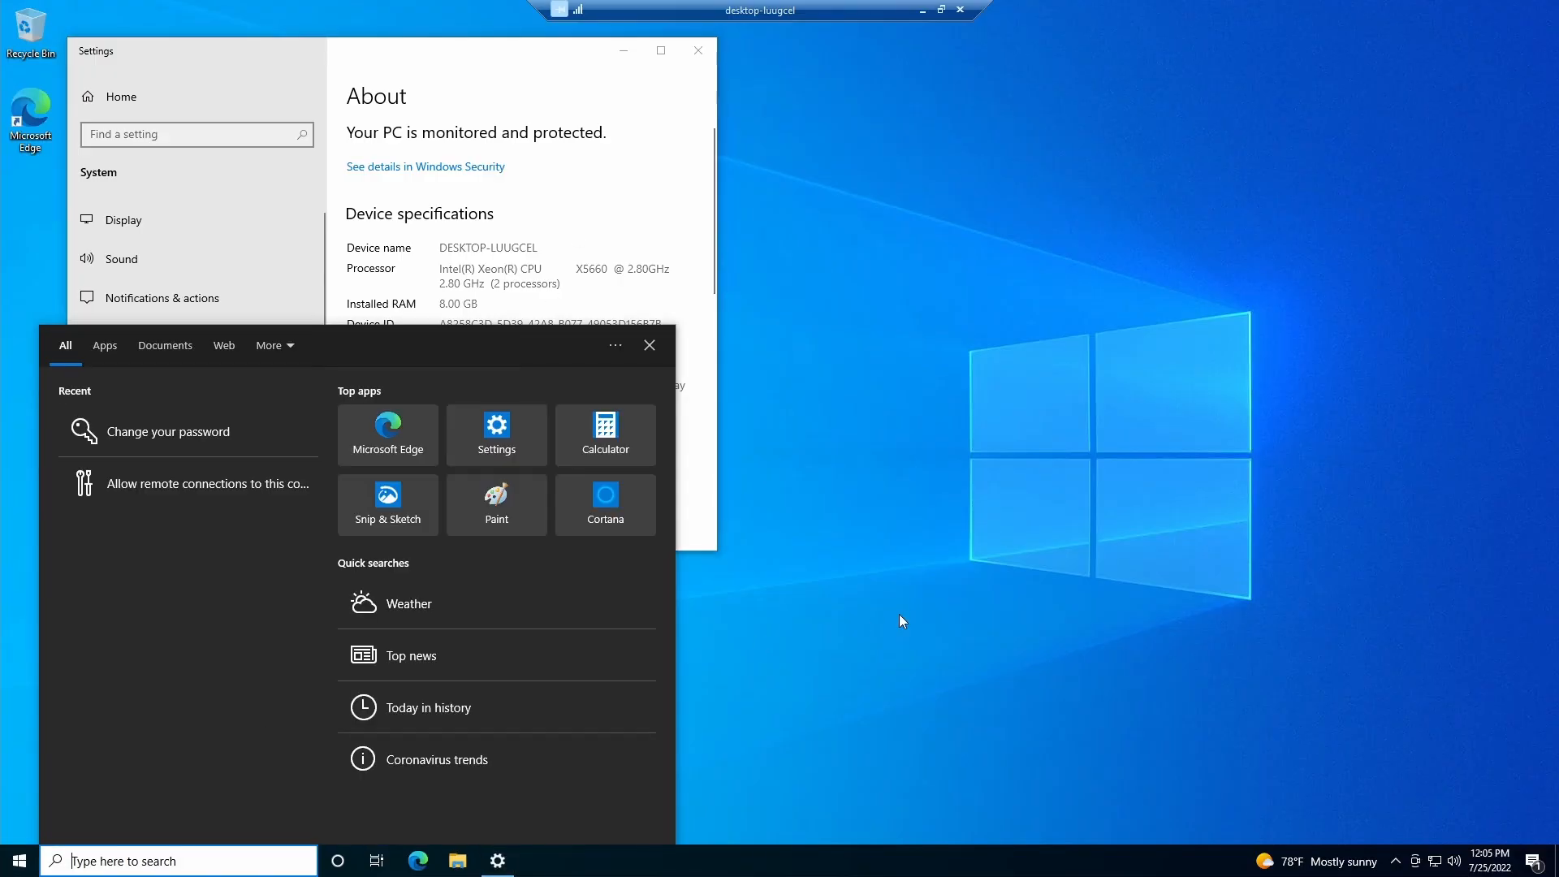
pyautogui.write('sleep')
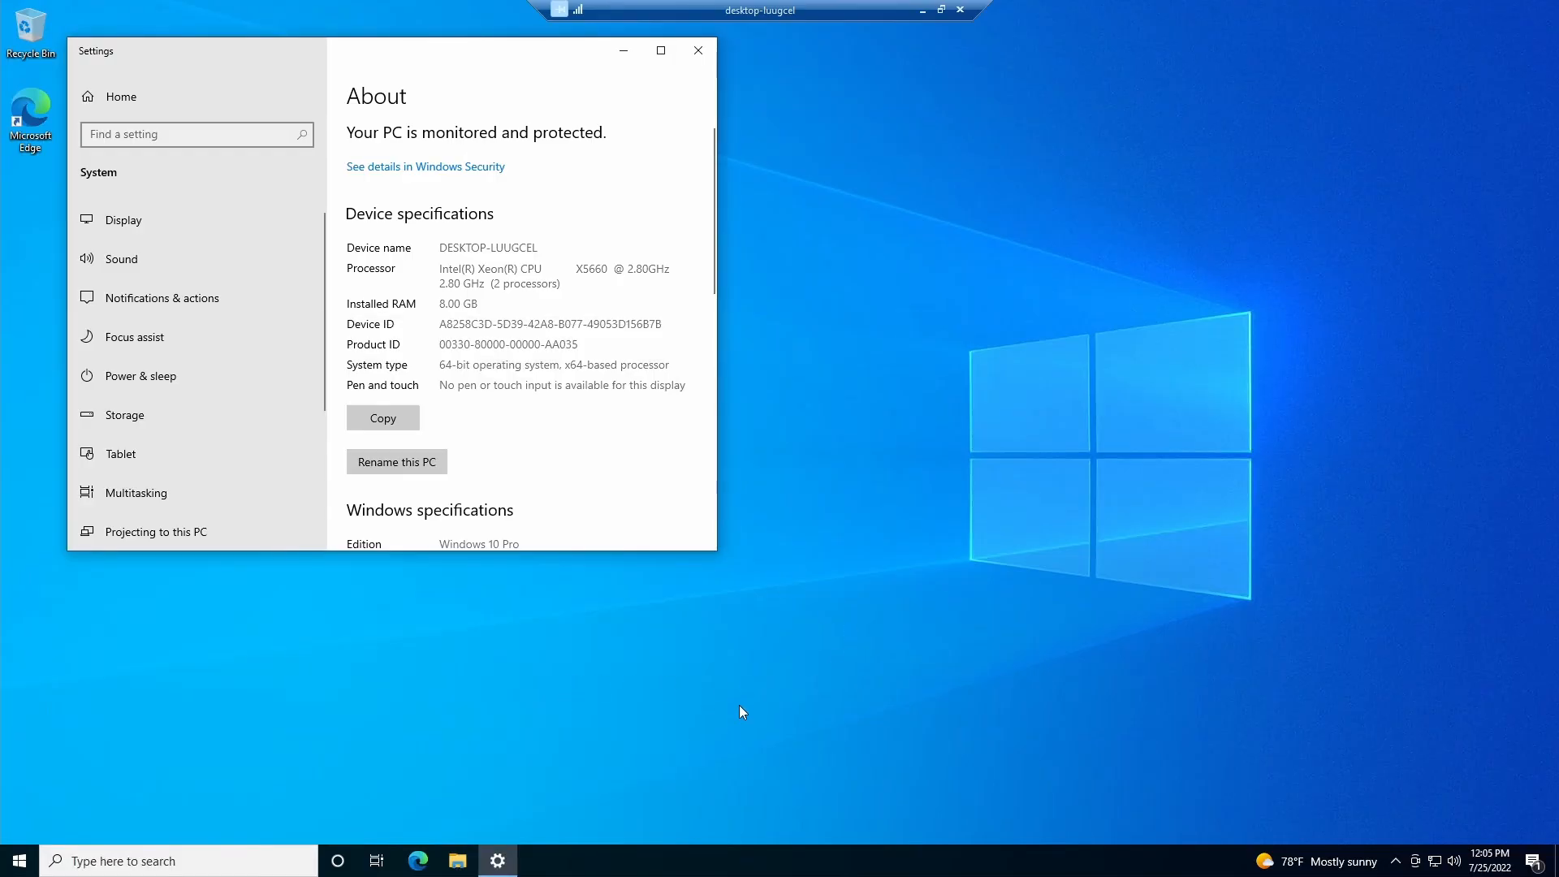
# In Power & sleep, set screen turn-off when plugged in to Never, then close Settings.
pyautogui.click(142, 376)
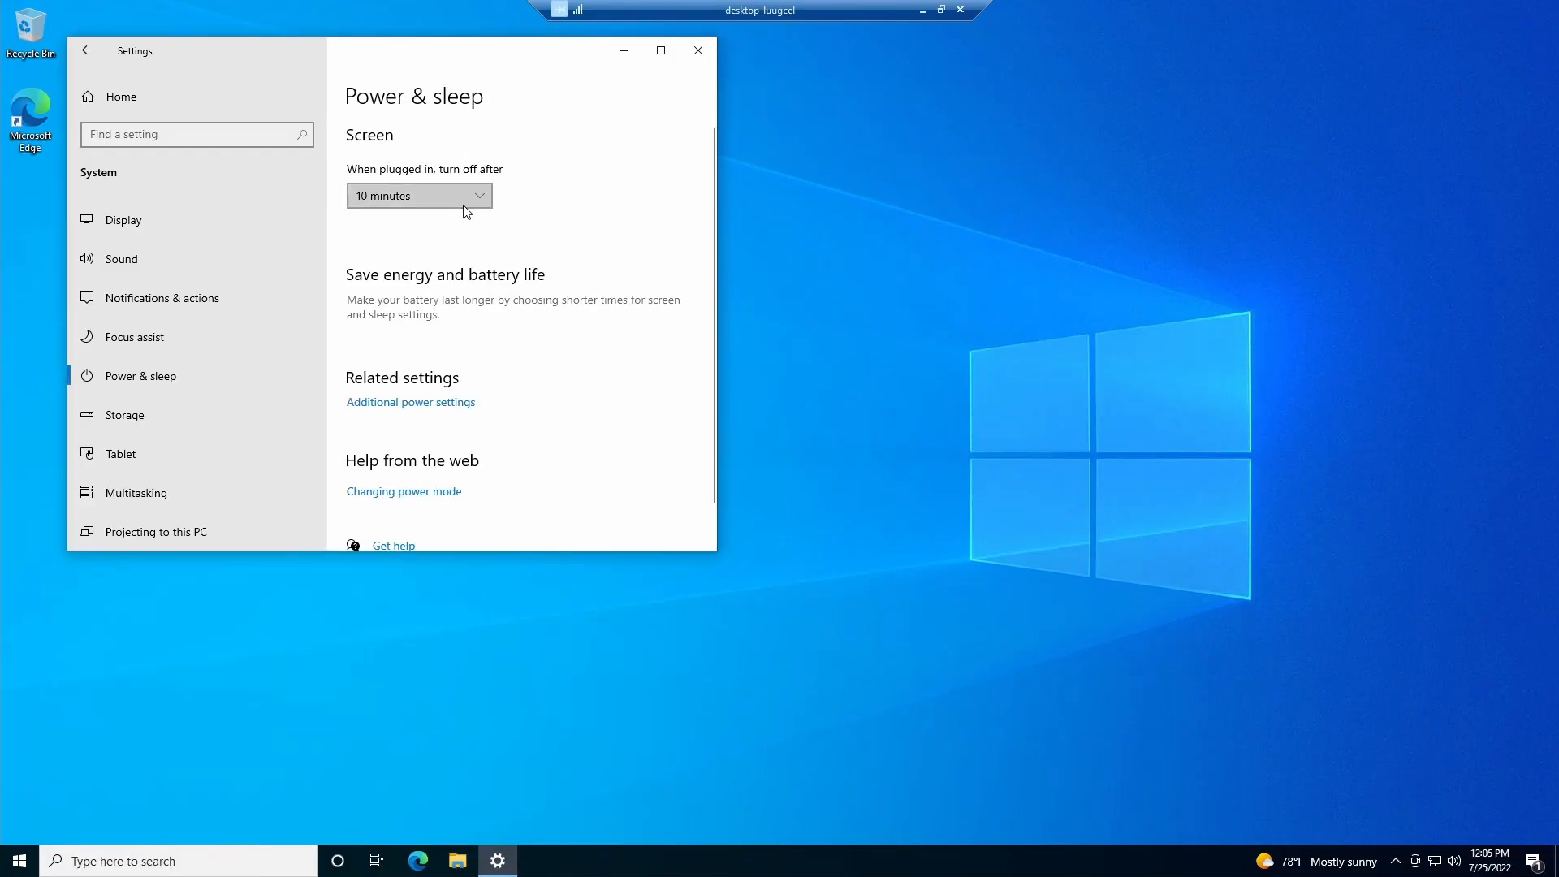
pyautogui.click(418, 195)
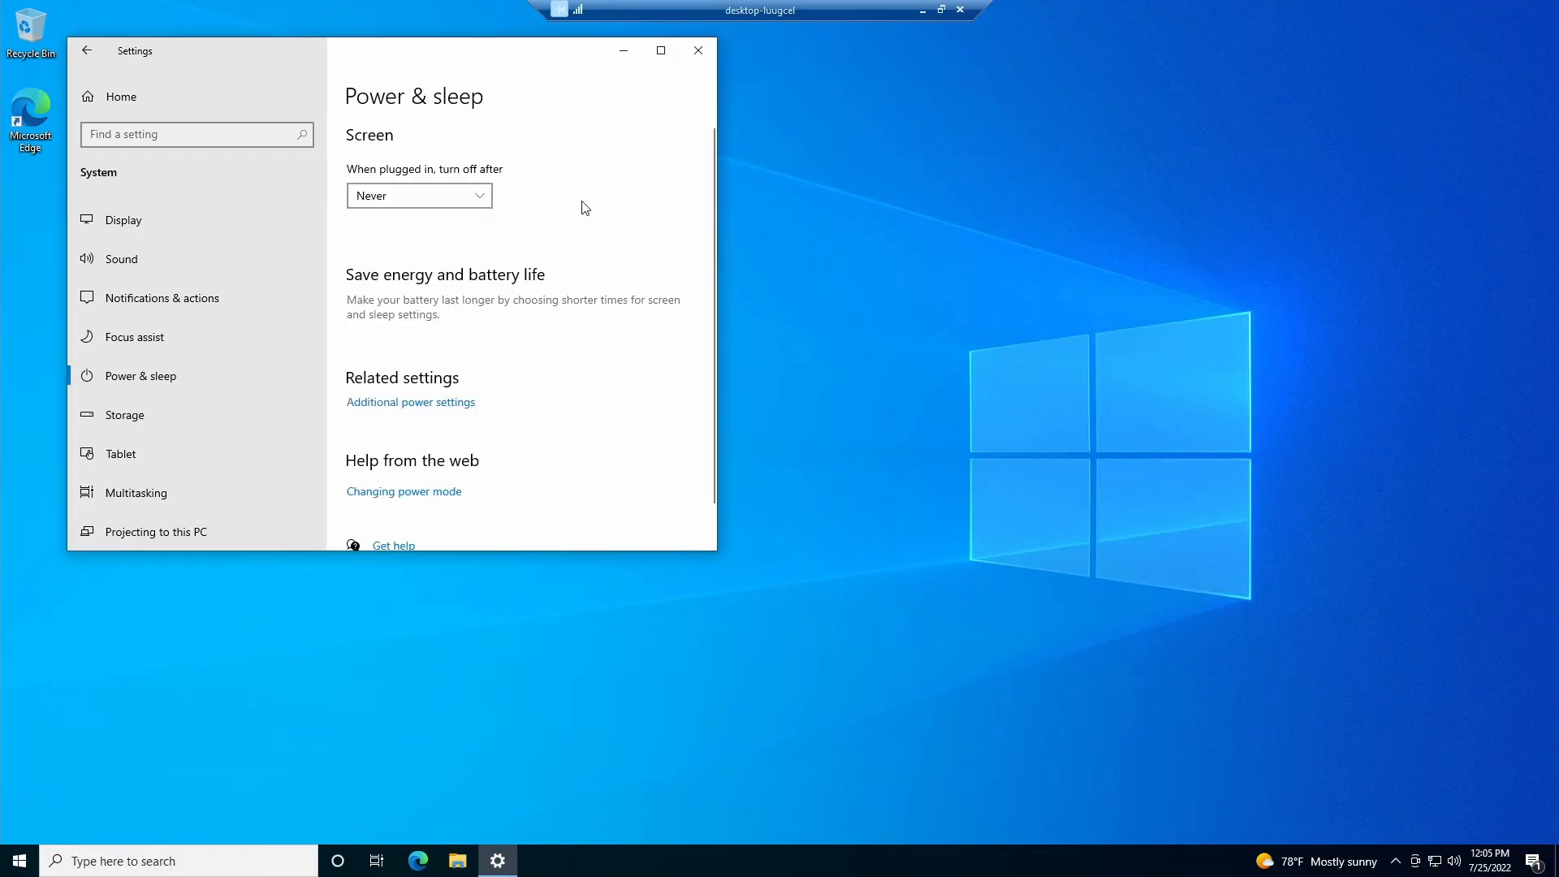
pyautogui.click(697, 51)
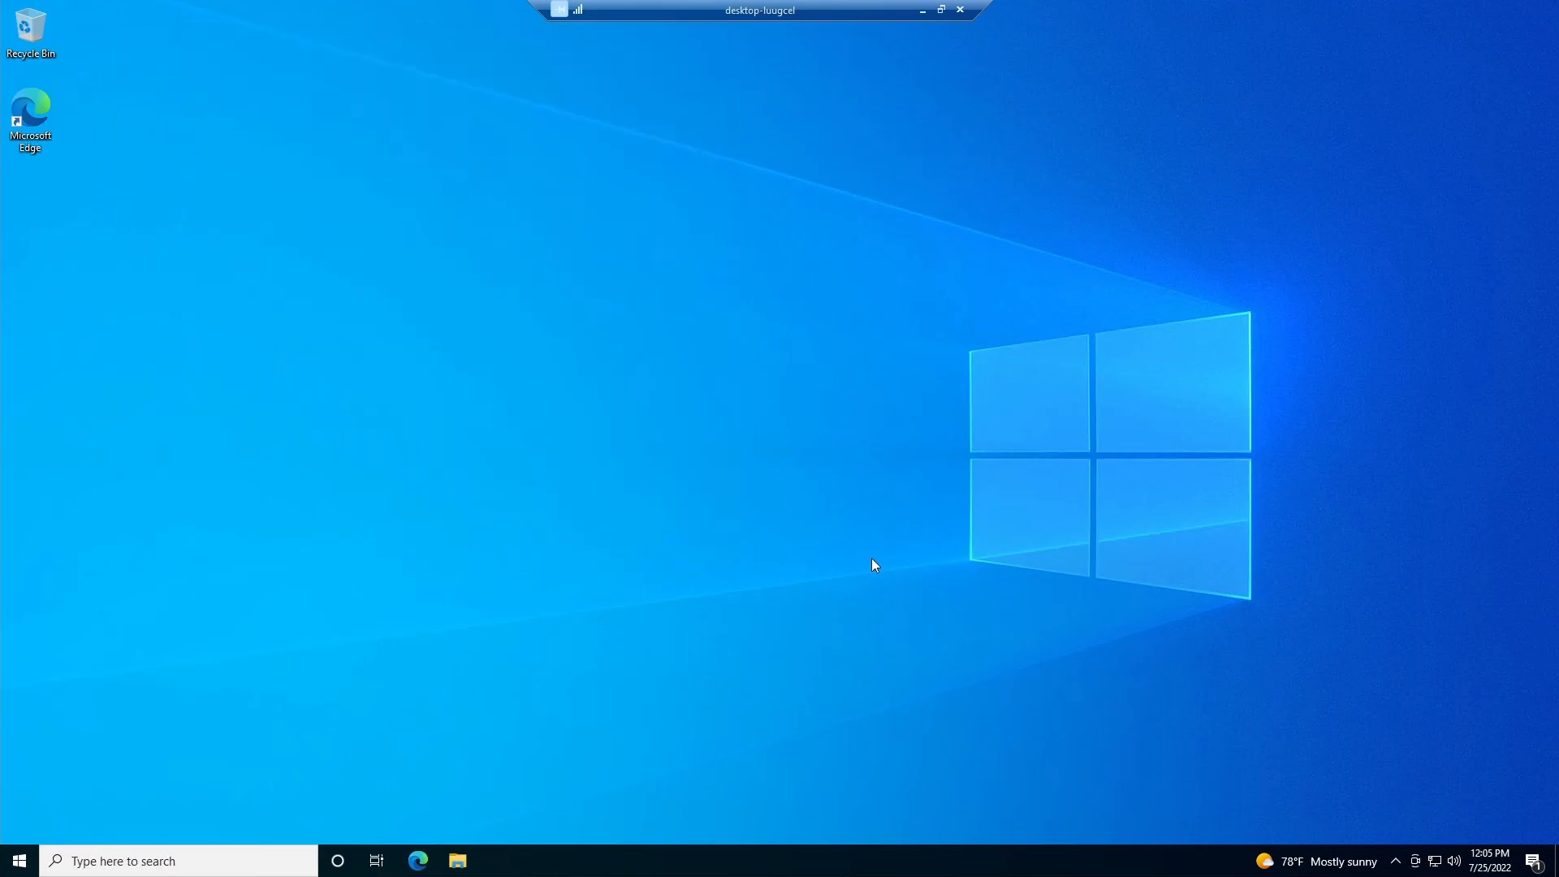
pyautogui.moveTo(872, 561)
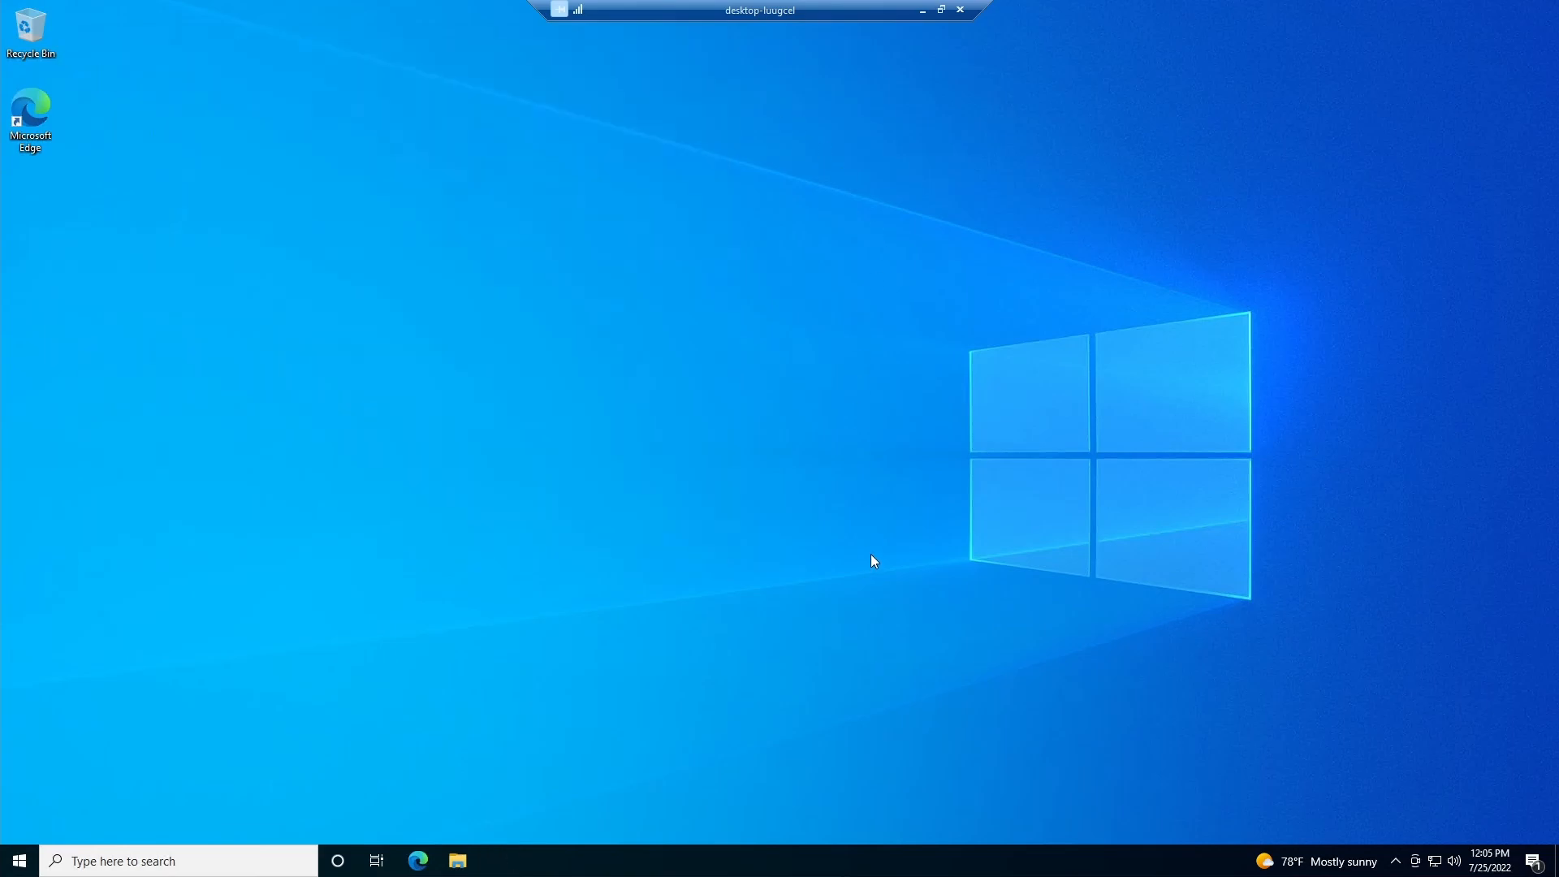